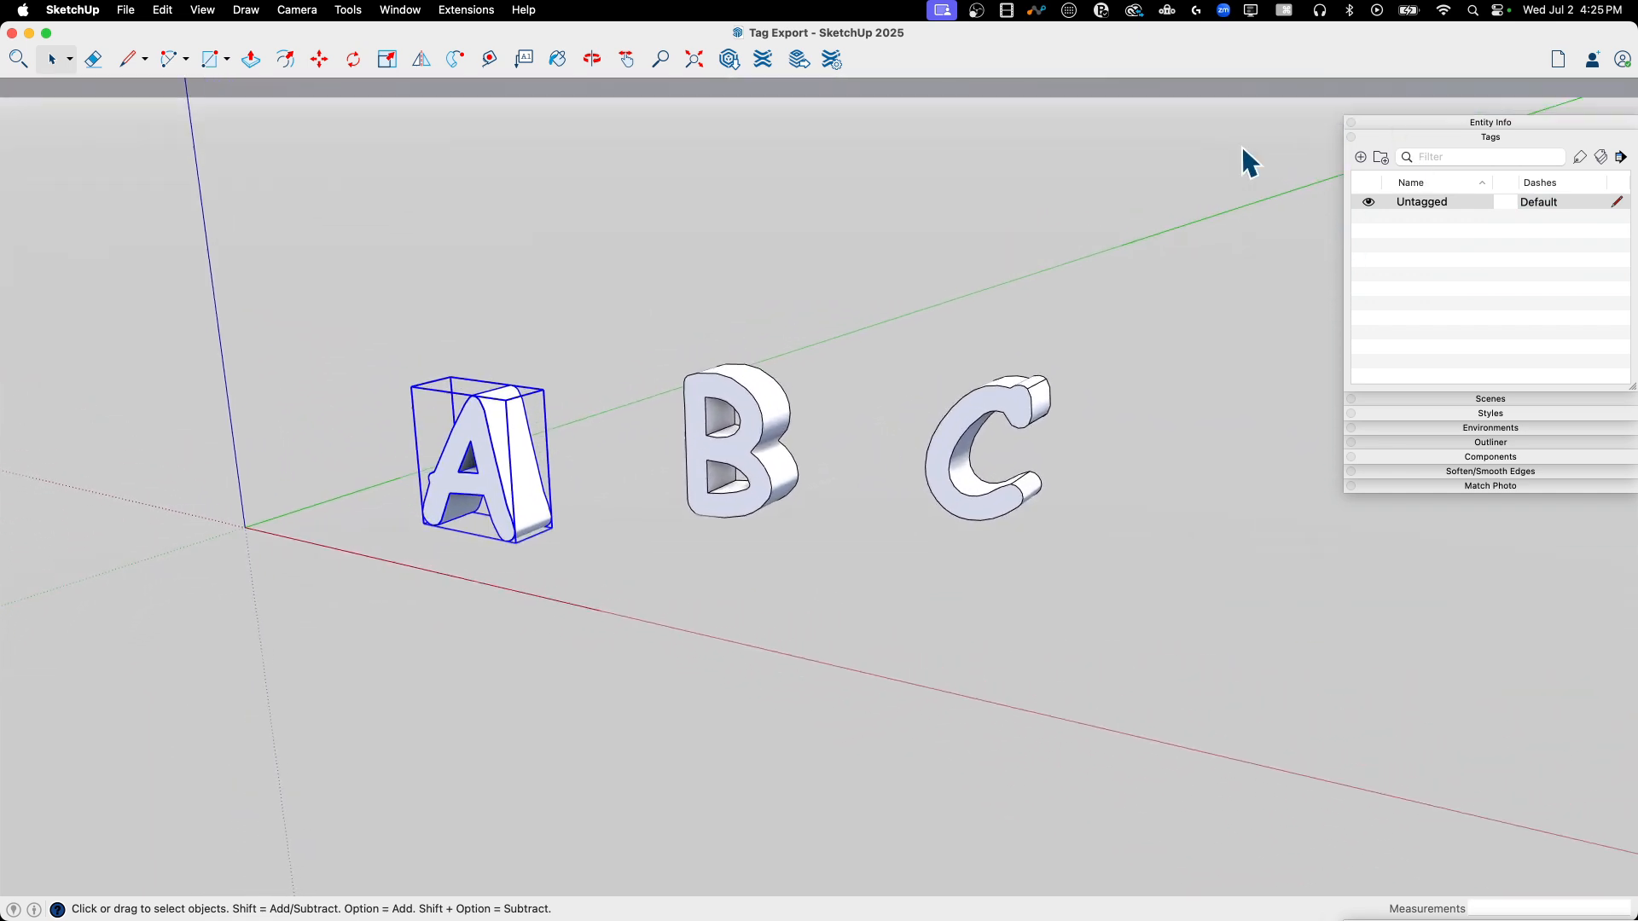
# Step: Create three new tags in the Tags panel named A Tag, B Tag and C Tag
pyautogui.click(1359, 157)
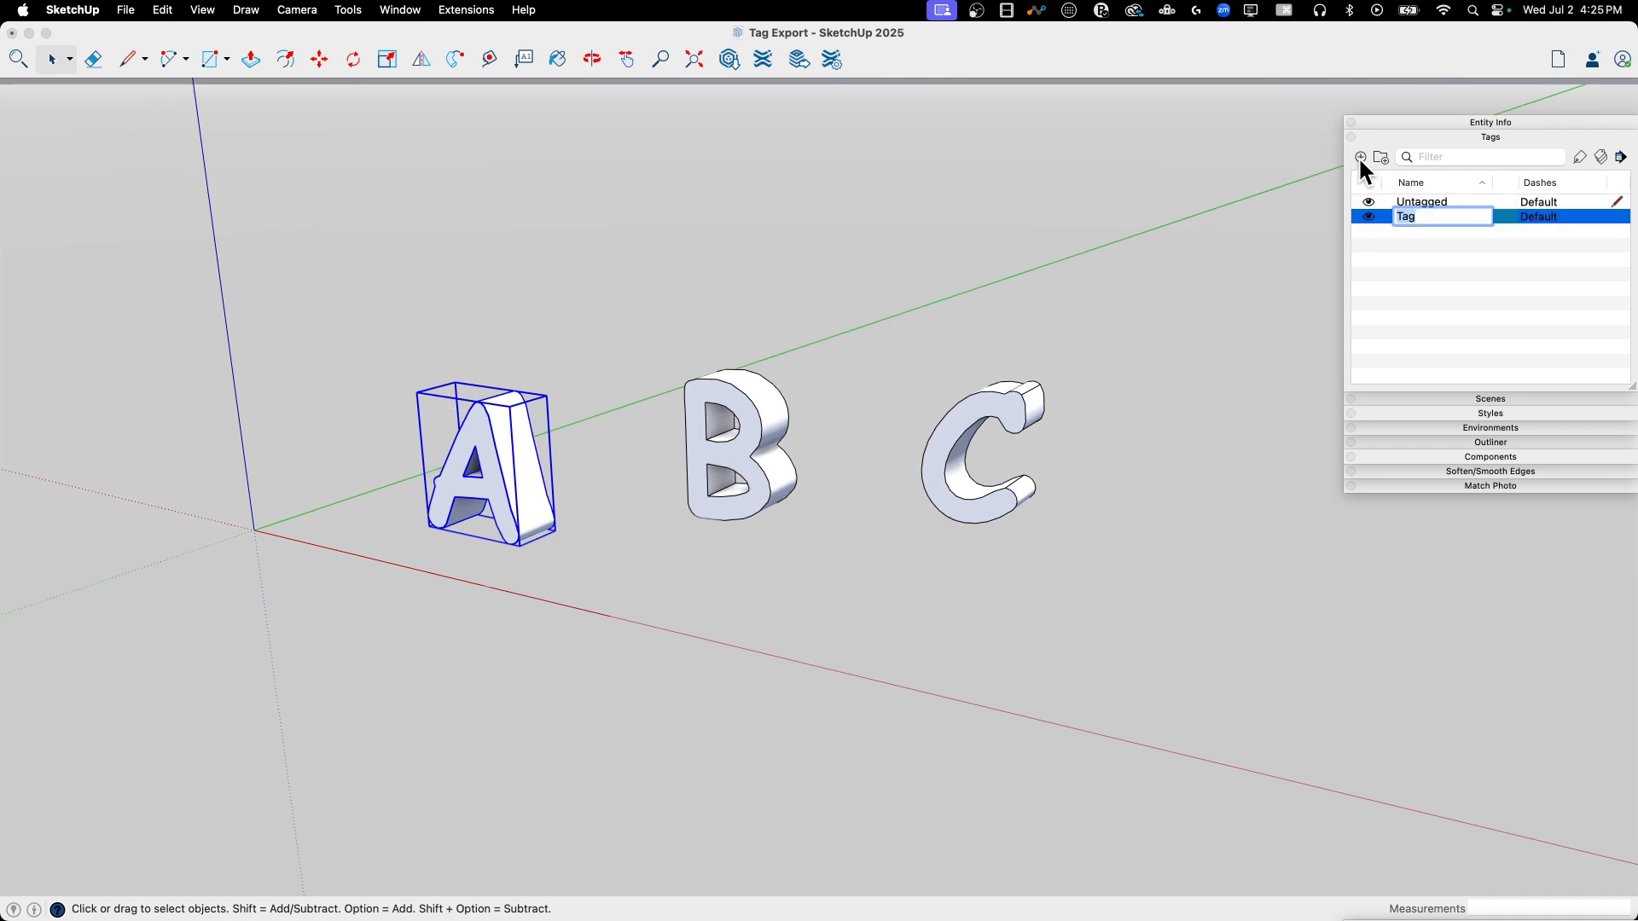
pyautogui.write('A')
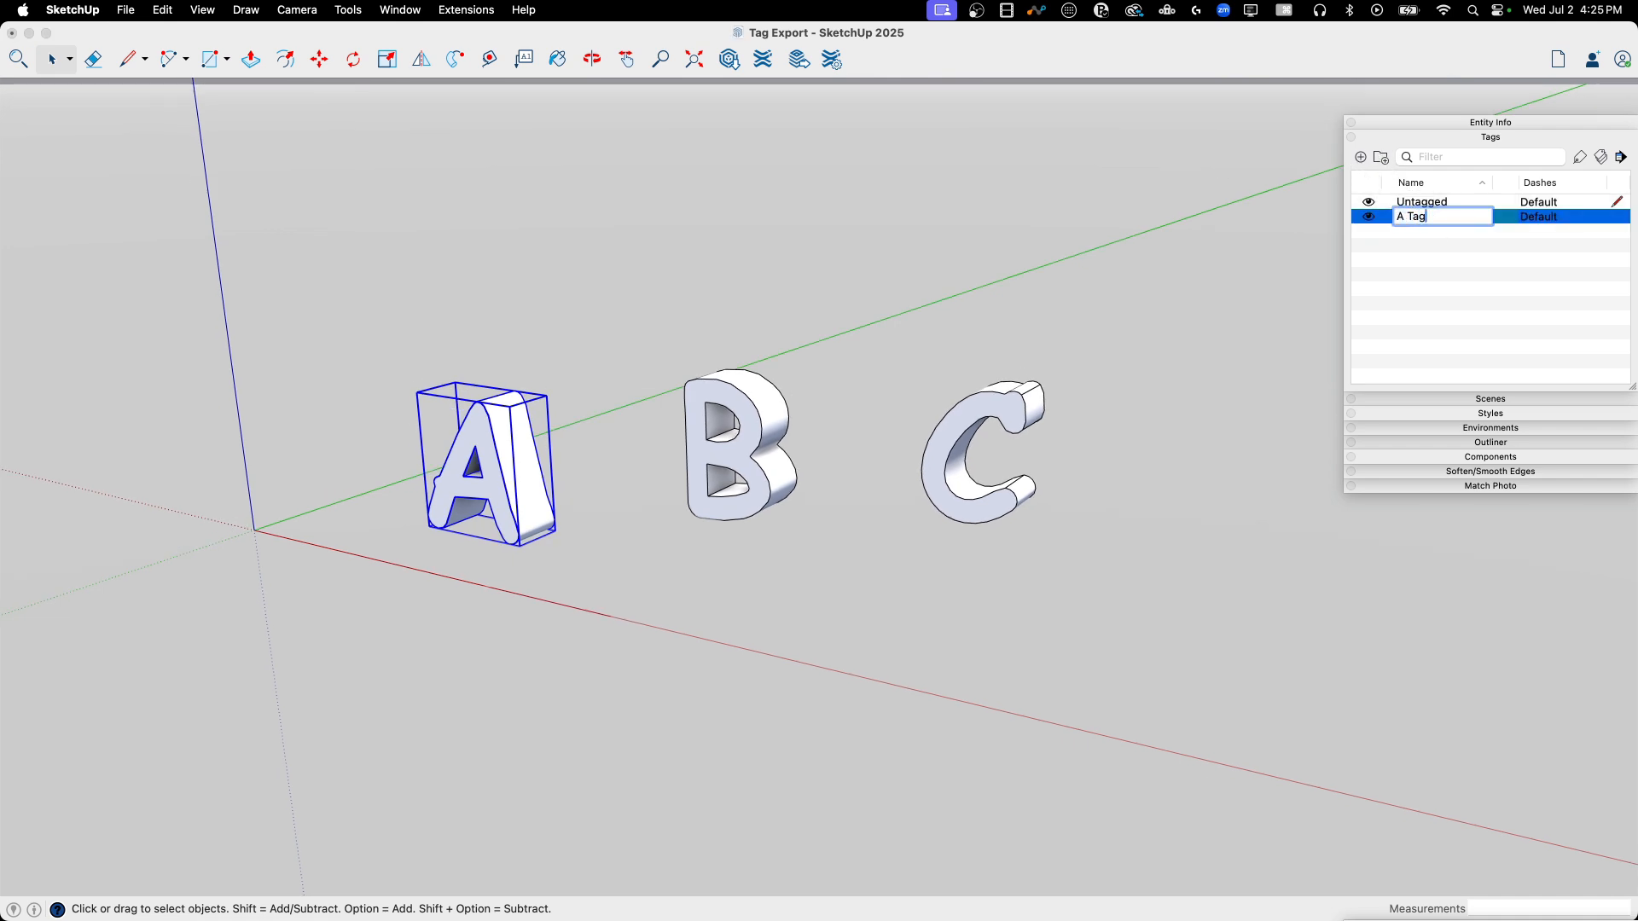
pyautogui.click(1360, 157)
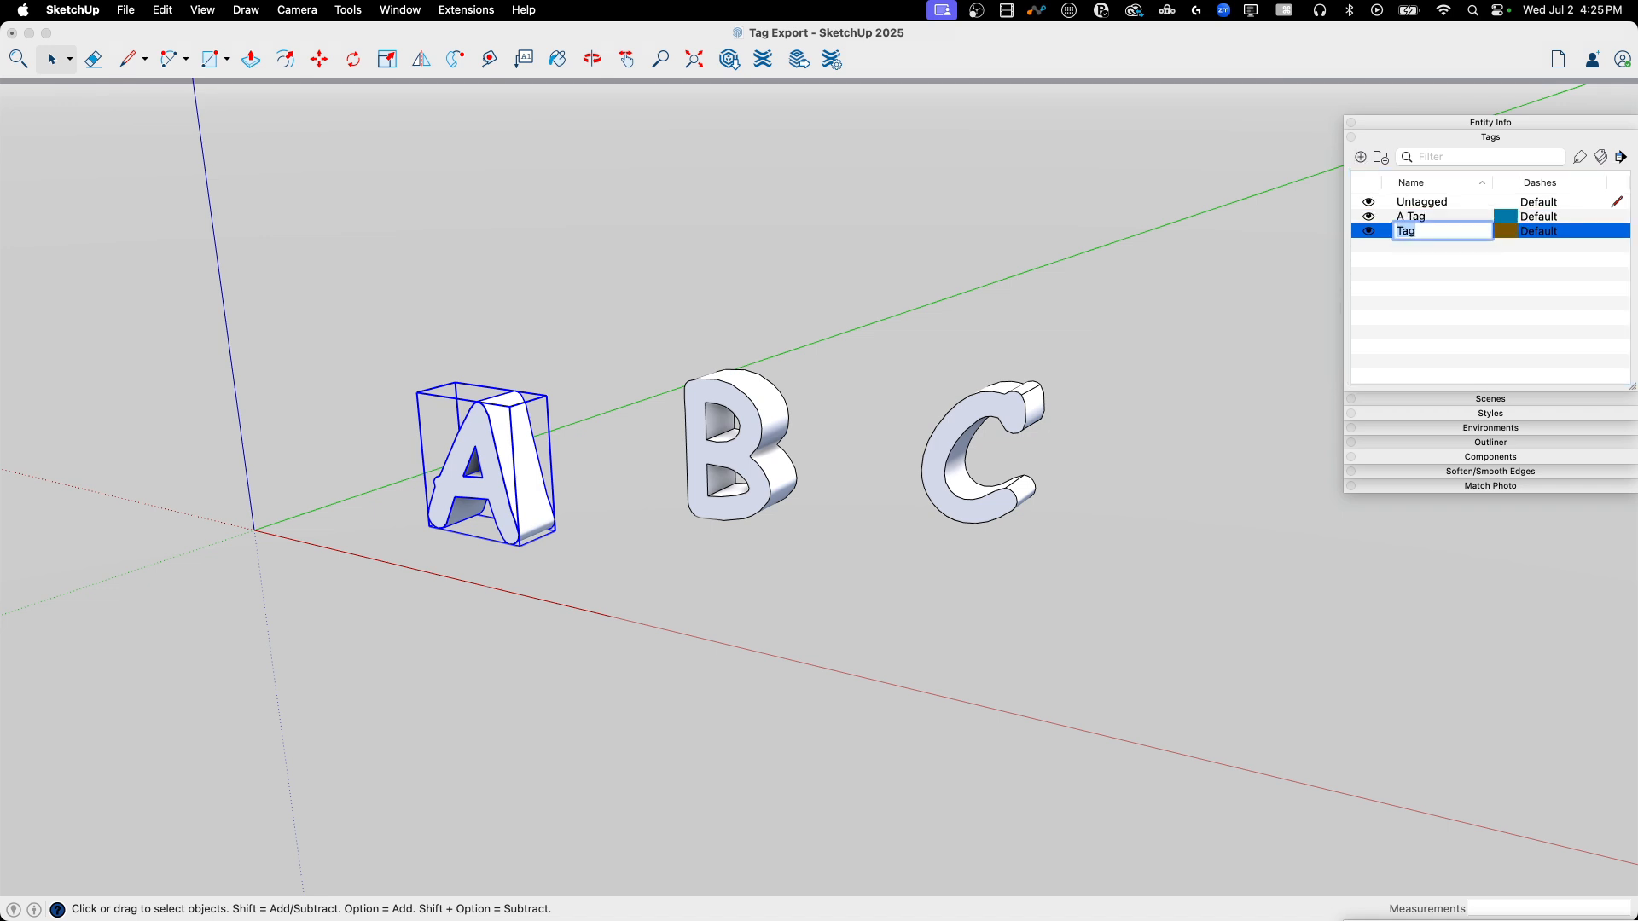
pyautogui.write('B Tag')
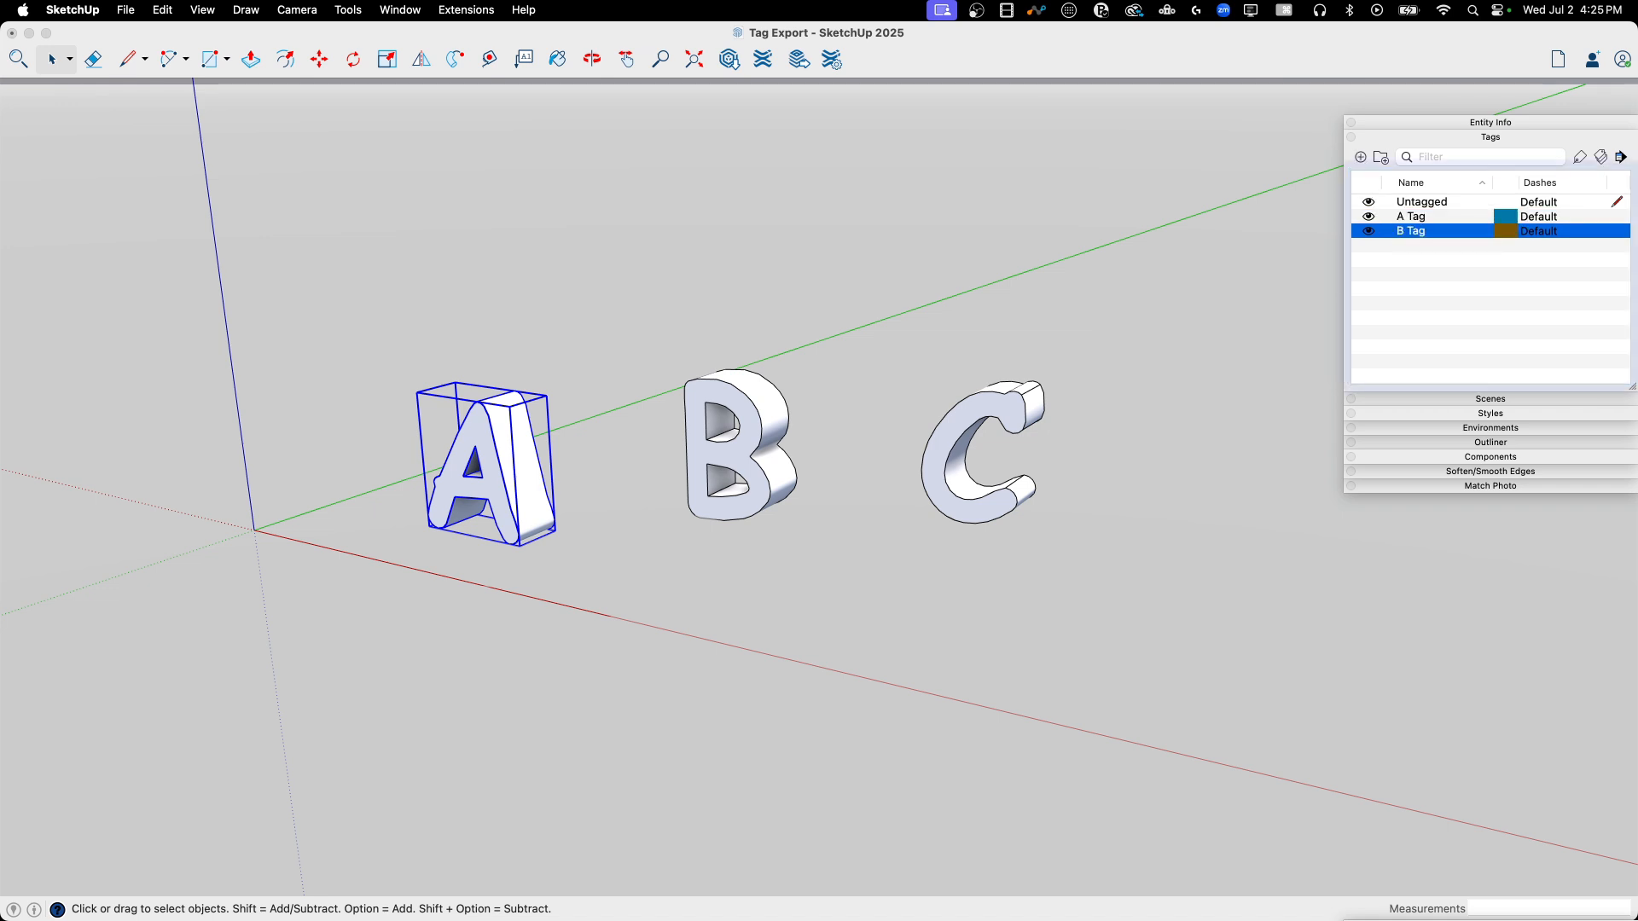
pyautogui.click(1358, 156)
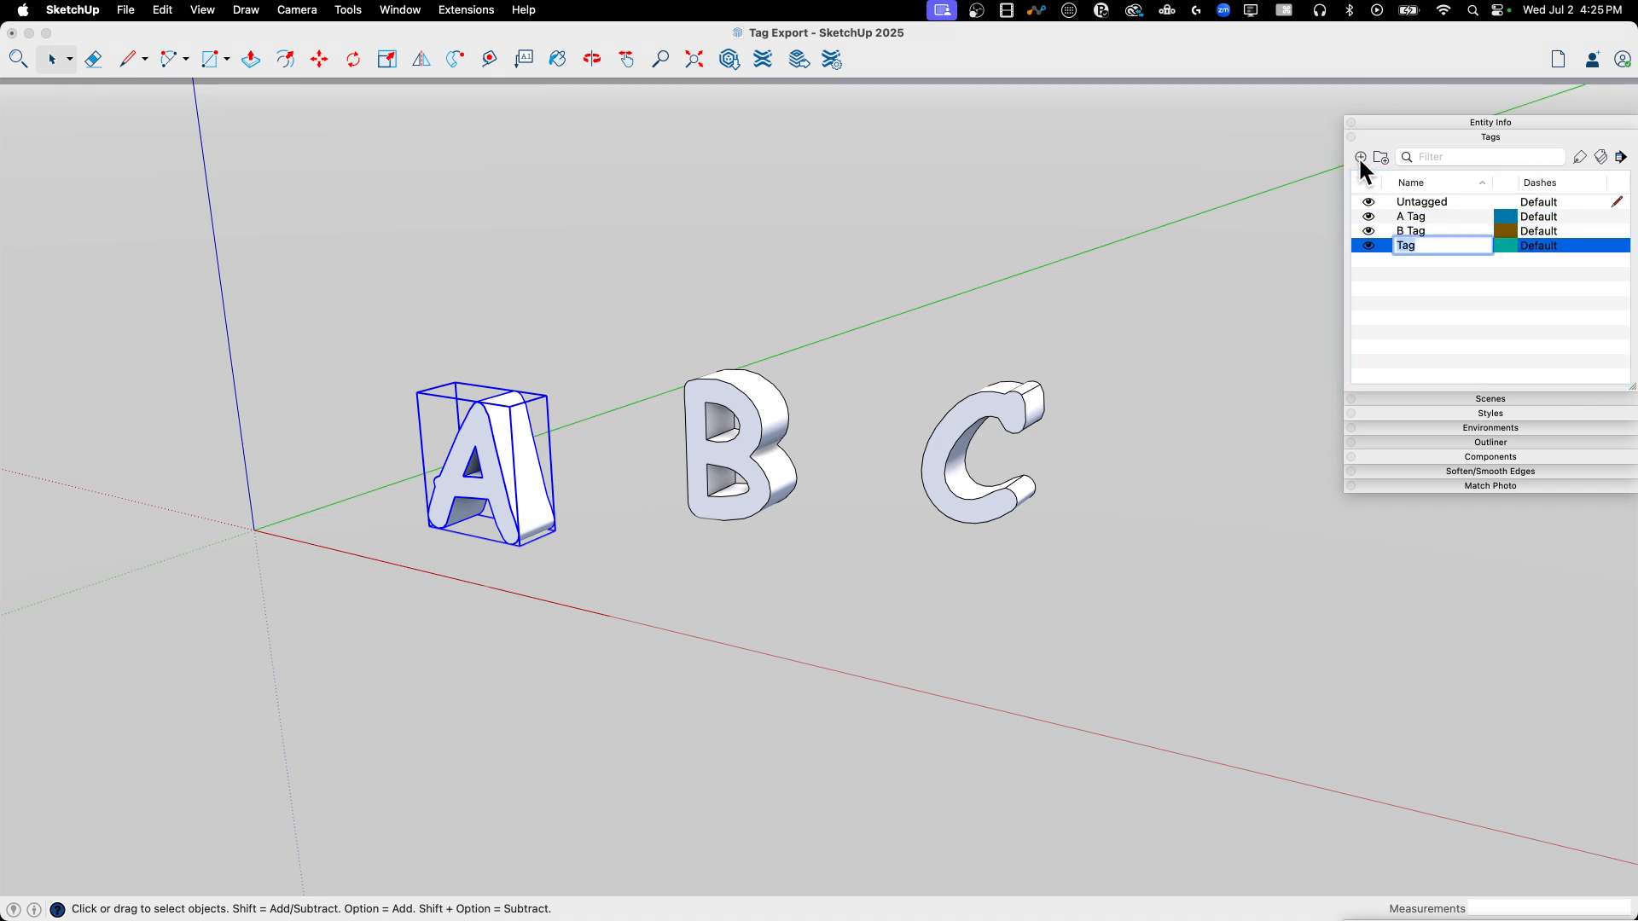
pyautogui.write('C Ta')
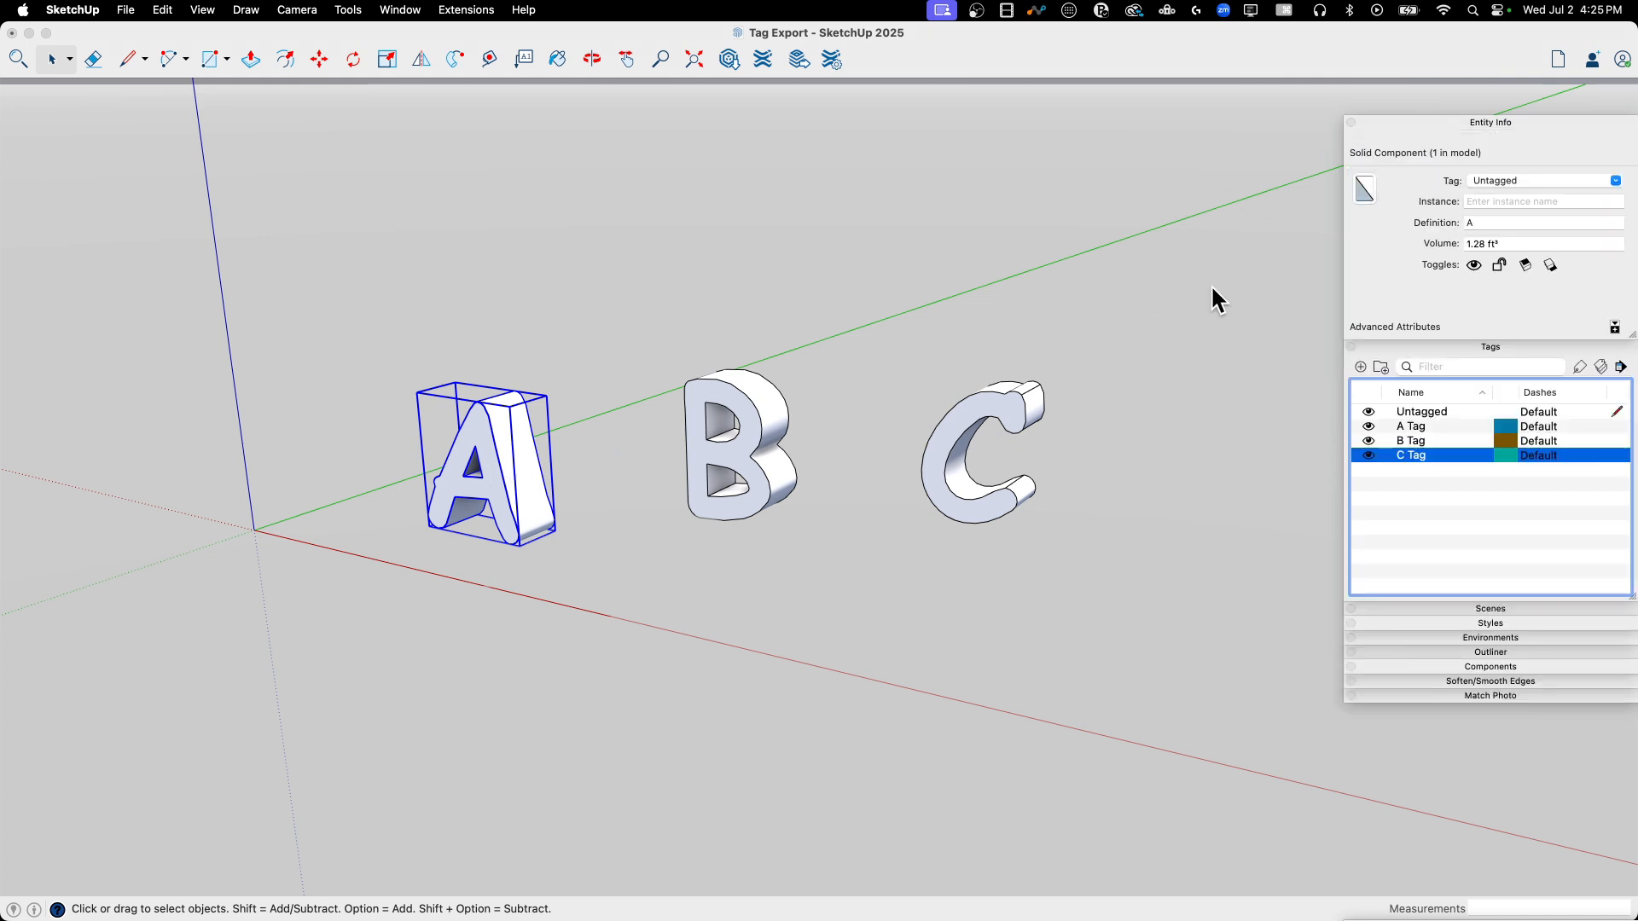
# Step: Assign letter A to A Tag and letter C to C Tag via Entity Info
pyautogui.click(1614, 181)
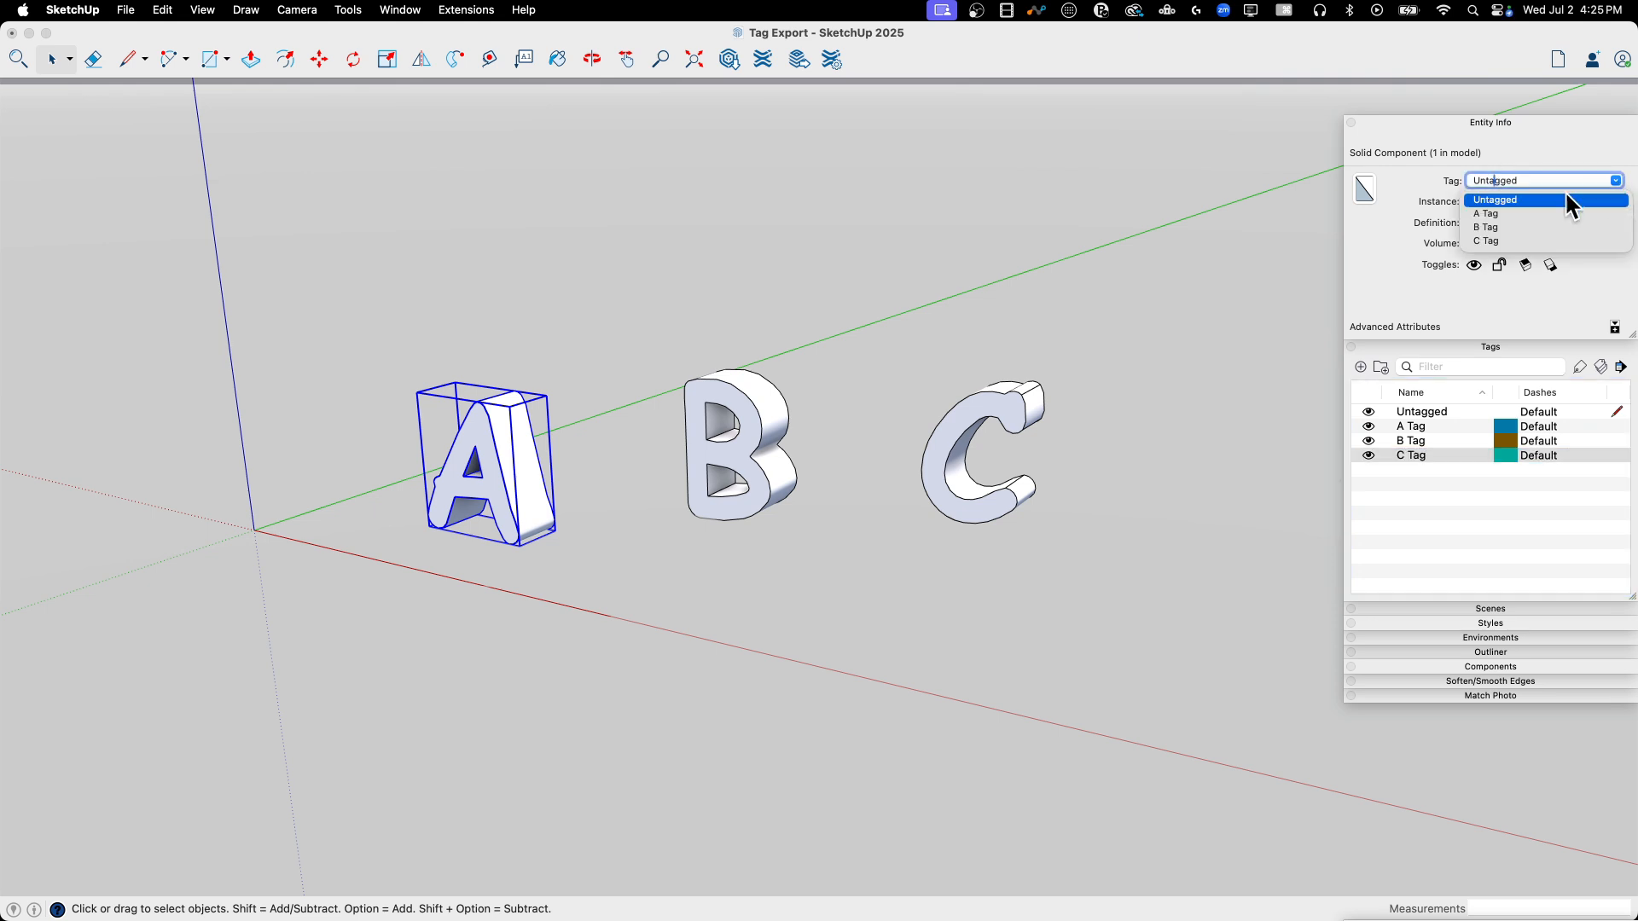
pyautogui.click(1486, 215)
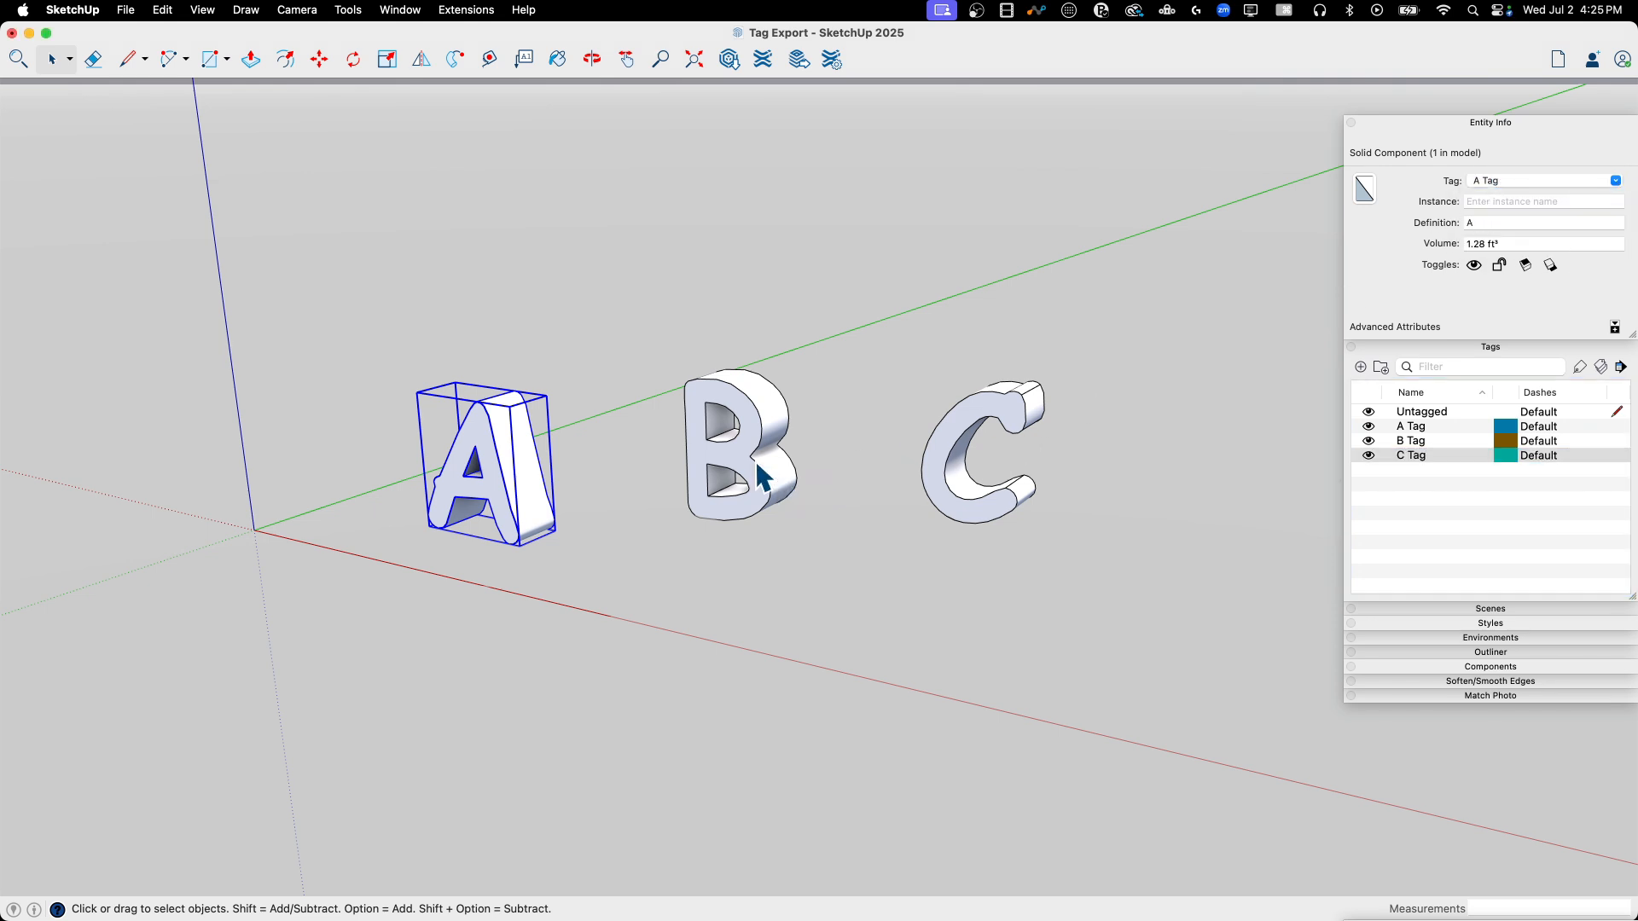
pyautogui.click(737, 466)
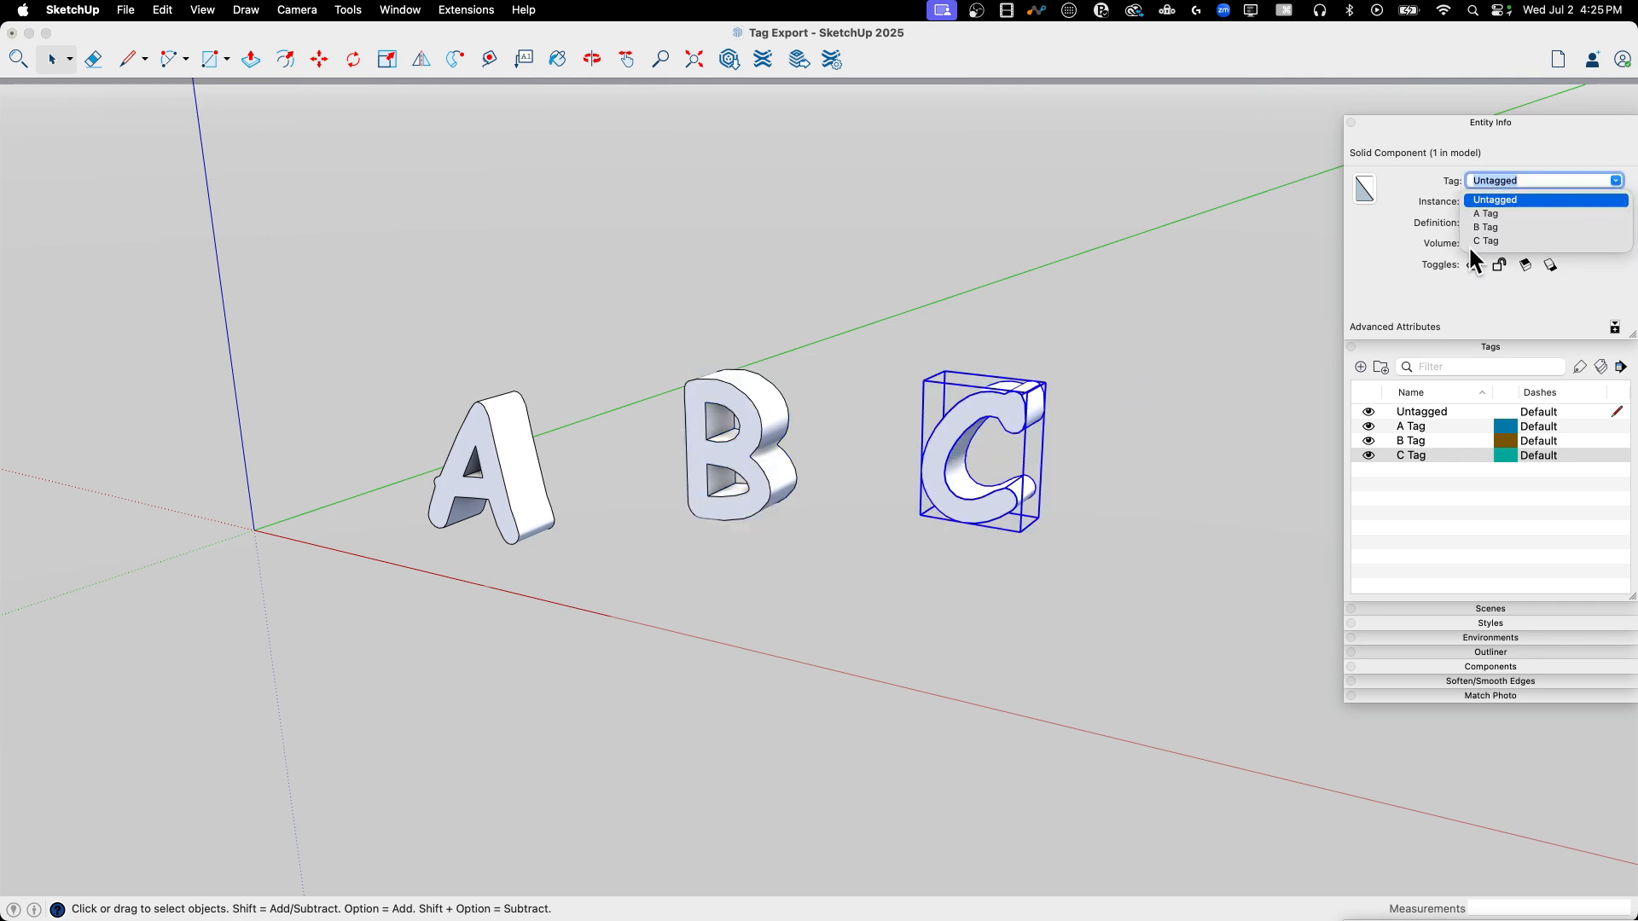
pyautogui.click(1485, 240)
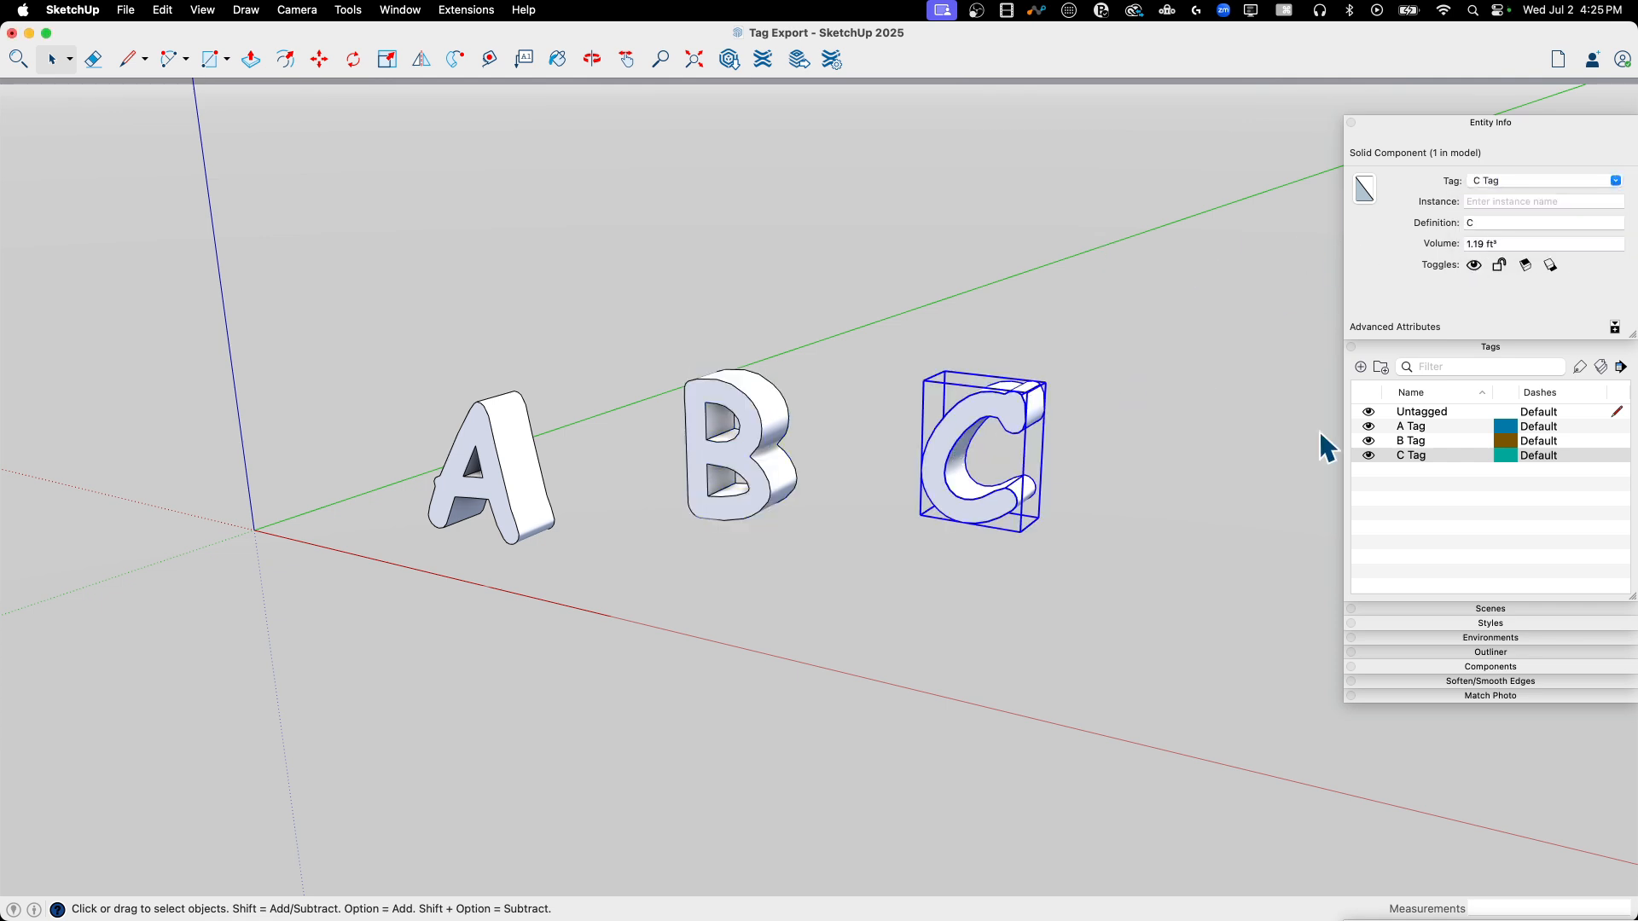
# Step: Hide A Tag and B Tag so only the C letter remains visible
pyautogui.click(1411, 440)
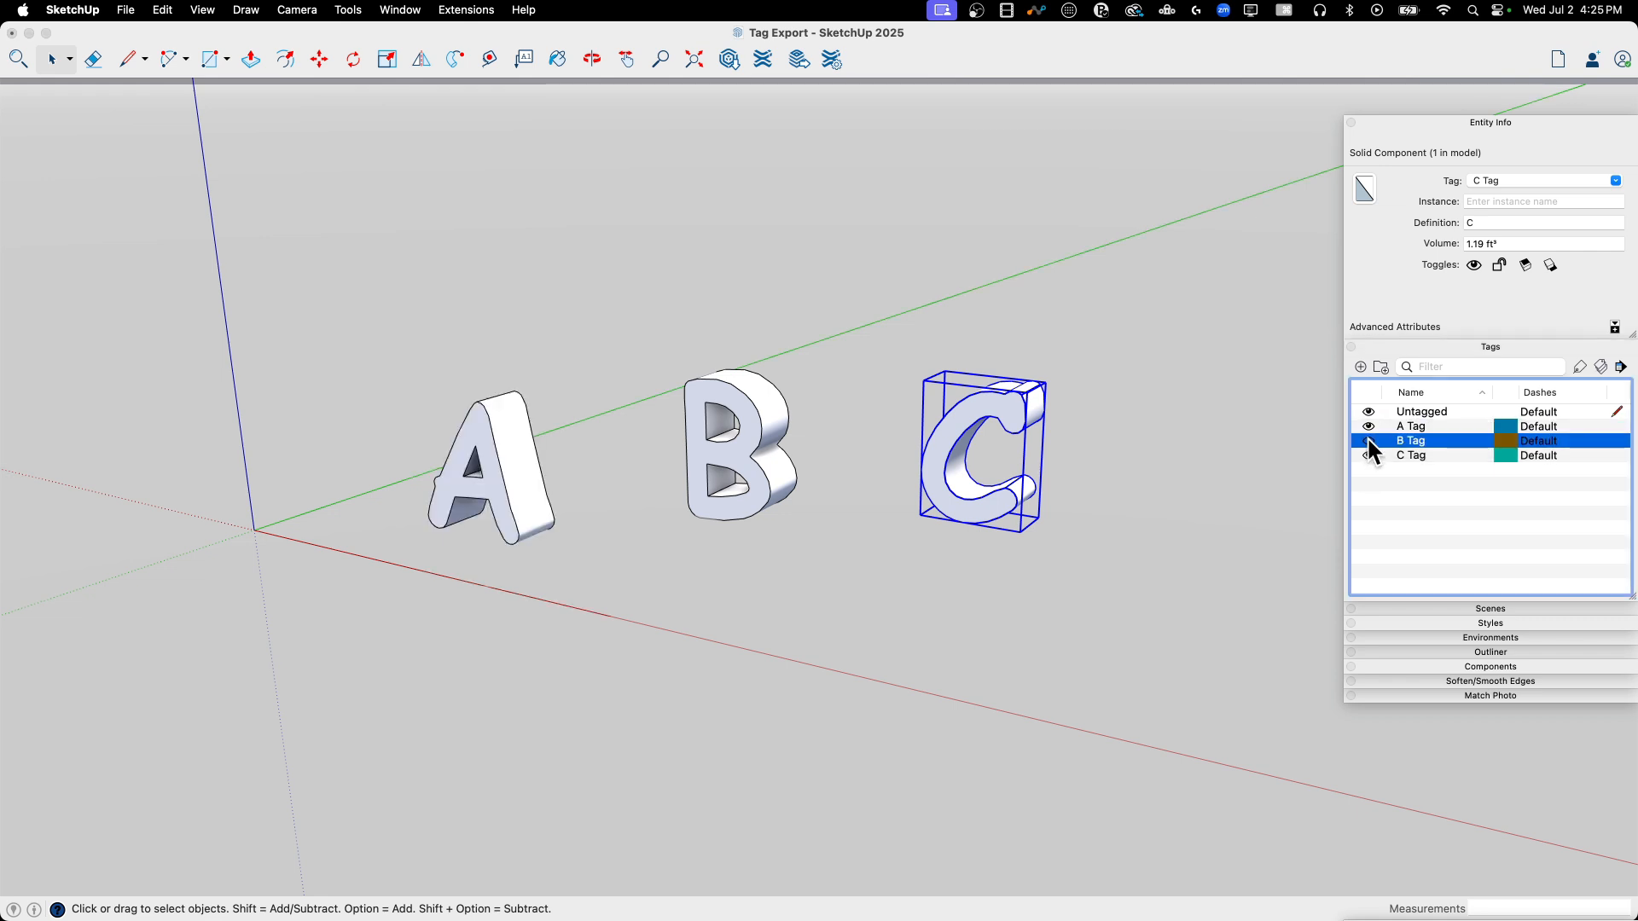
pyautogui.click(1369, 455)
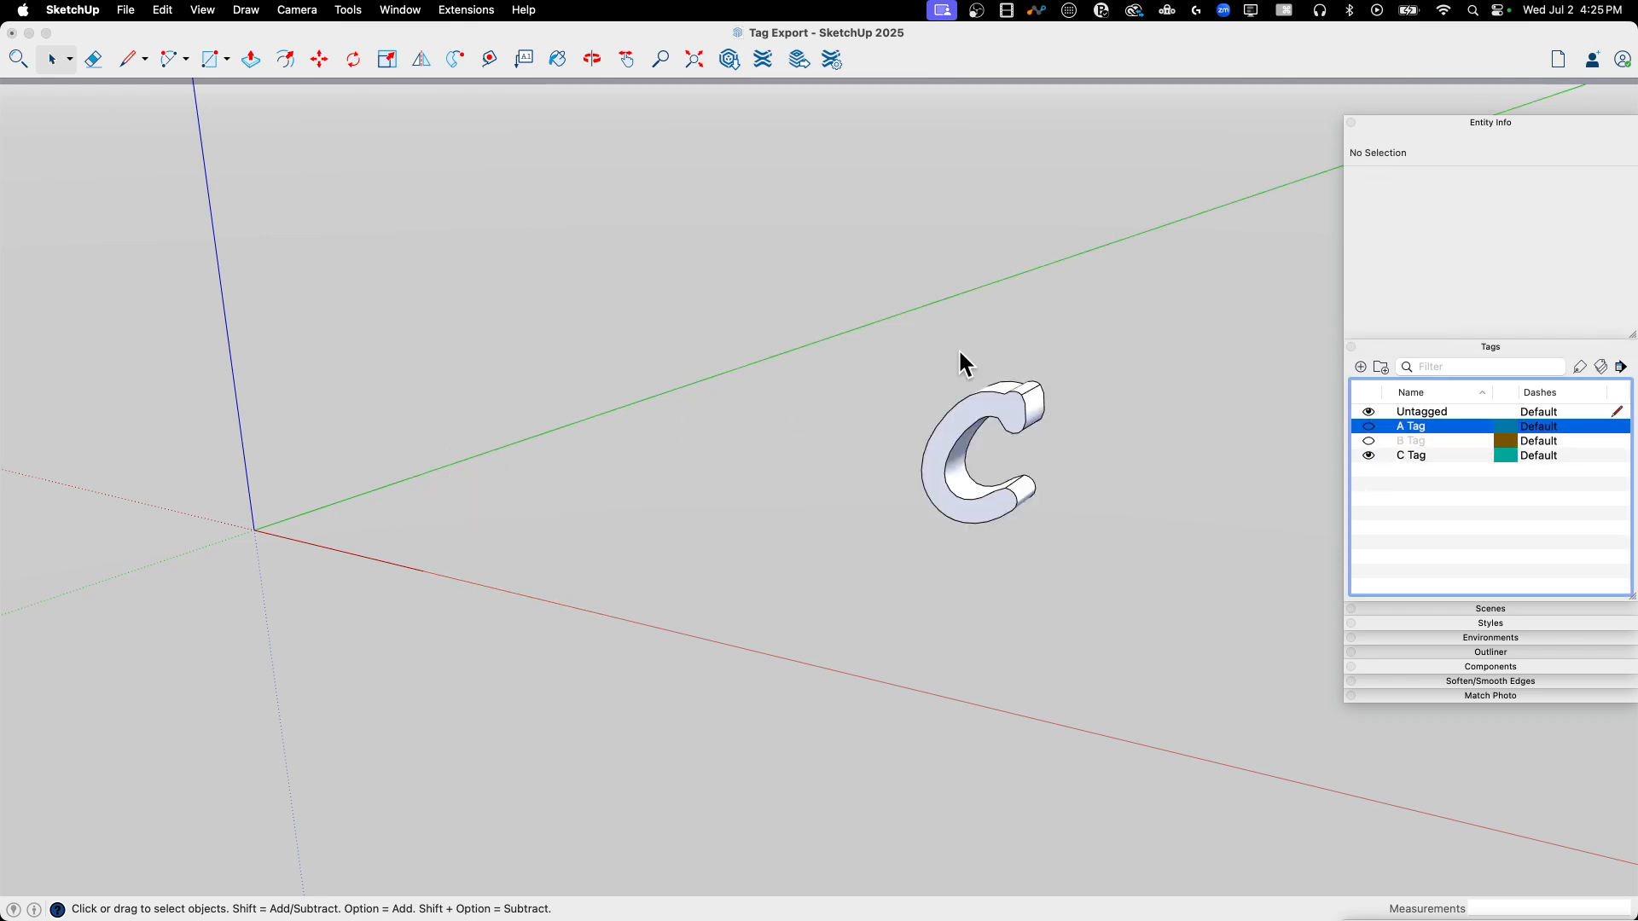
# Step: Show the hidden tags again and save the Tag Export model
pyautogui.click(1369, 440)
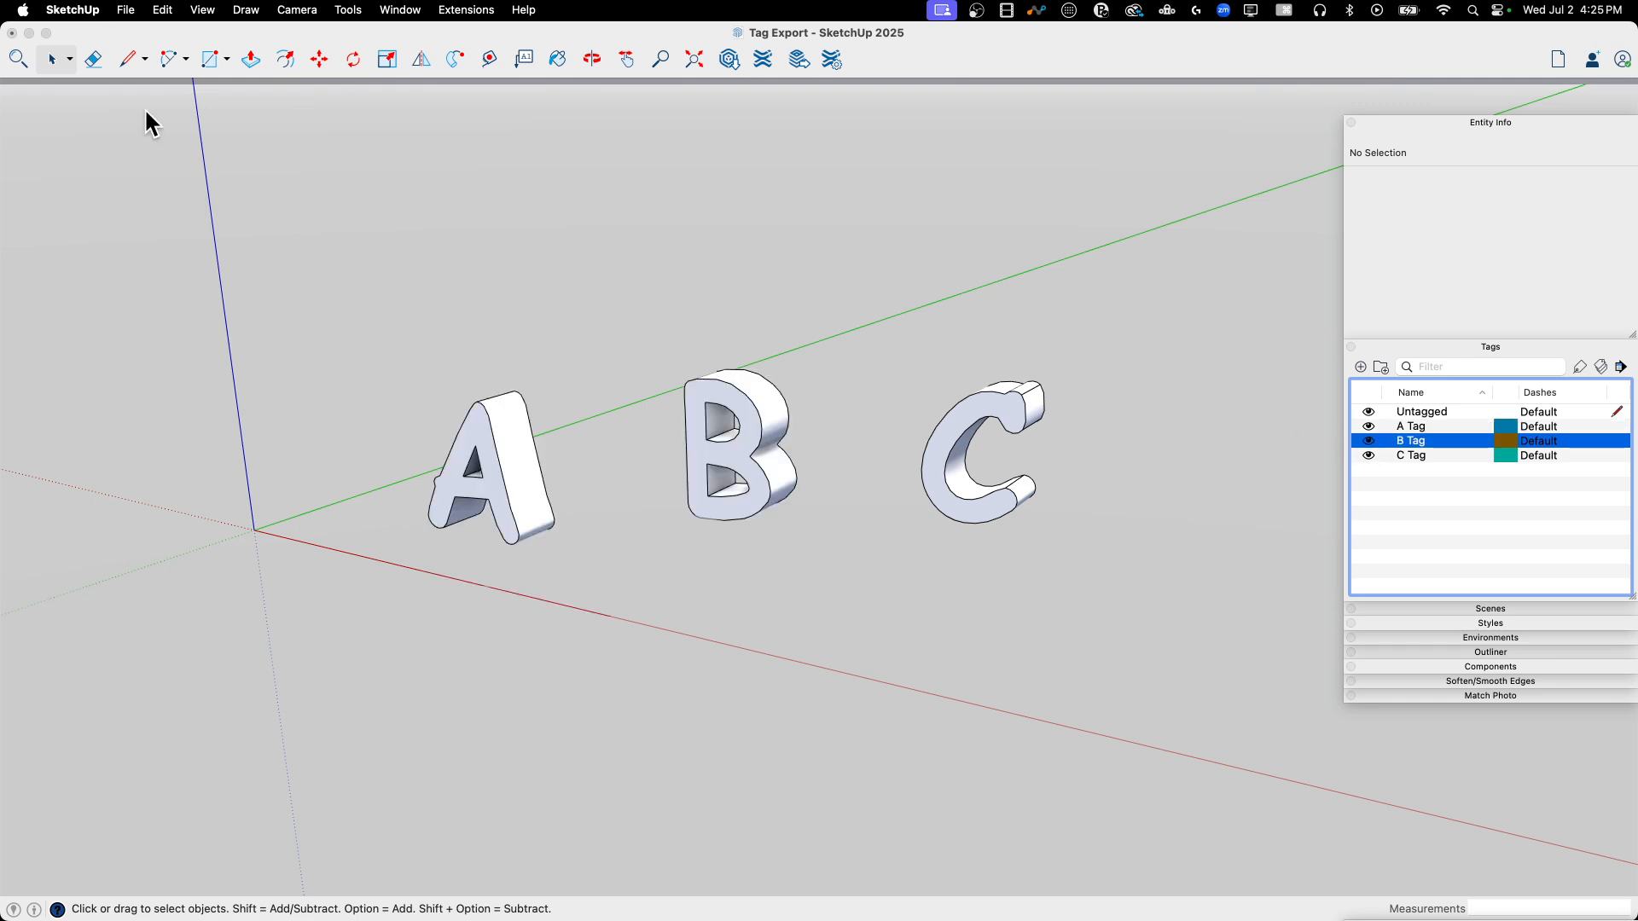
pyautogui.click(126, 10)
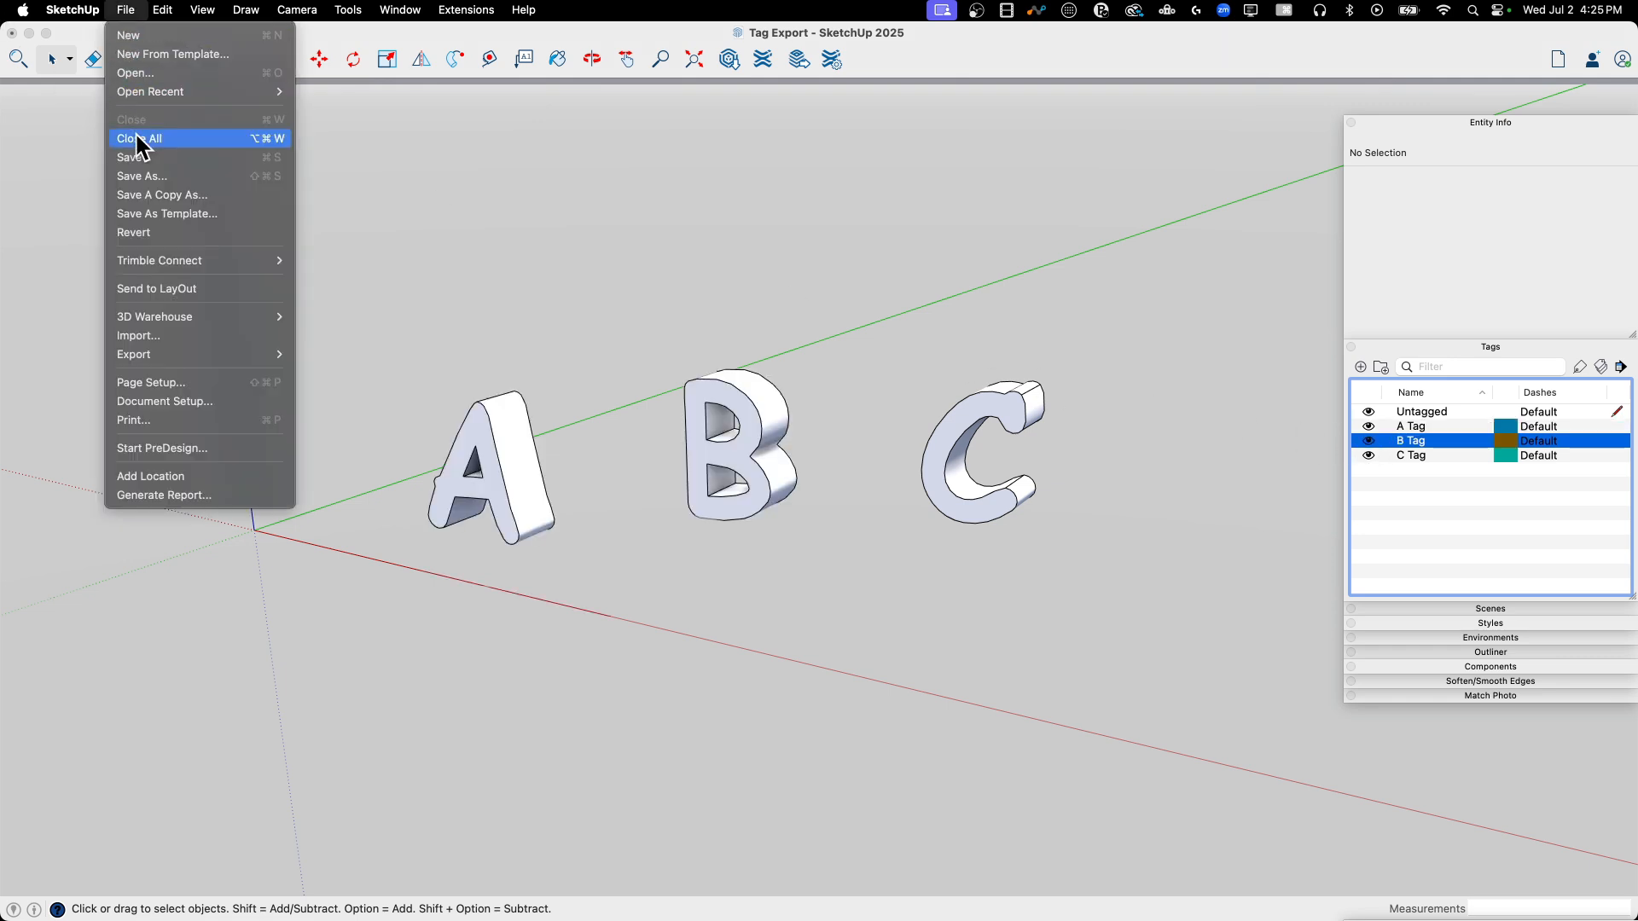
pyautogui.press('Escape')
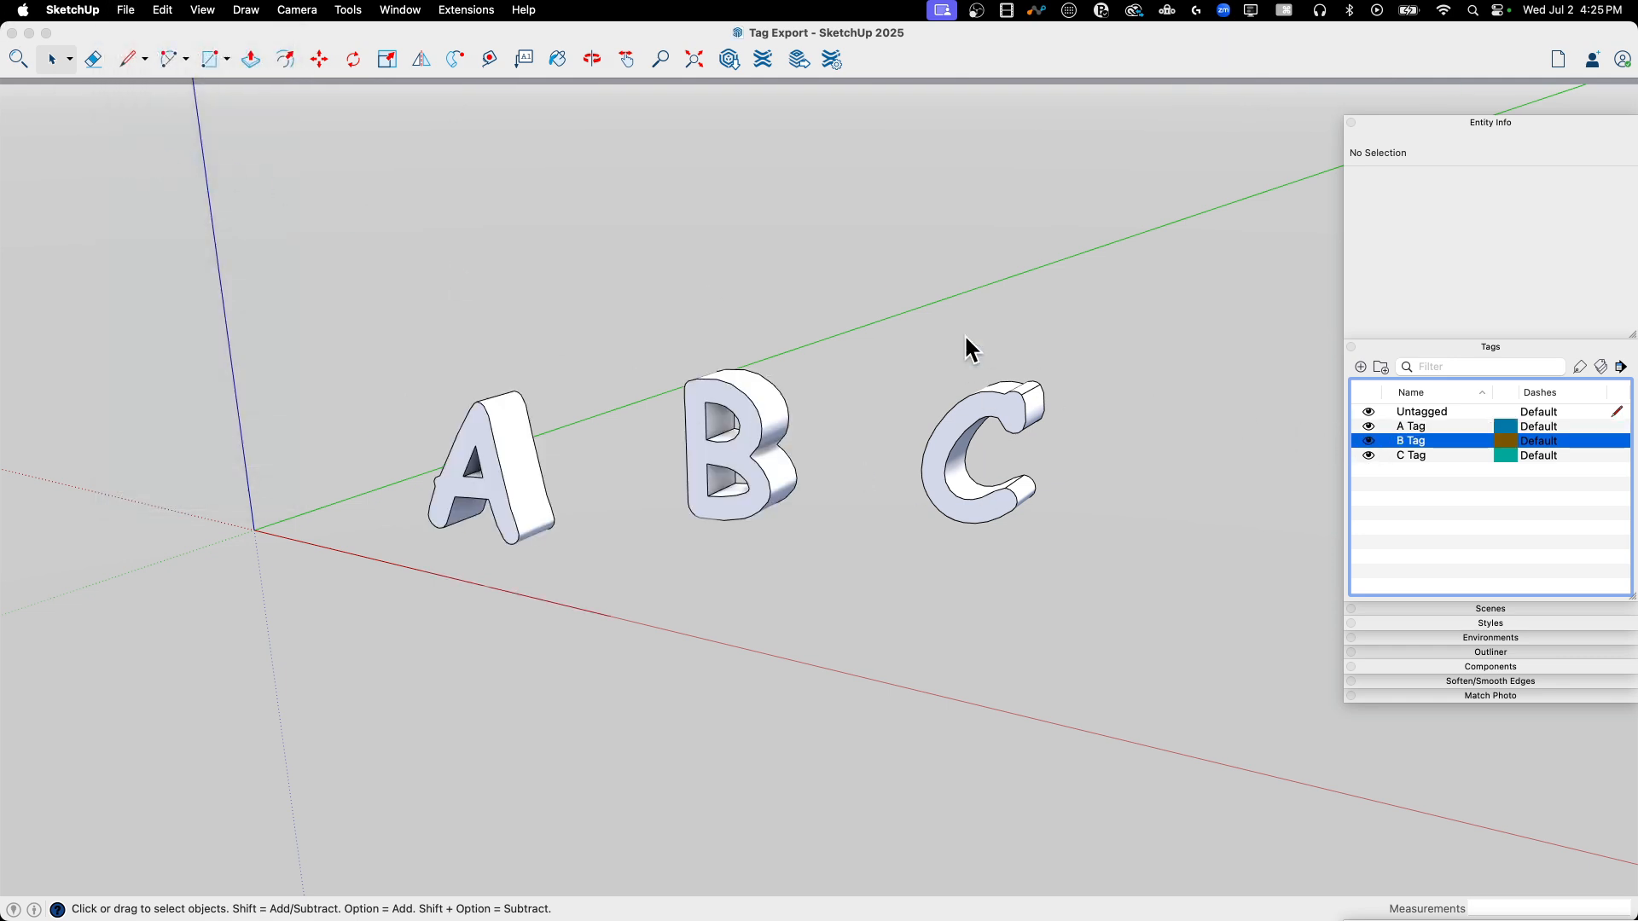
pyautogui.moveTo(741, 227)
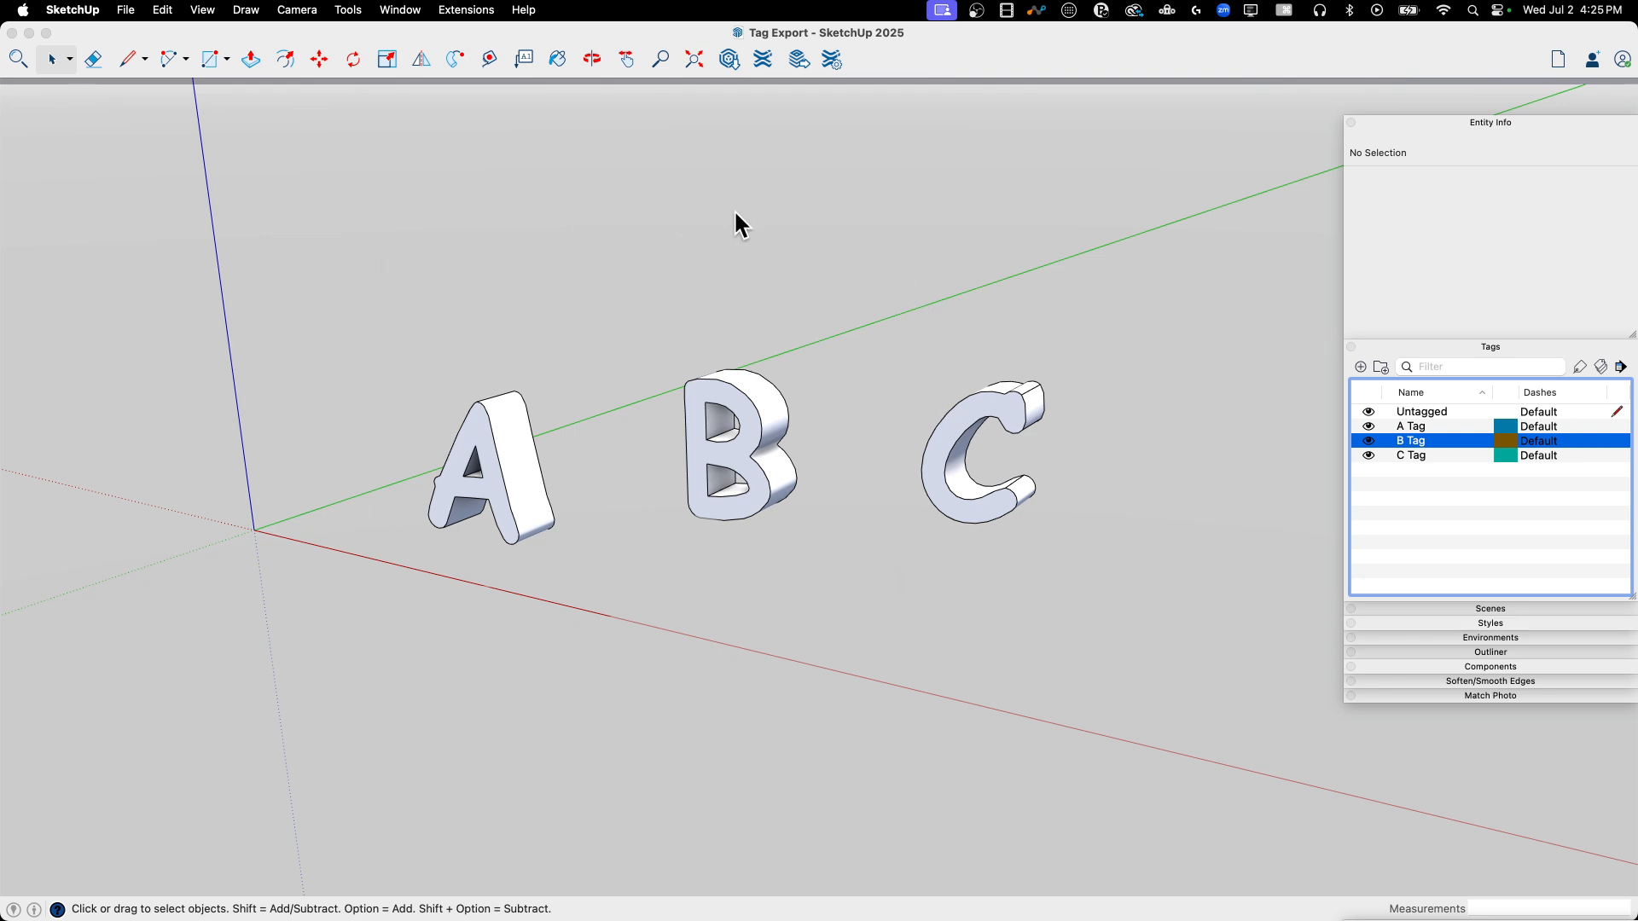
pyautogui.moveTo(679, 44)
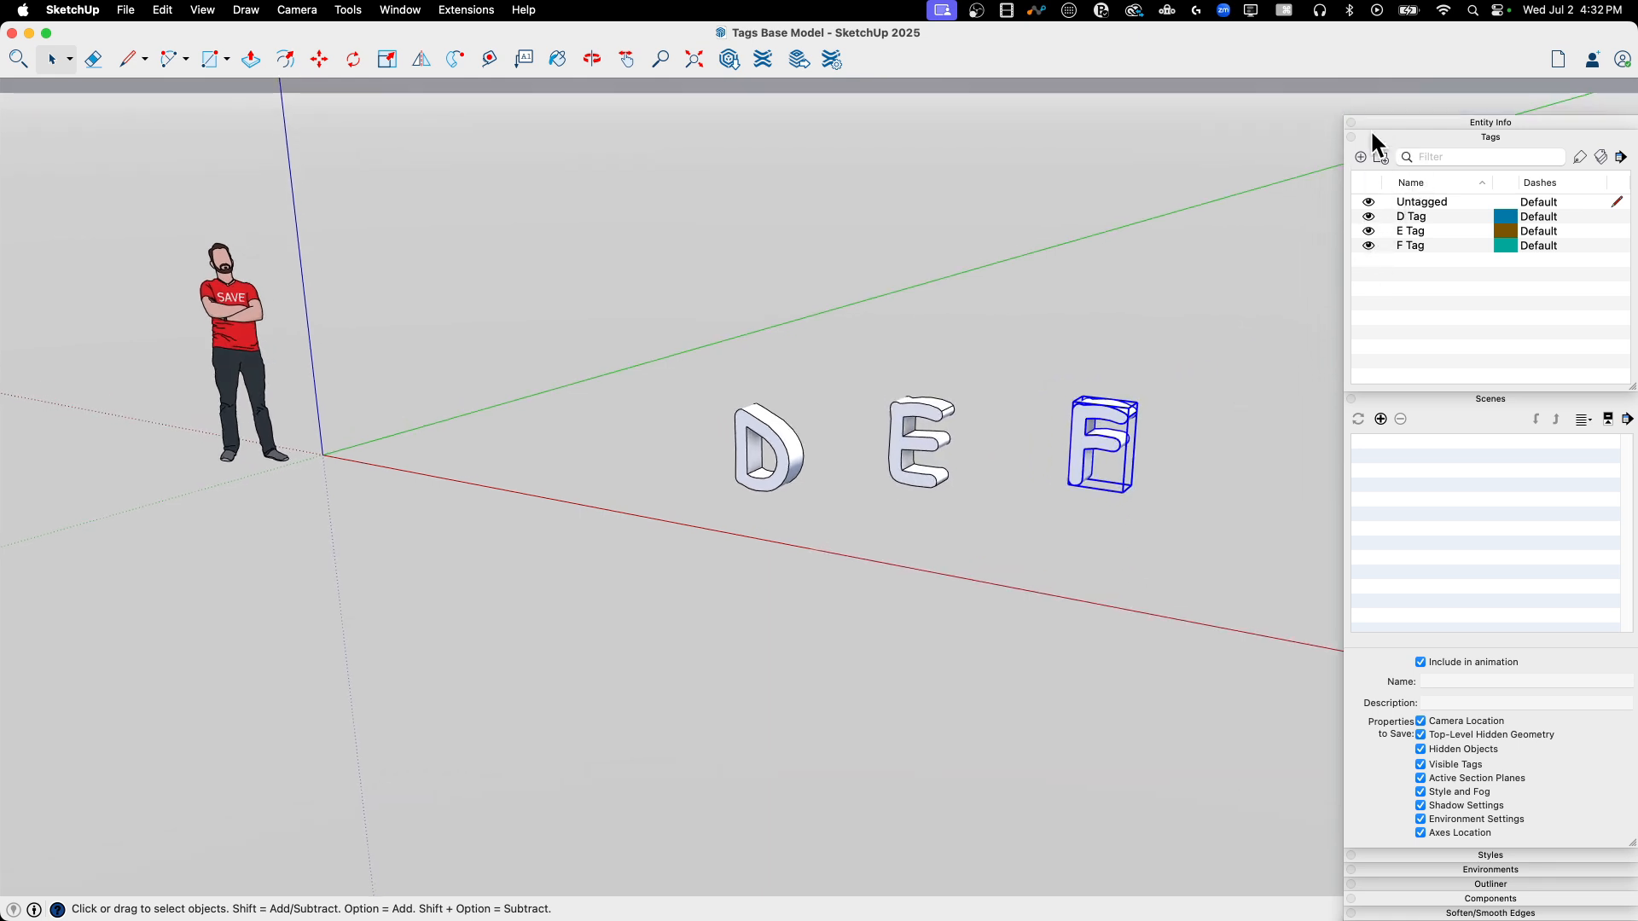
# Step: Toggle tag visibility so only the D letter shows for Scene D
pyautogui.click(1102, 445)
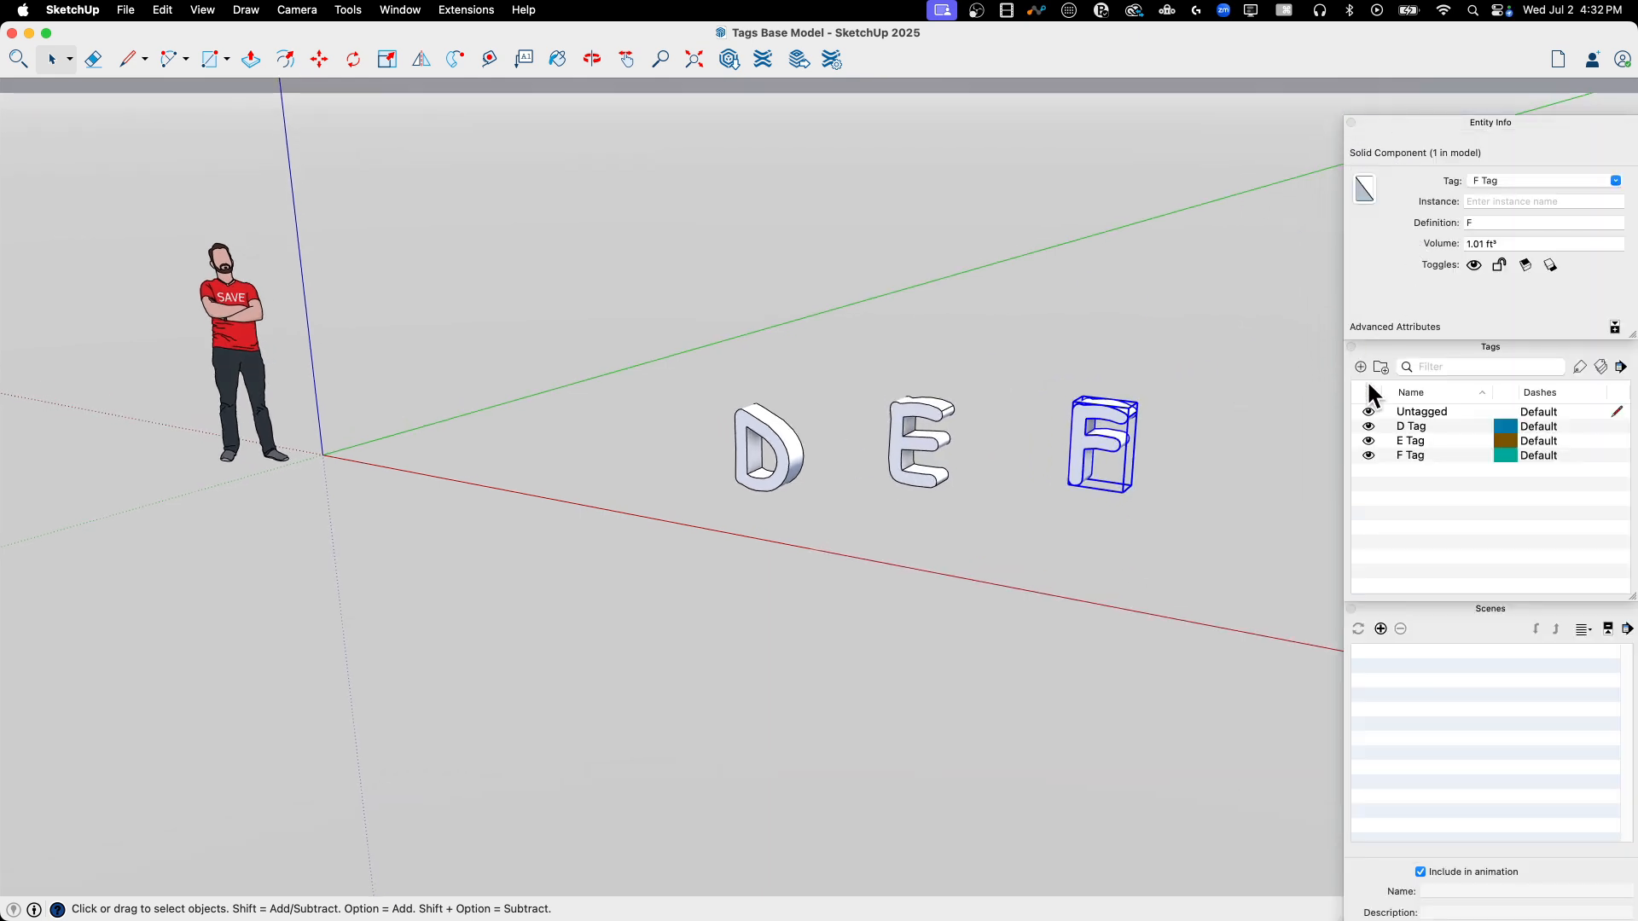
pyautogui.click(754, 471)
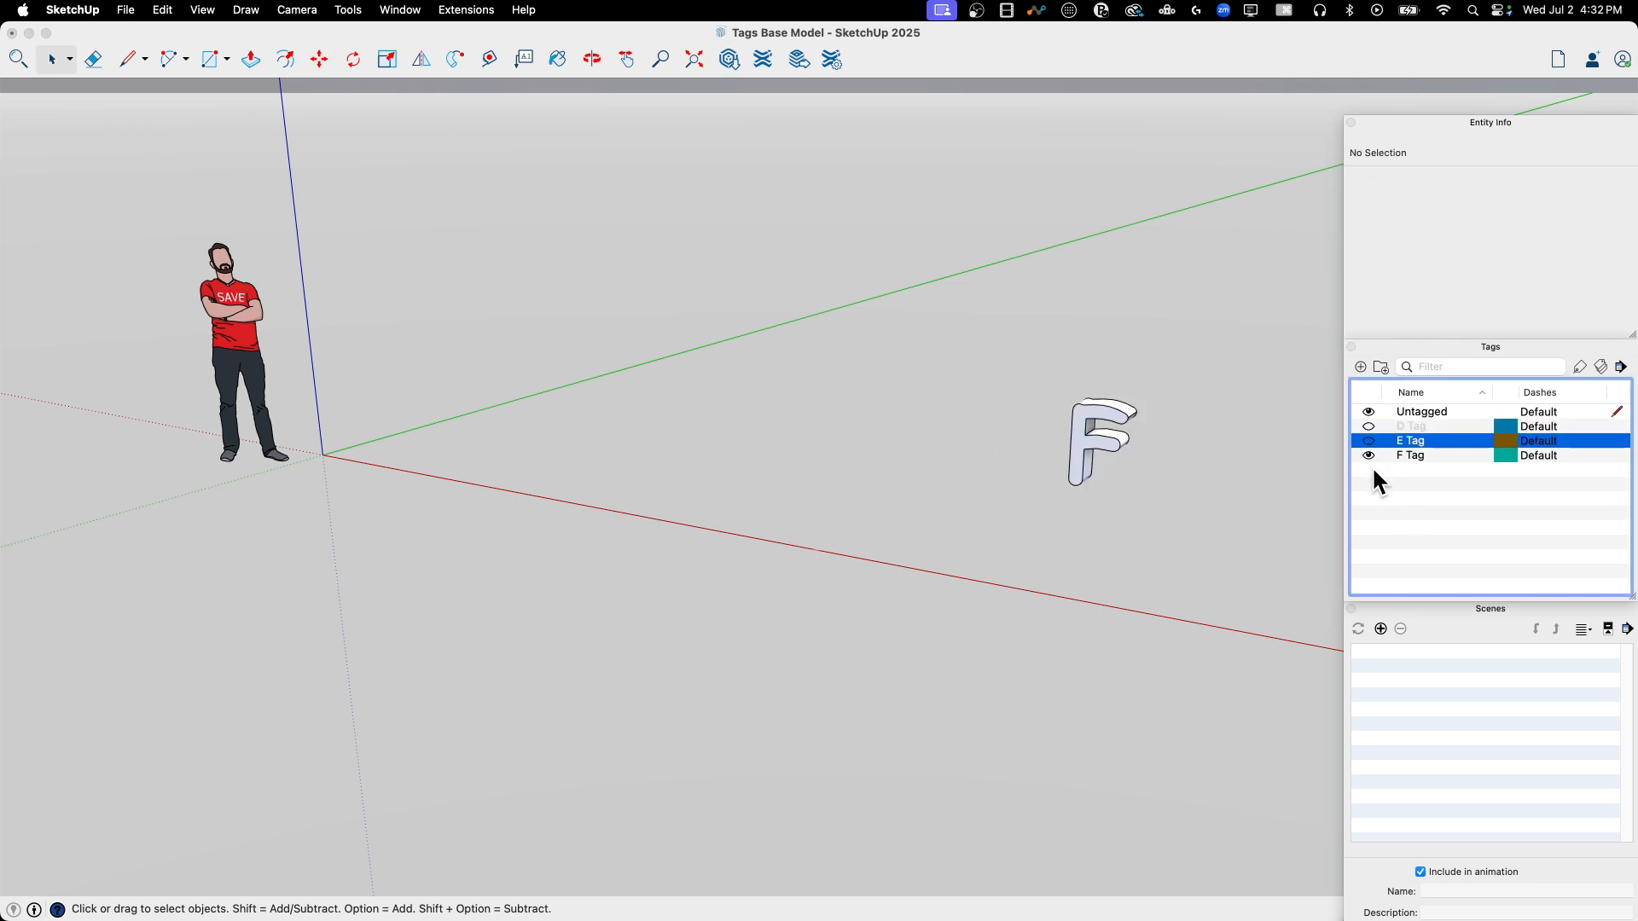
pyautogui.click(1368, 440)
pyautogui.write('Scene D')
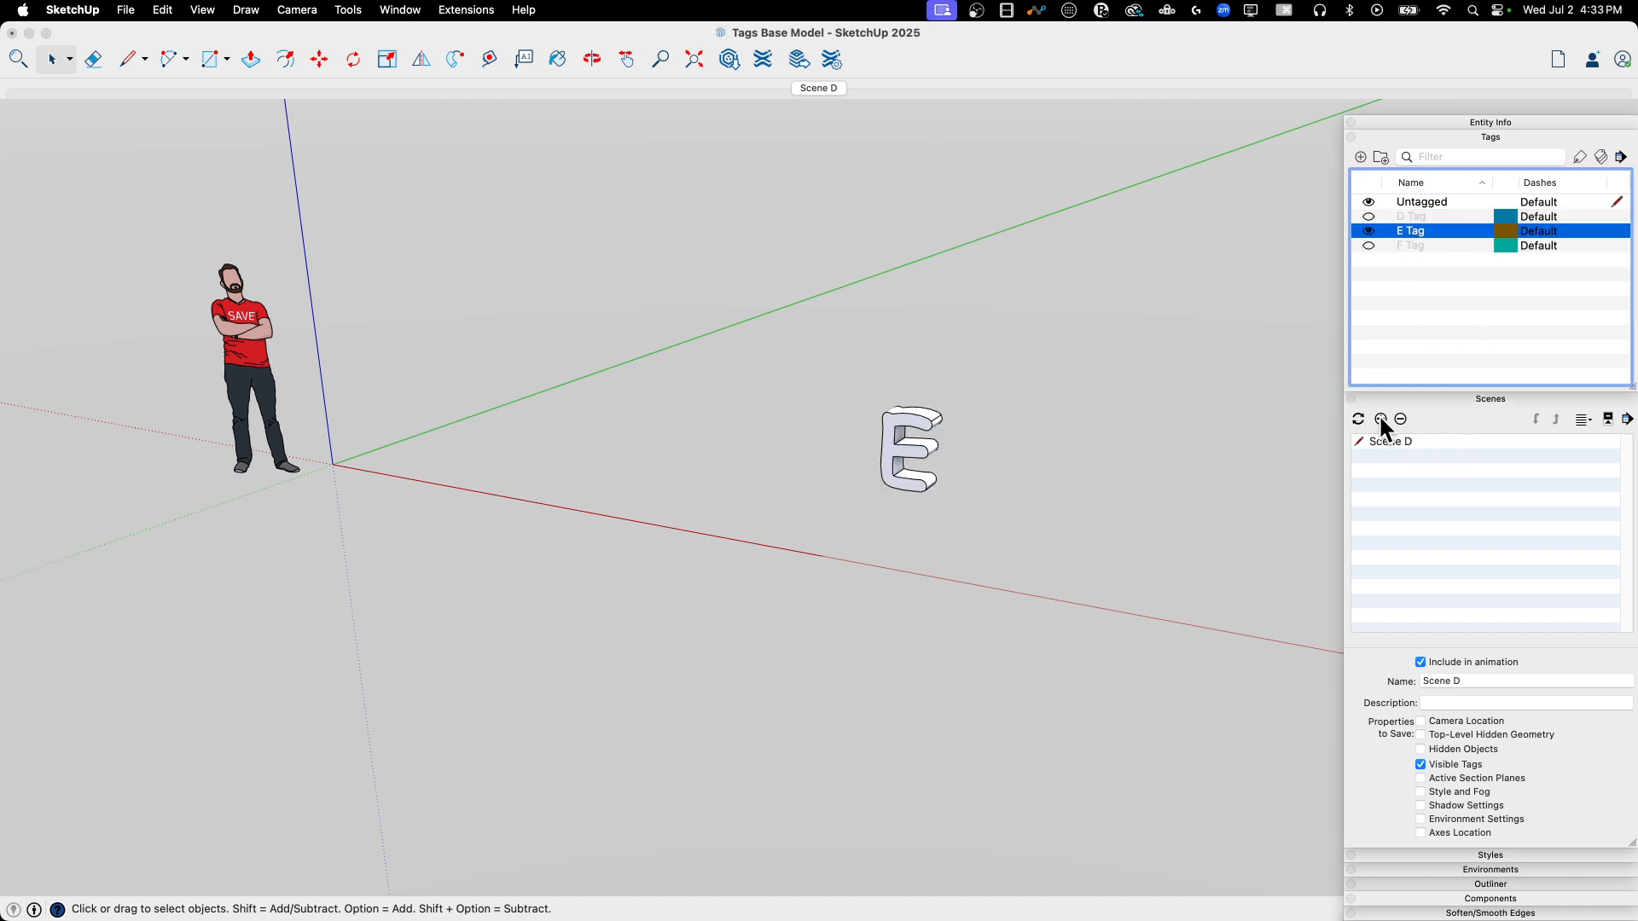
# Step: Add Scene E with only E showing and Scene F with only F showing
pyautogui.click(1380, 420)
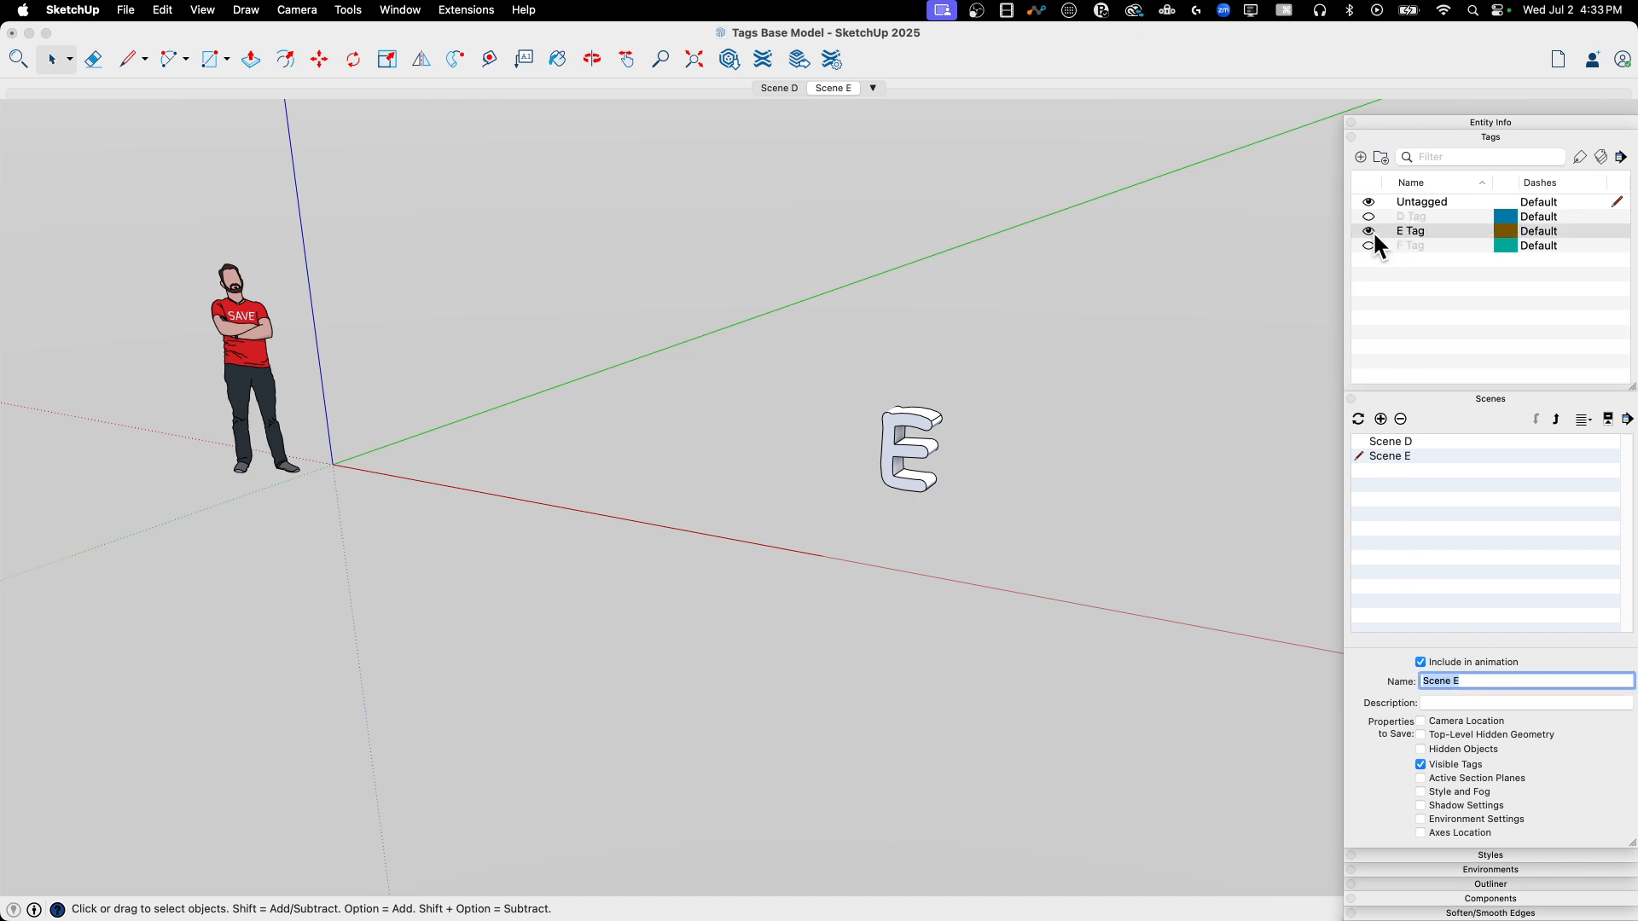
pyautogui.click(1368, 246)
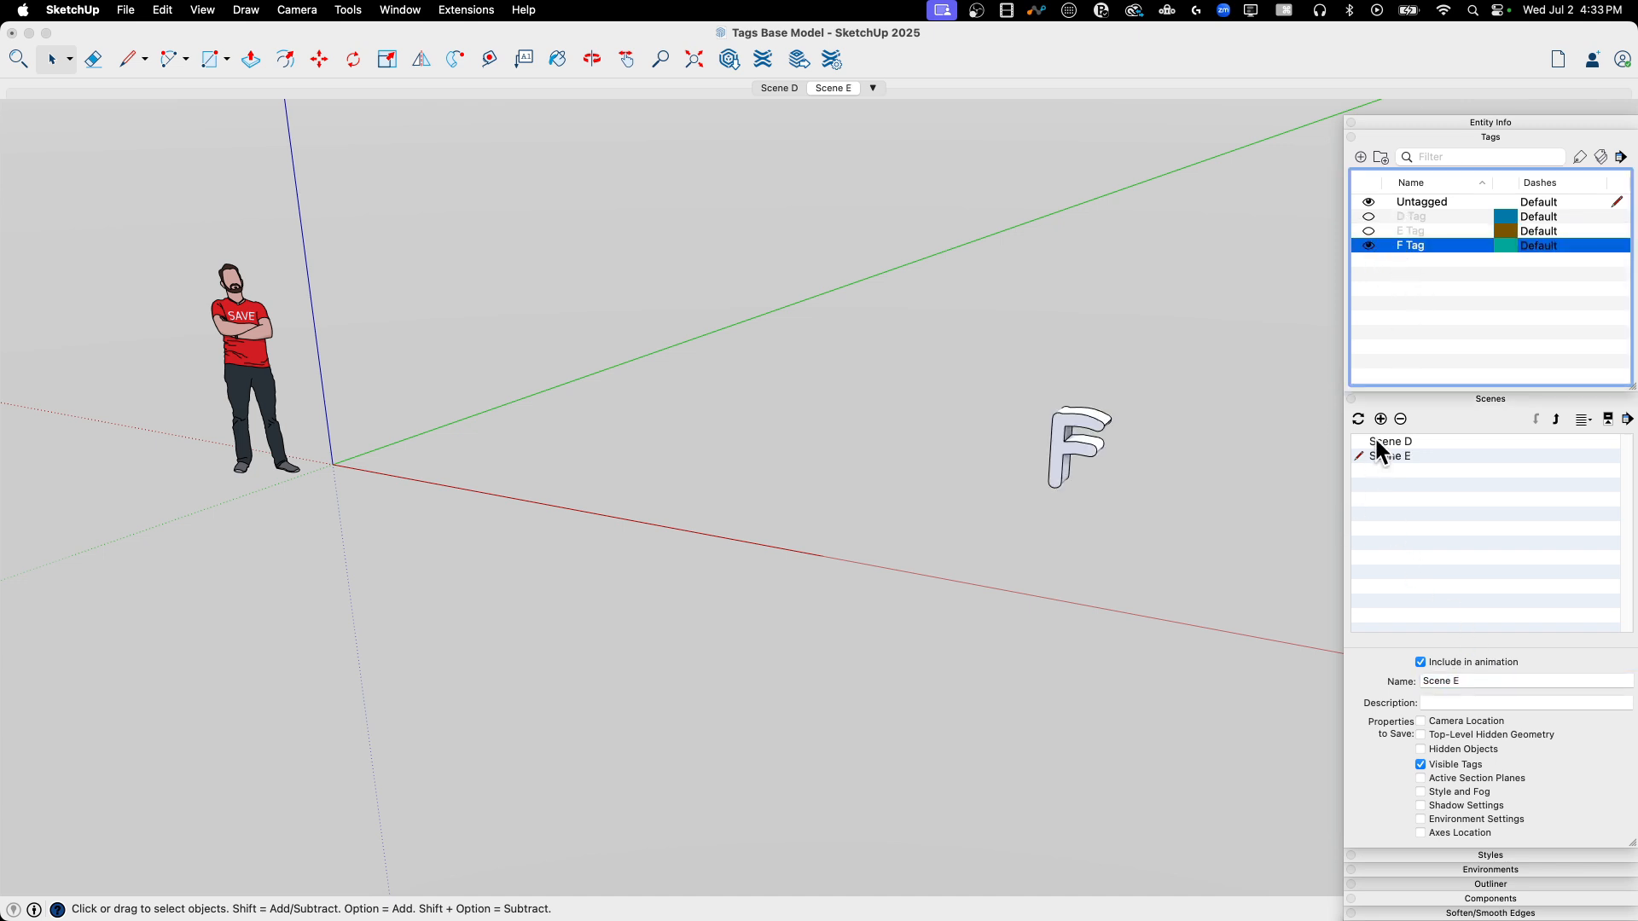
pyautogui.click(1378, 420)
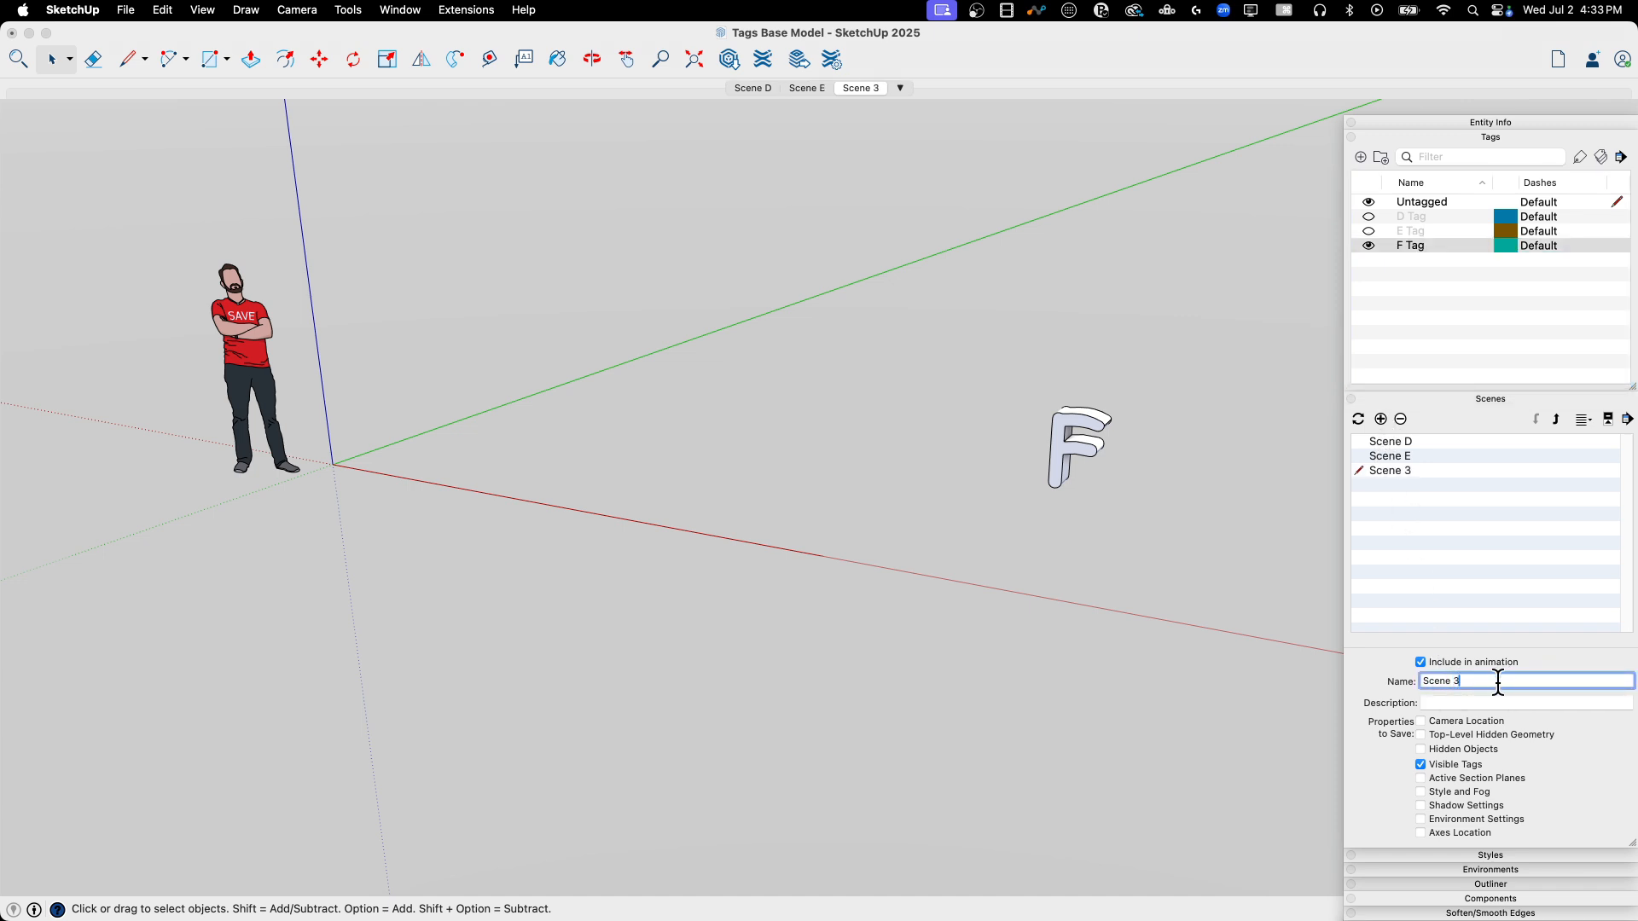
pyautogui.write('Scene F')
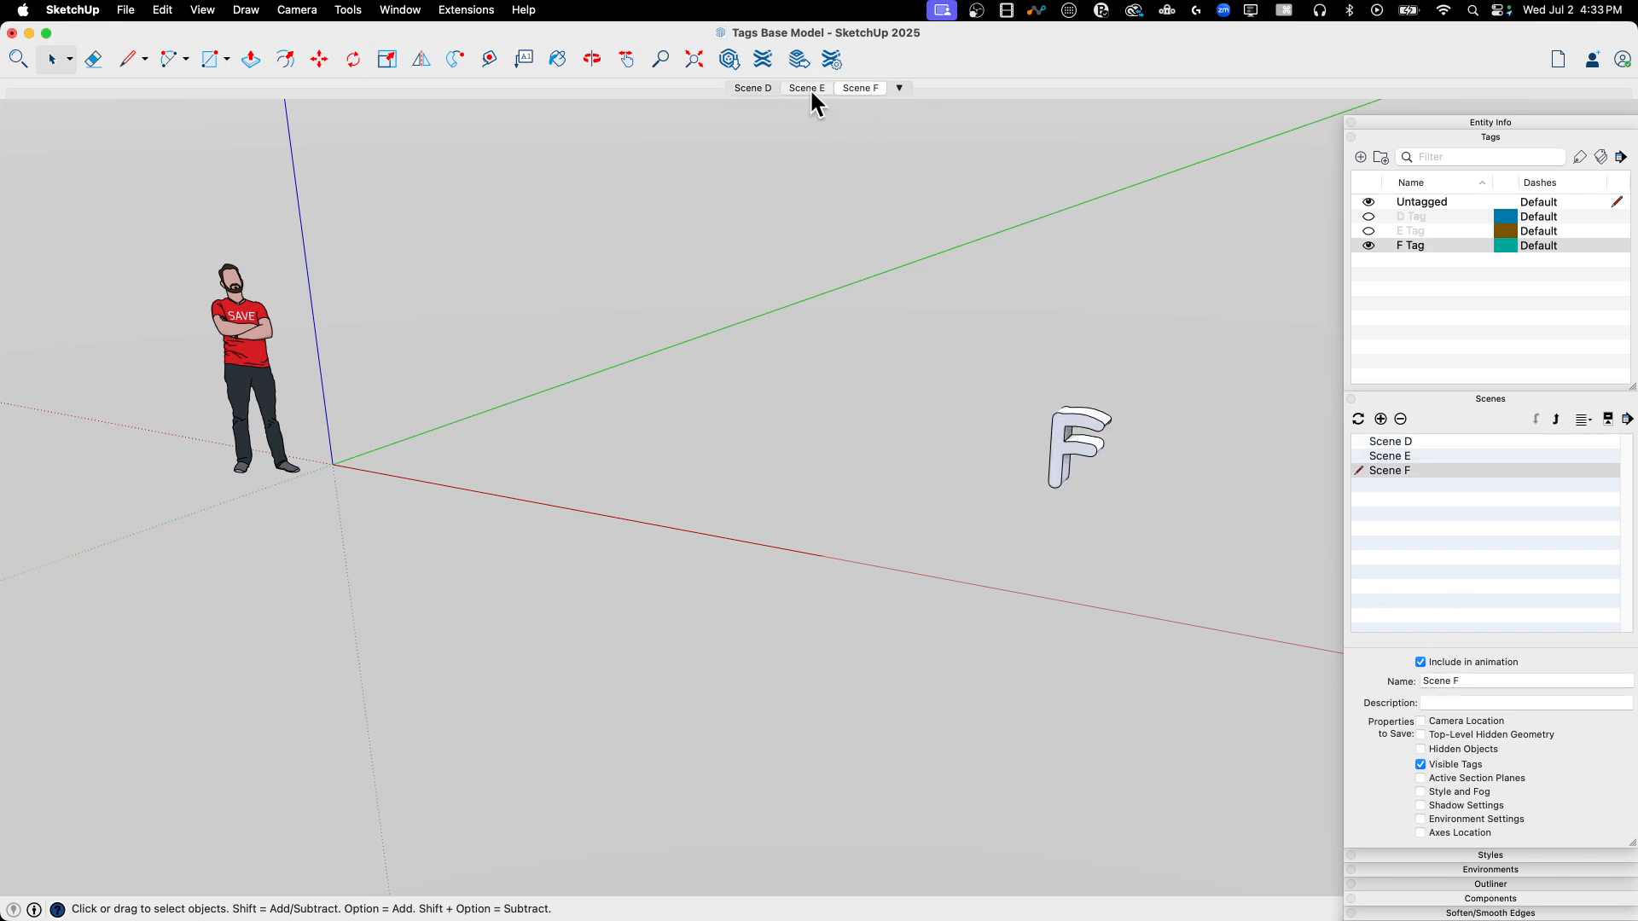
# Step: Switch between the Scene D and E tabs to verify each shows its letter
pyautogui.click(806, 89)
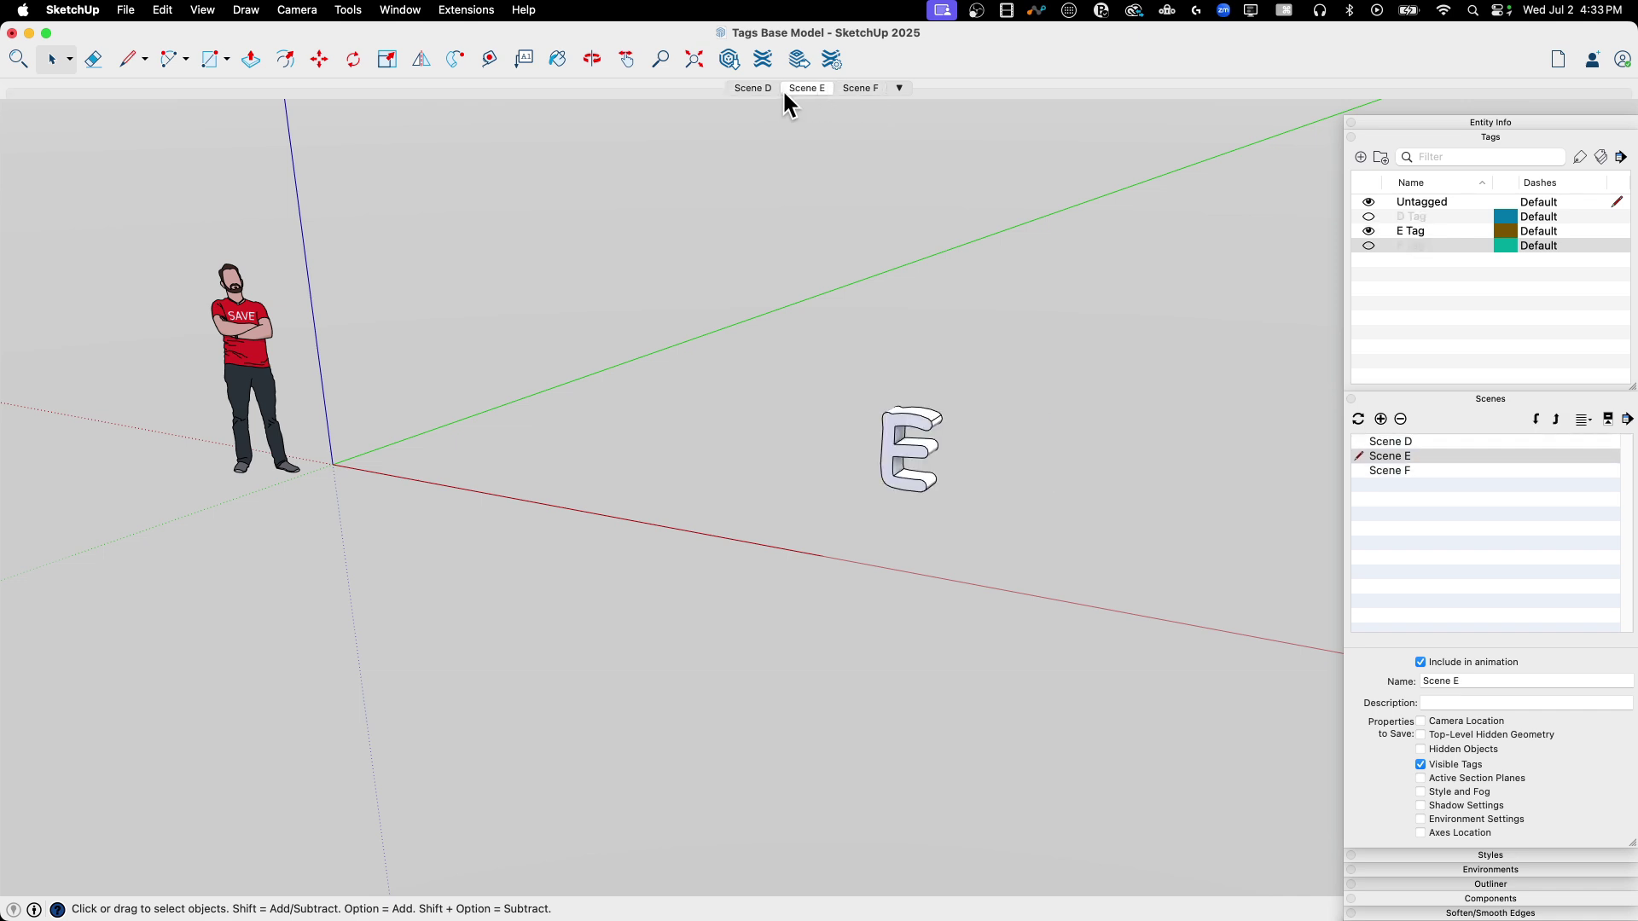
pyautogui.click(752, 88)
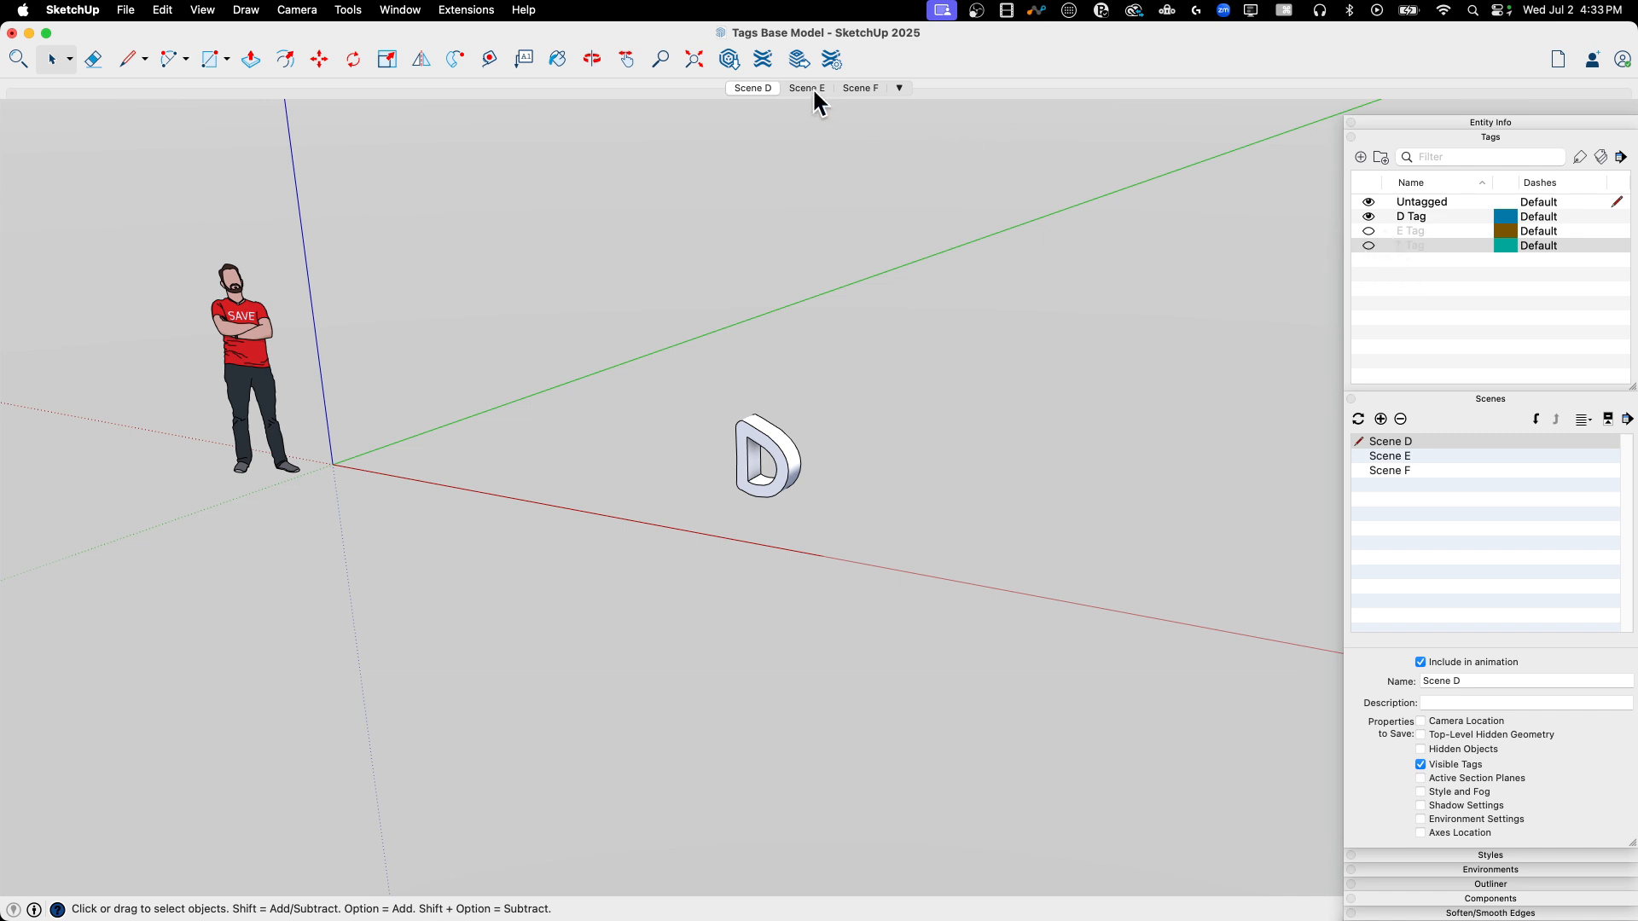
pyautogui.click(859, 88)
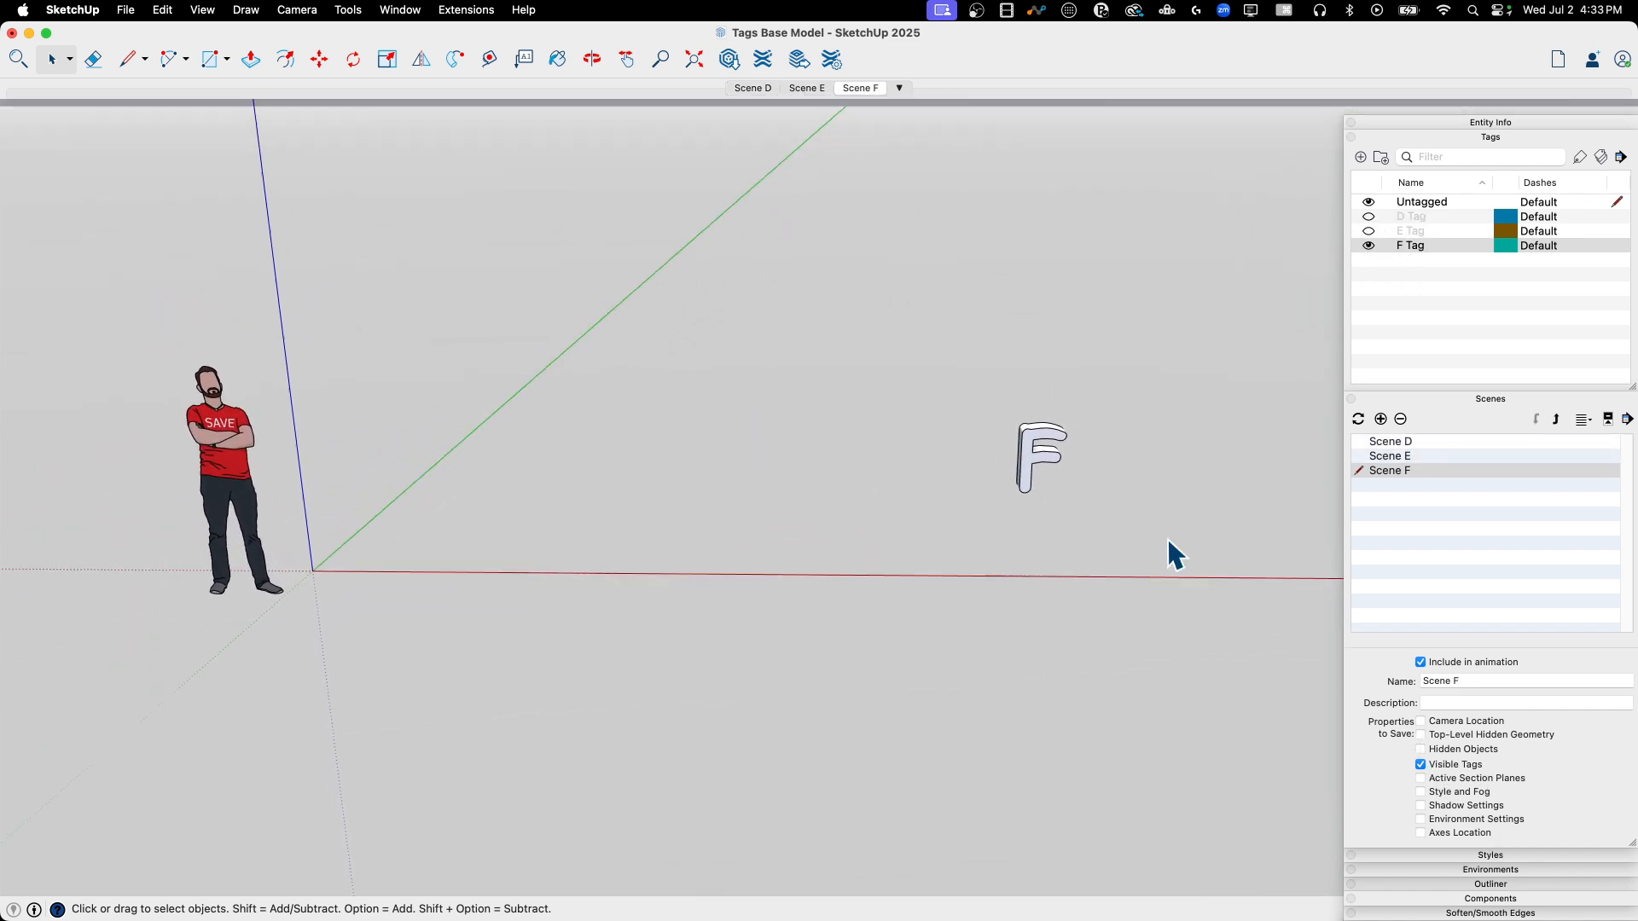
# Step: Preview Scenes D, E and F in turn, then return to Scene D
pyautogui.click(750, 89)
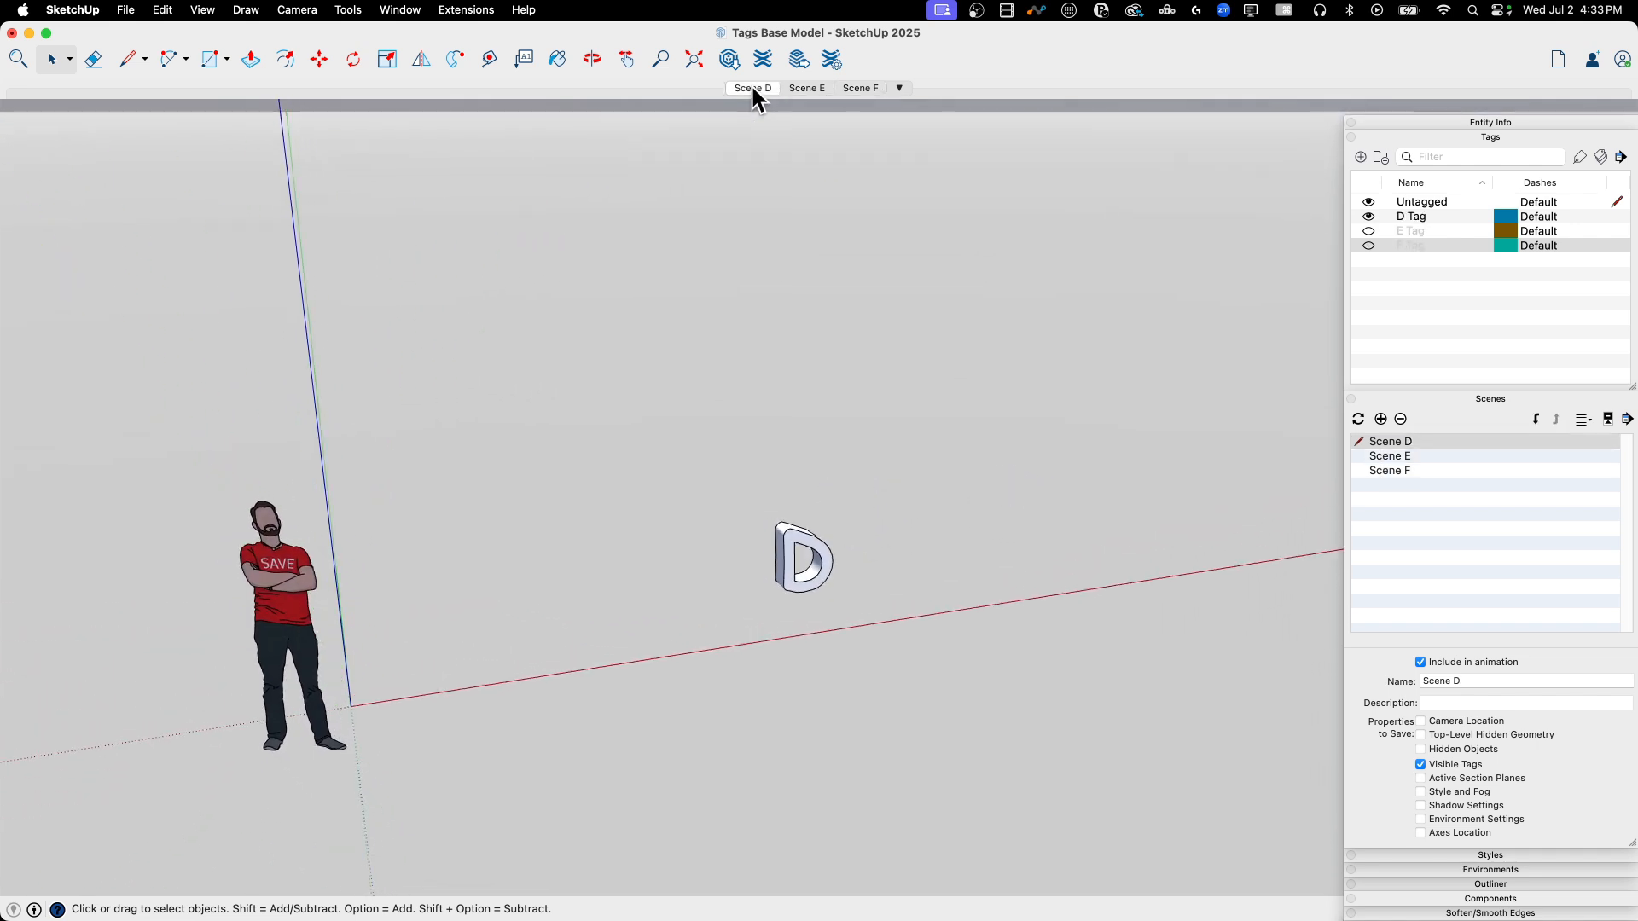
pyautogui.click(806, 88)
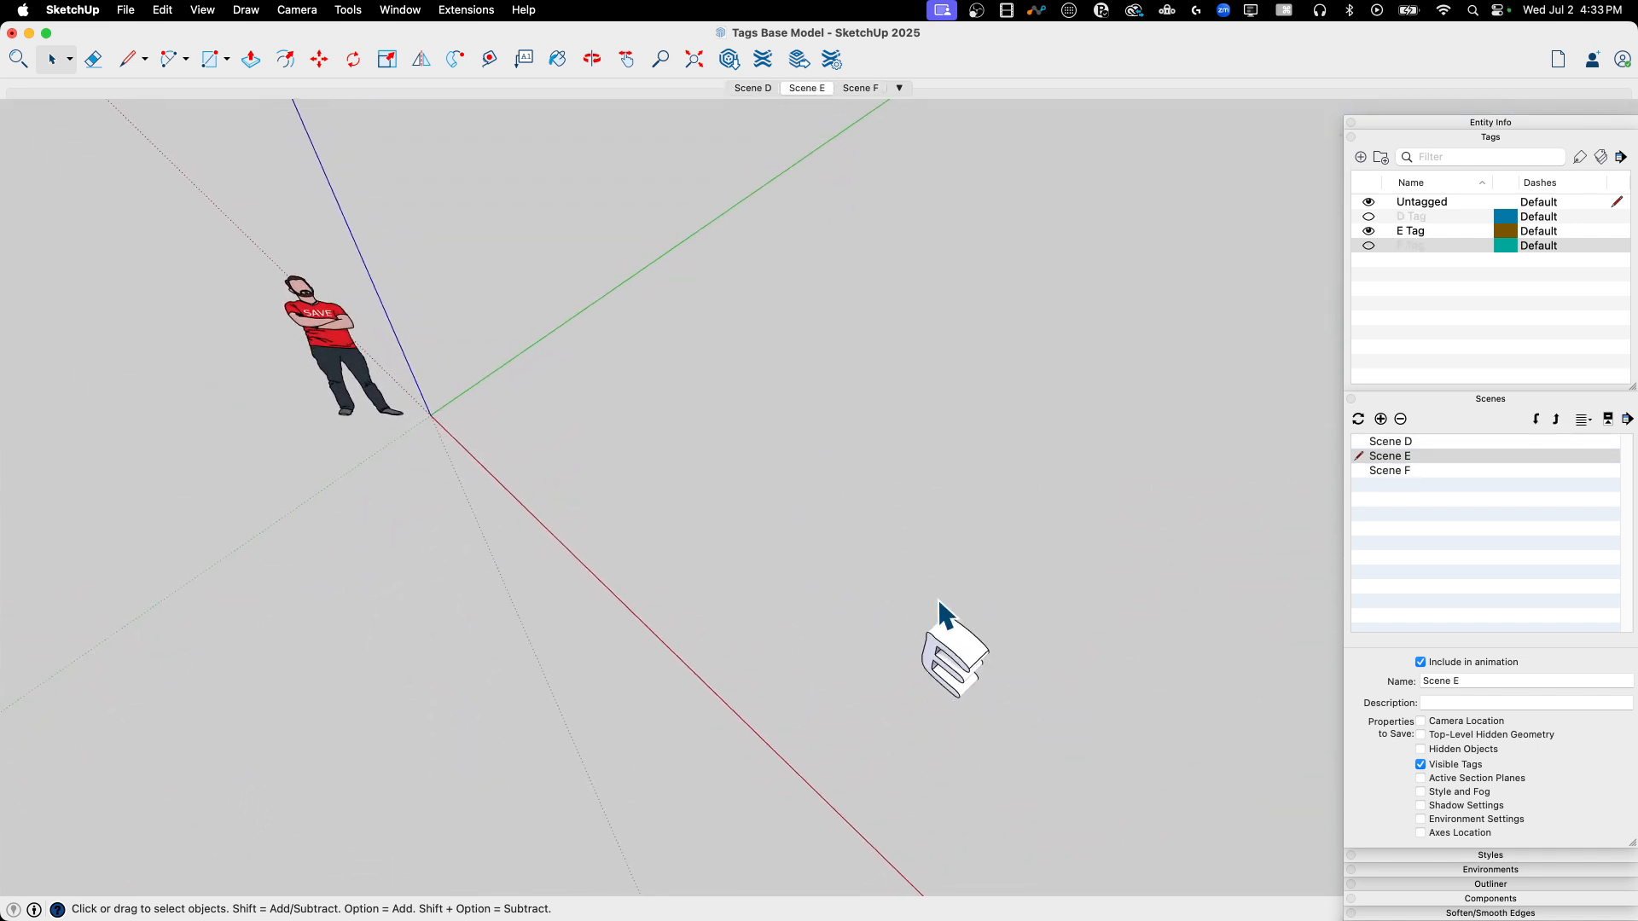
pyautogui.click(752, 88)
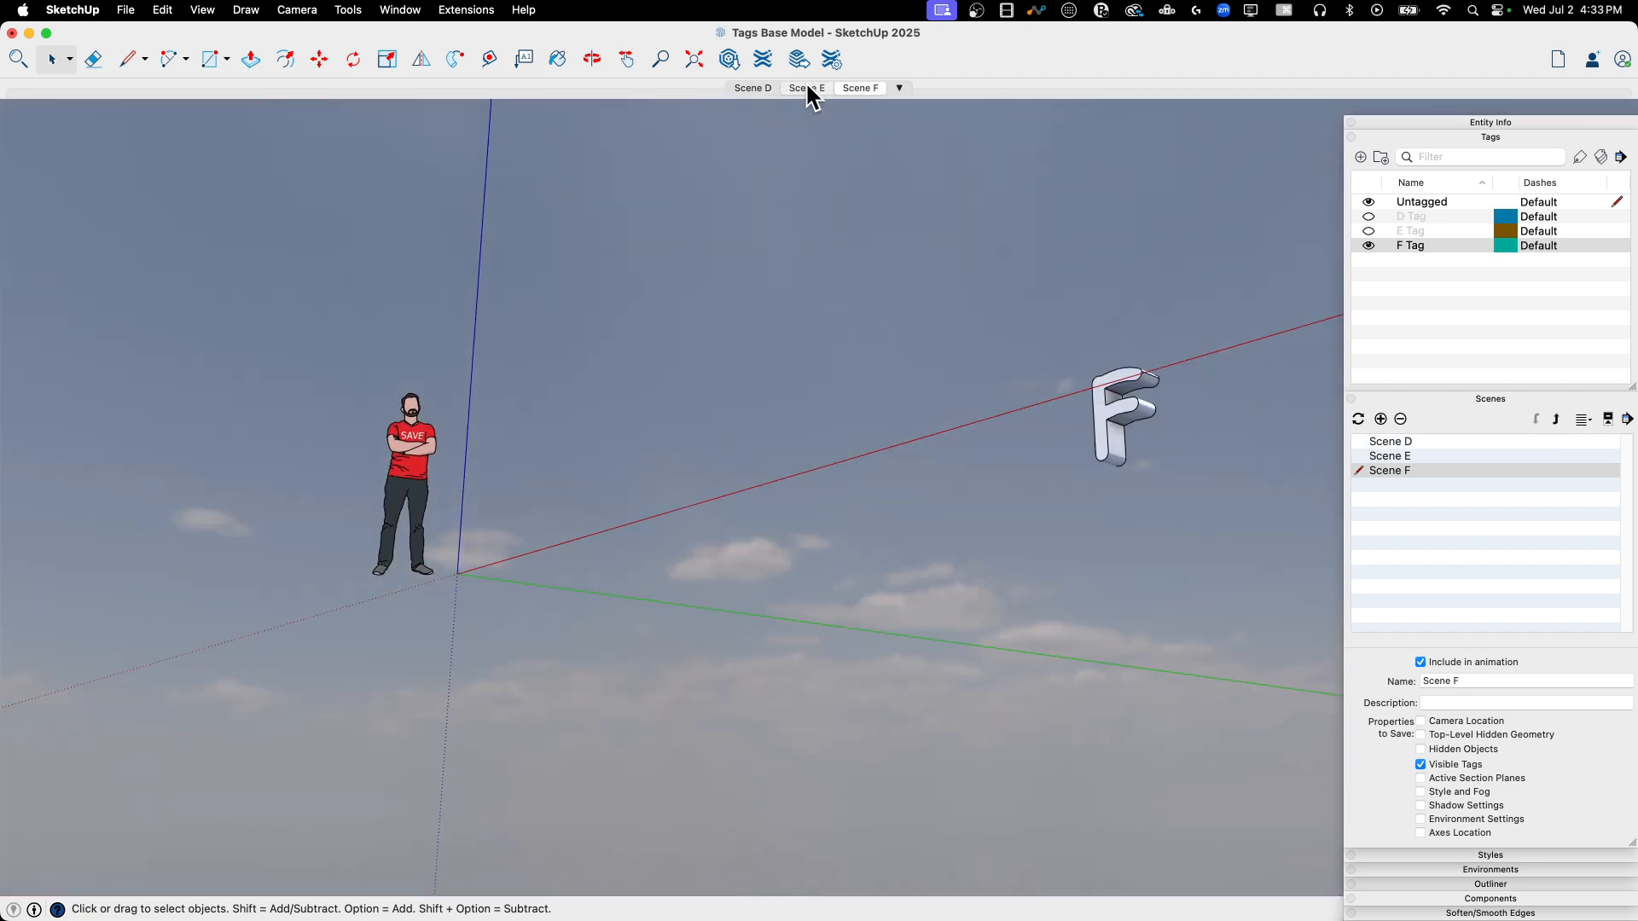
pyautogui.click(752, 88)
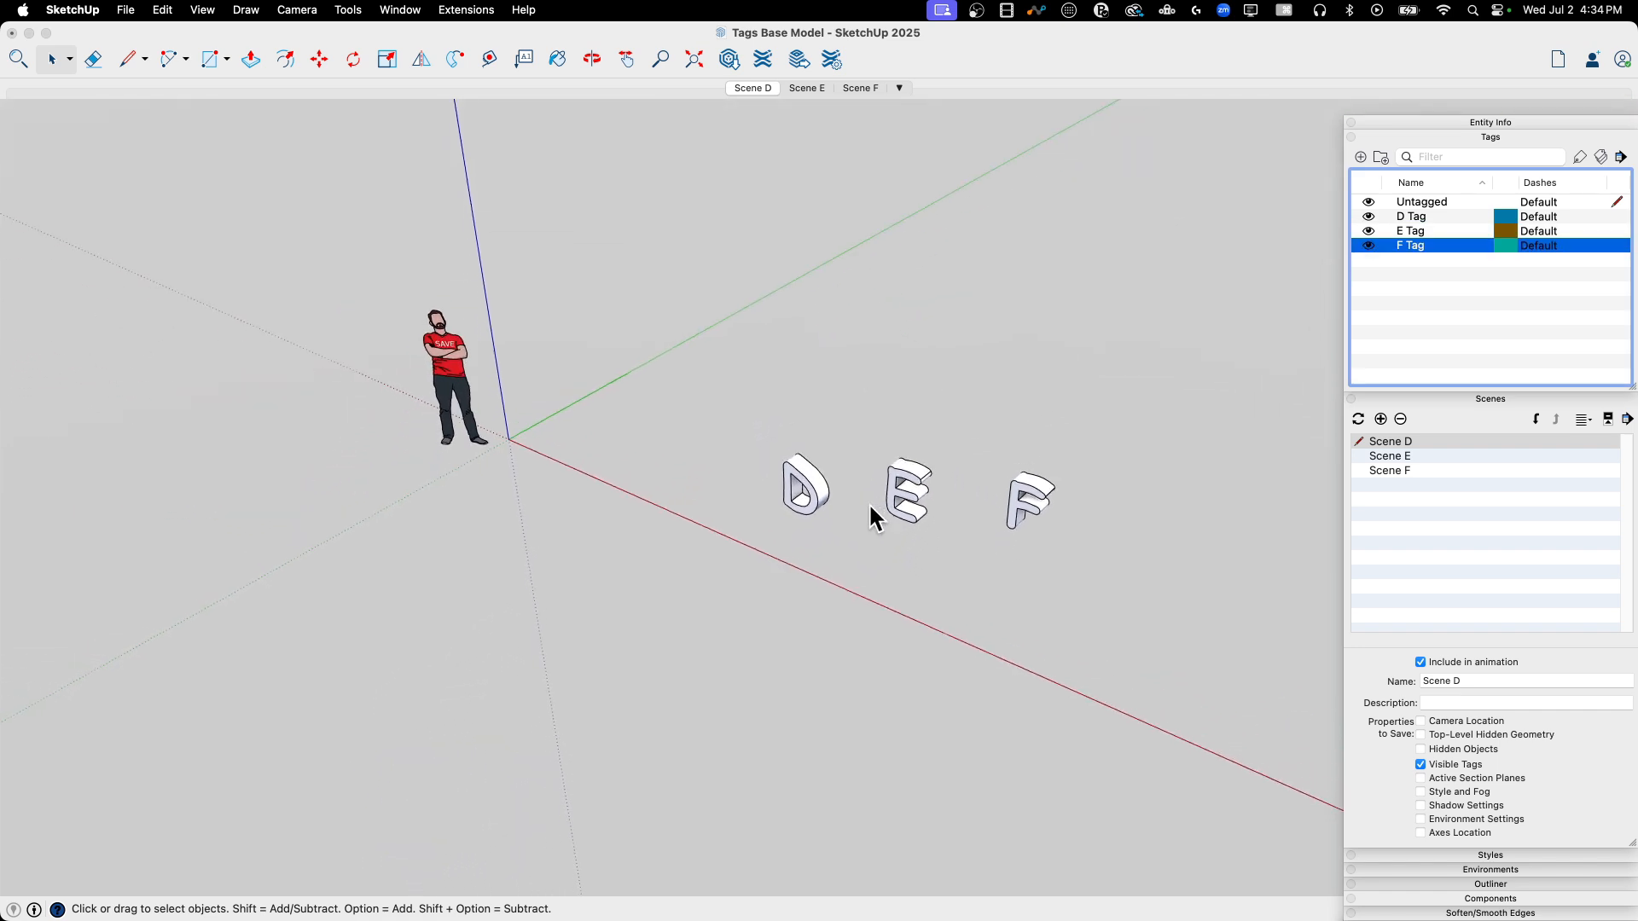
# Step: Import the A, B, C letters model from the SU Files folder via File > Import
pyautogui.click(131, 10)
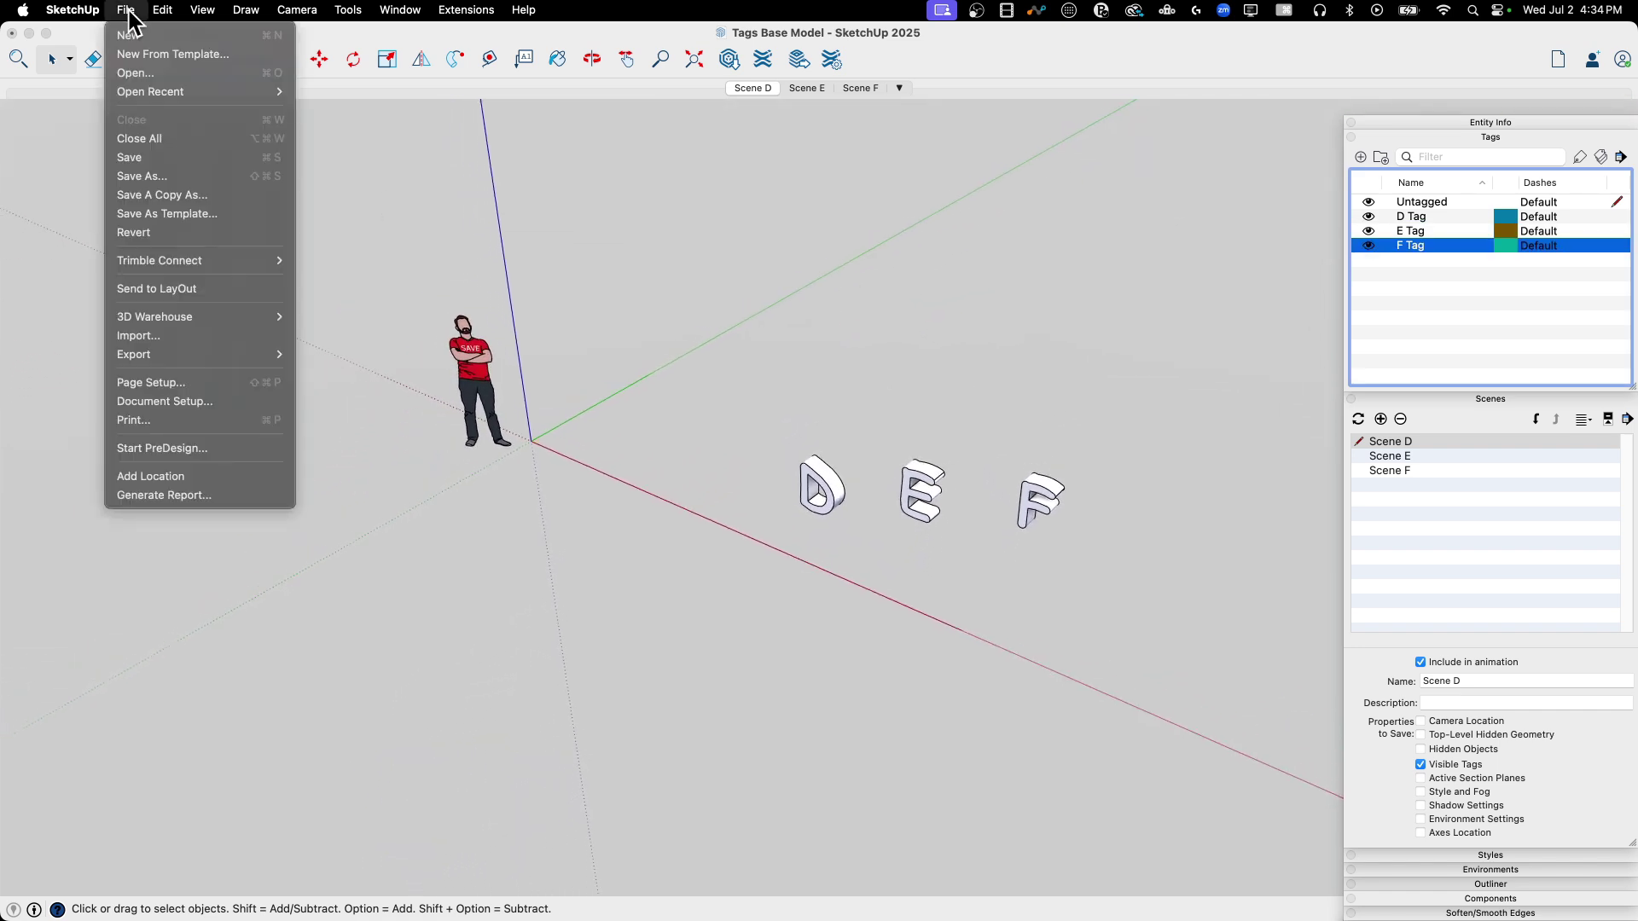
pyautogui.click(138, 334)
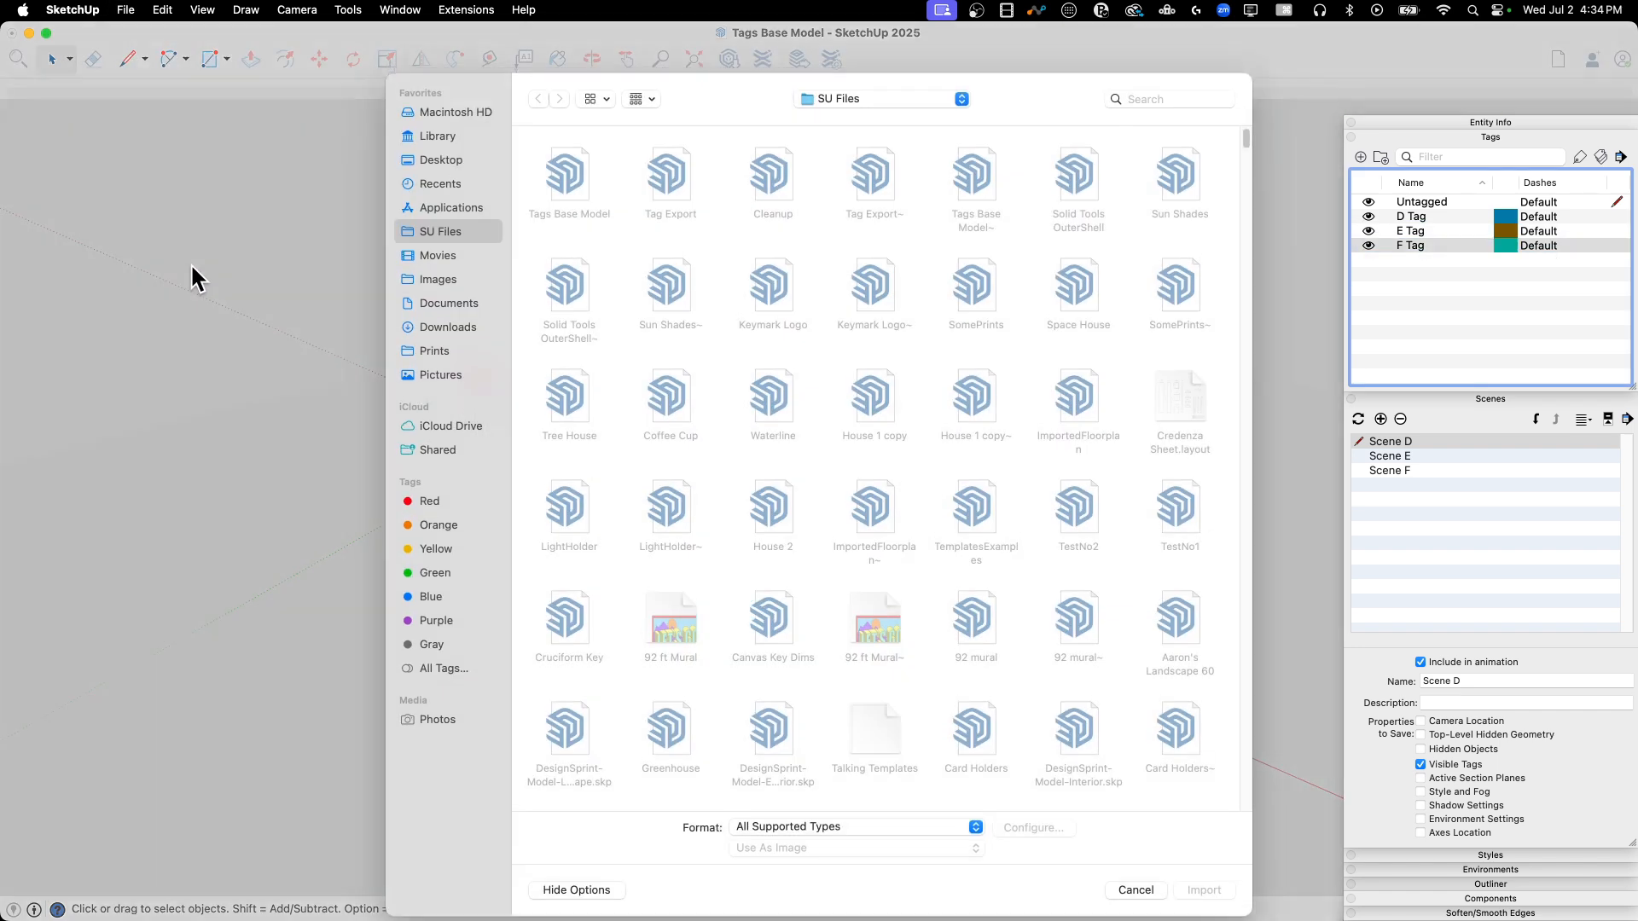
pyautogui.click(670, 179)
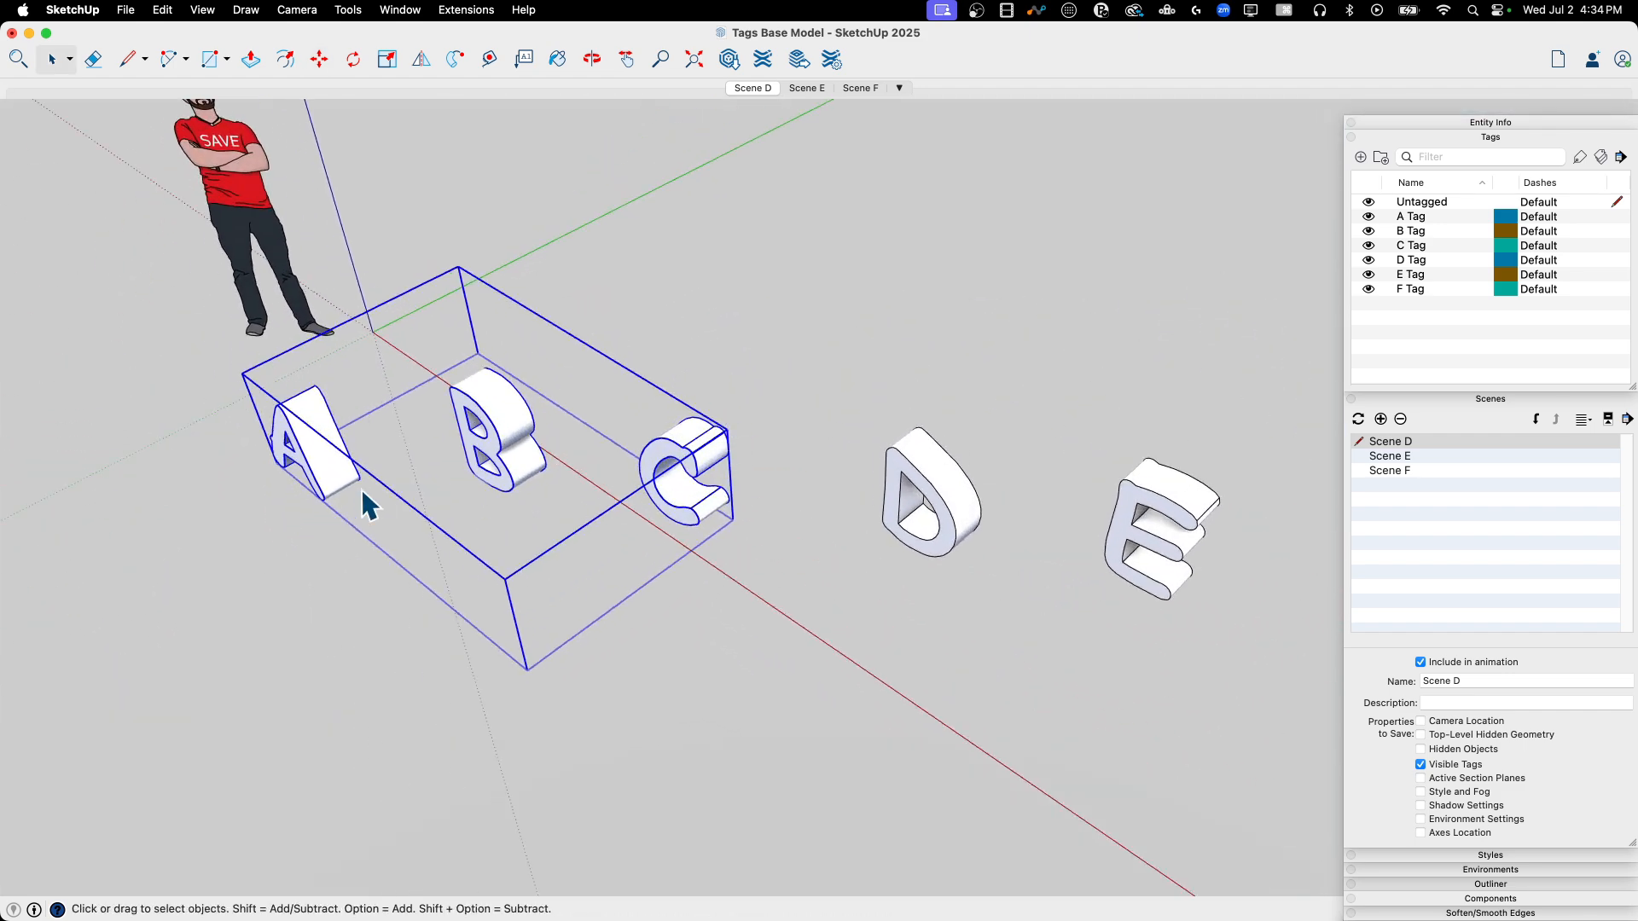
pyautogui.moveTo(546, 525)
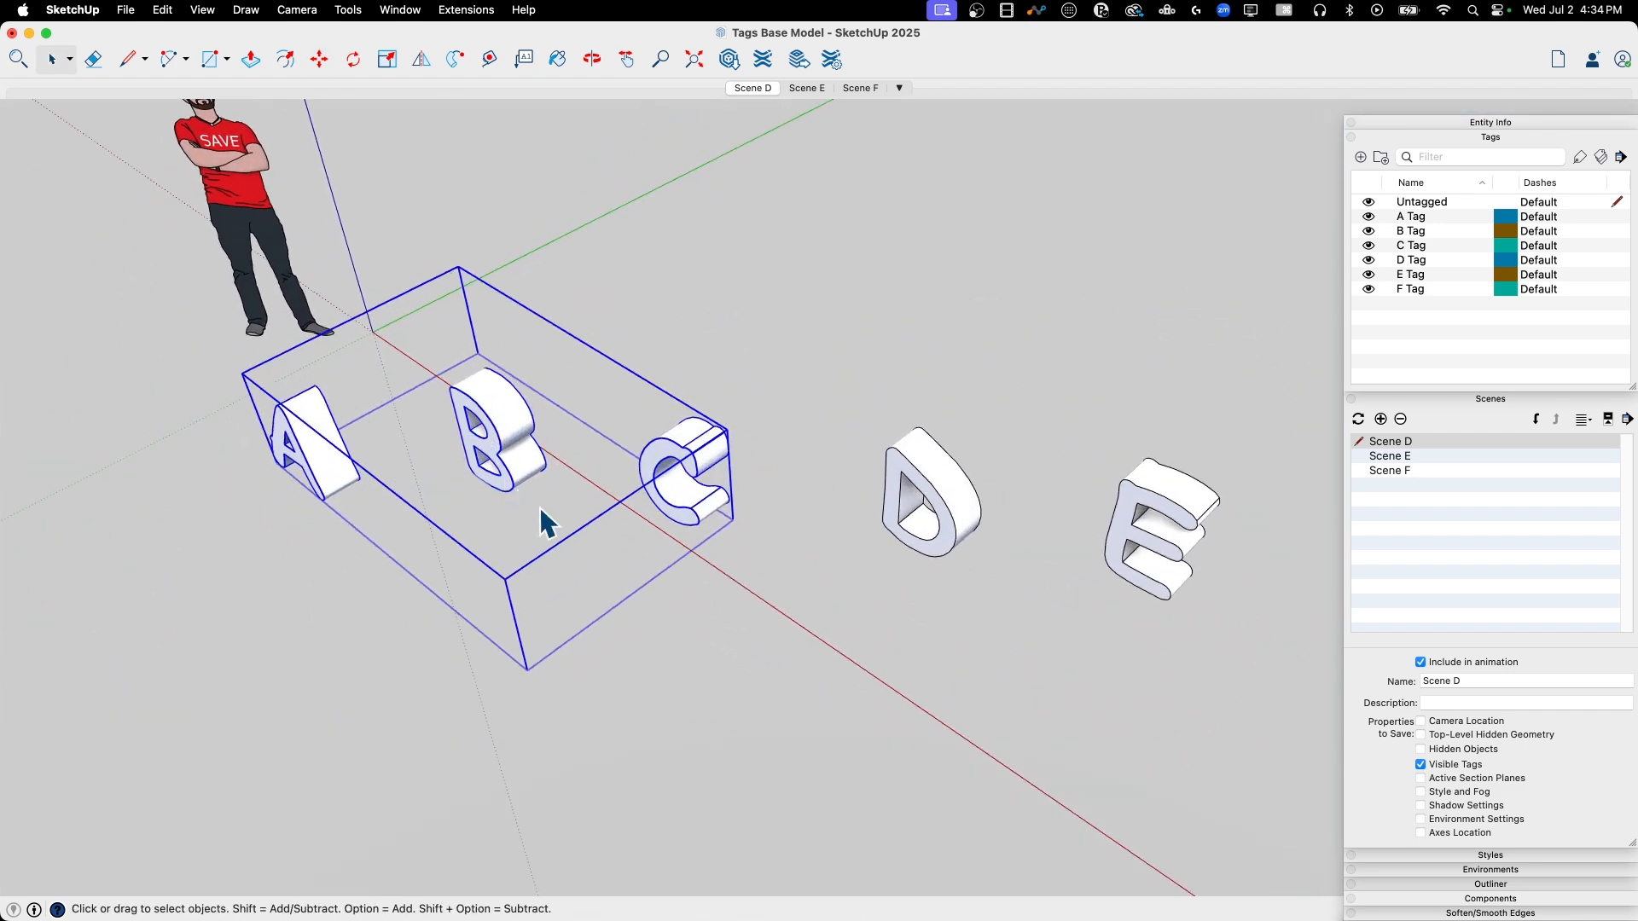
pyautogui.moveTo(343, 434)
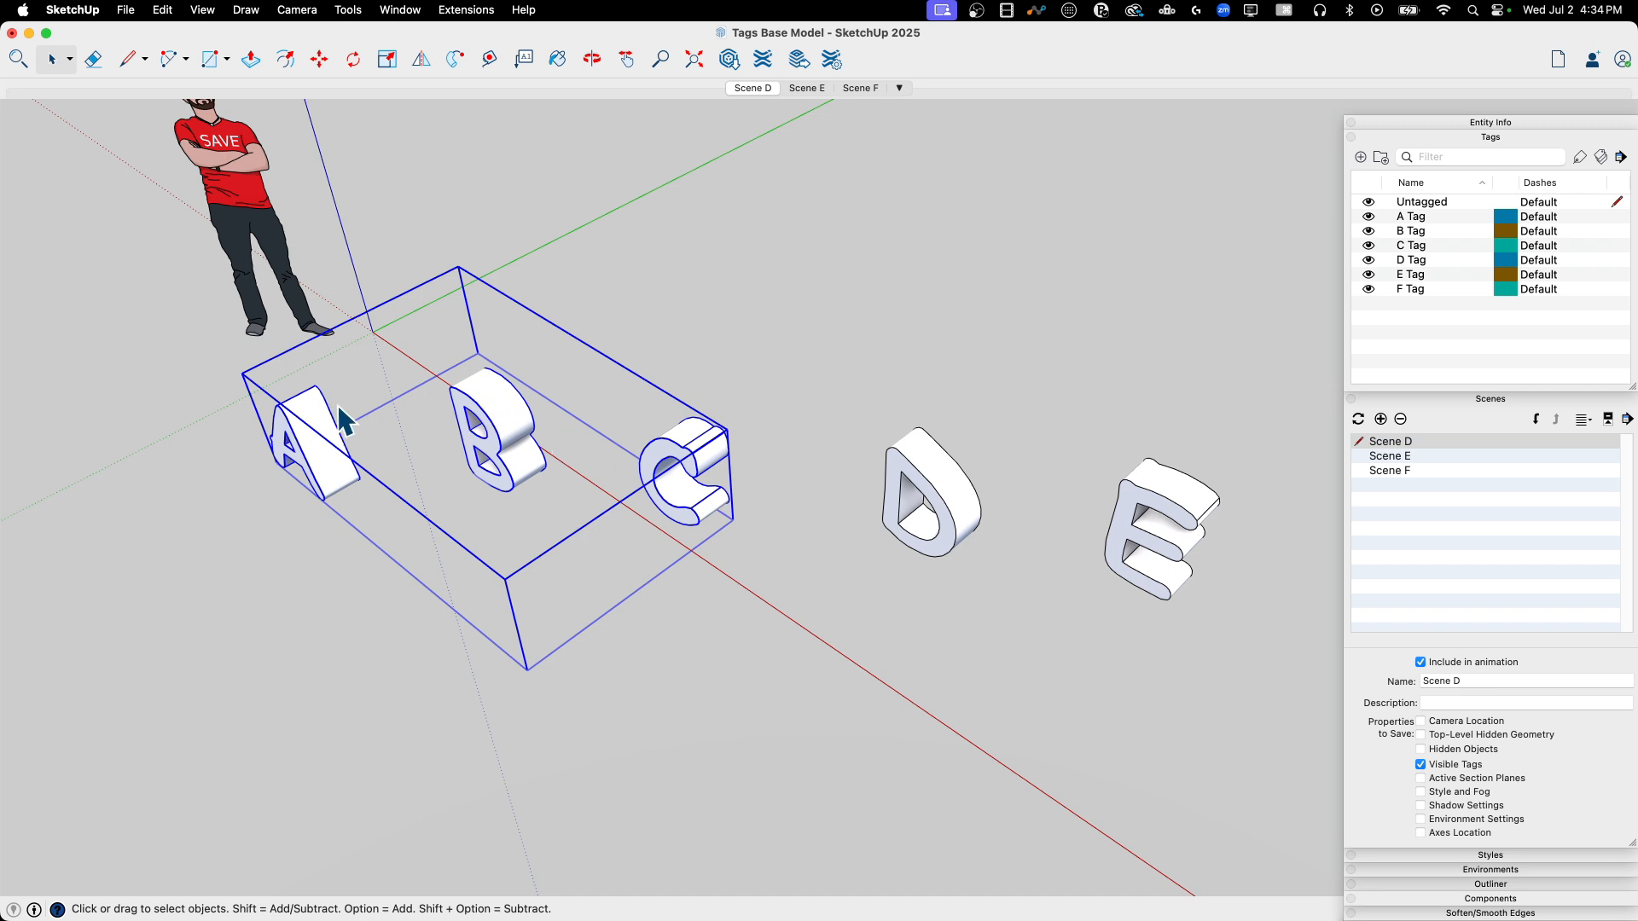
pyautogui.moveTo(493, 451)
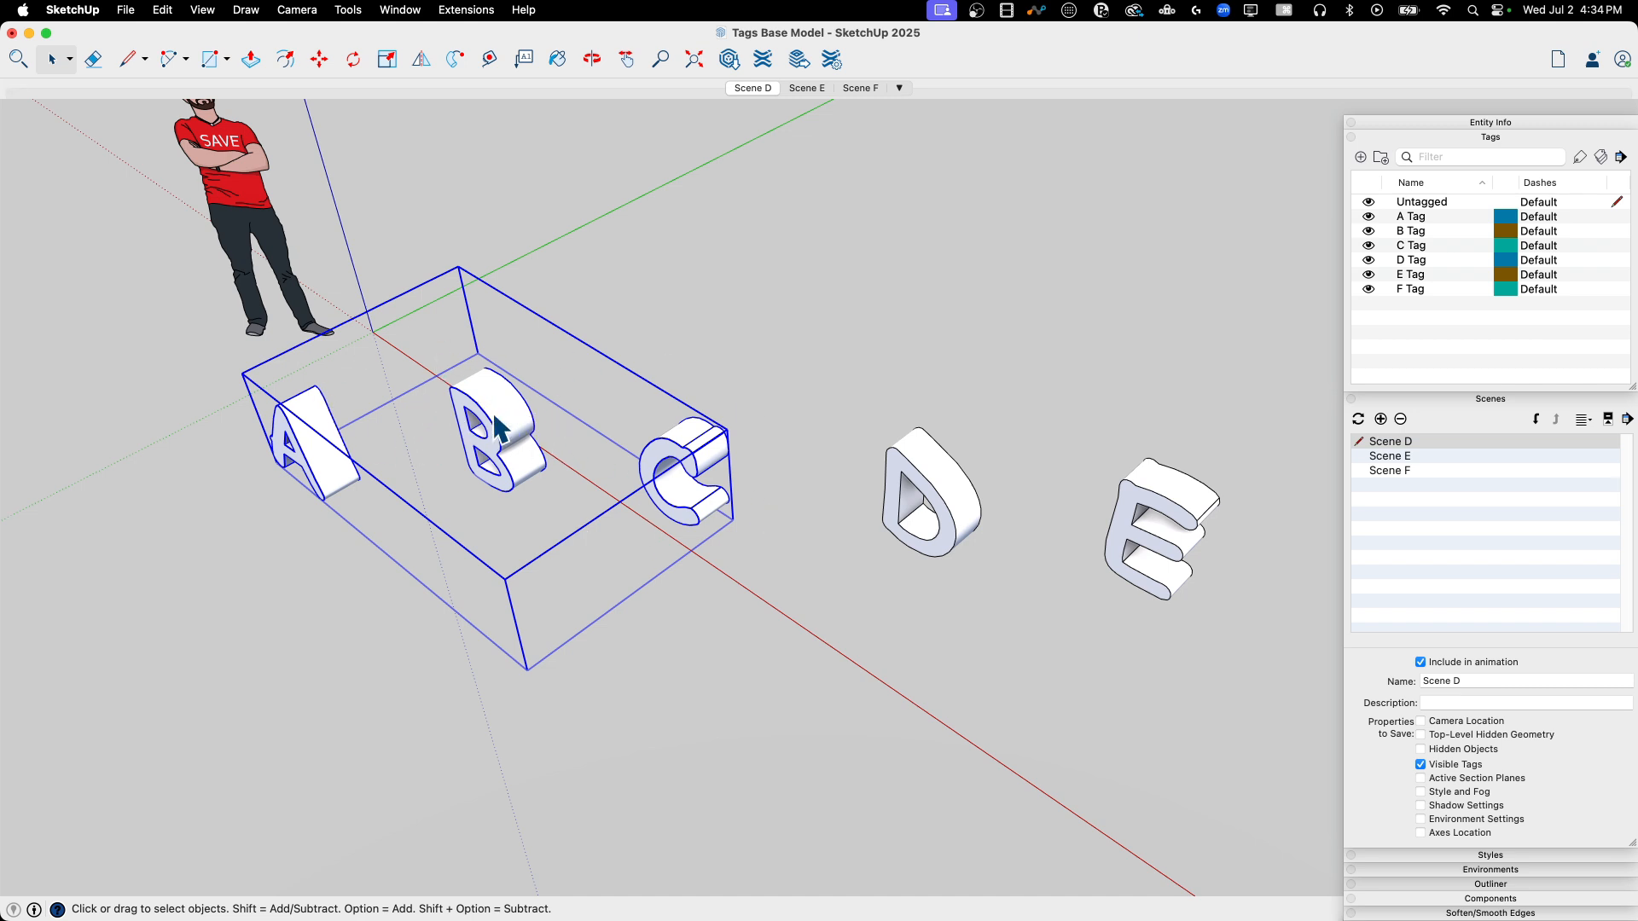
pyautogui.moveTo(593, 268)
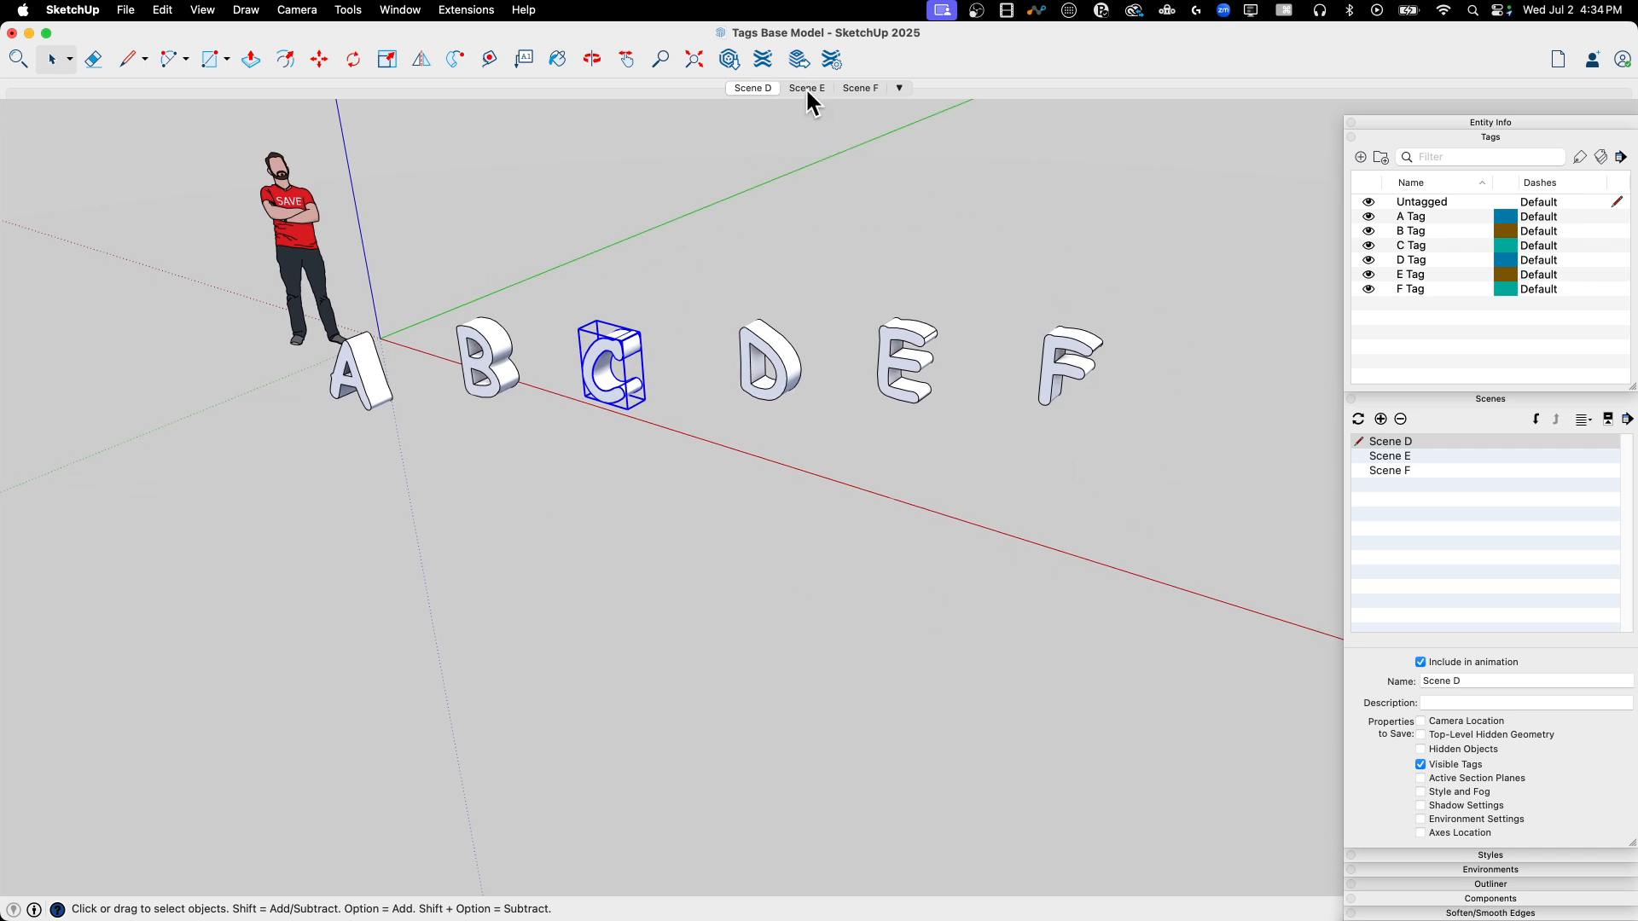
# Step: Switch to Scenes E and D to confirm the imported A, B, C letters still appear
pyautogui.click(805, 88)
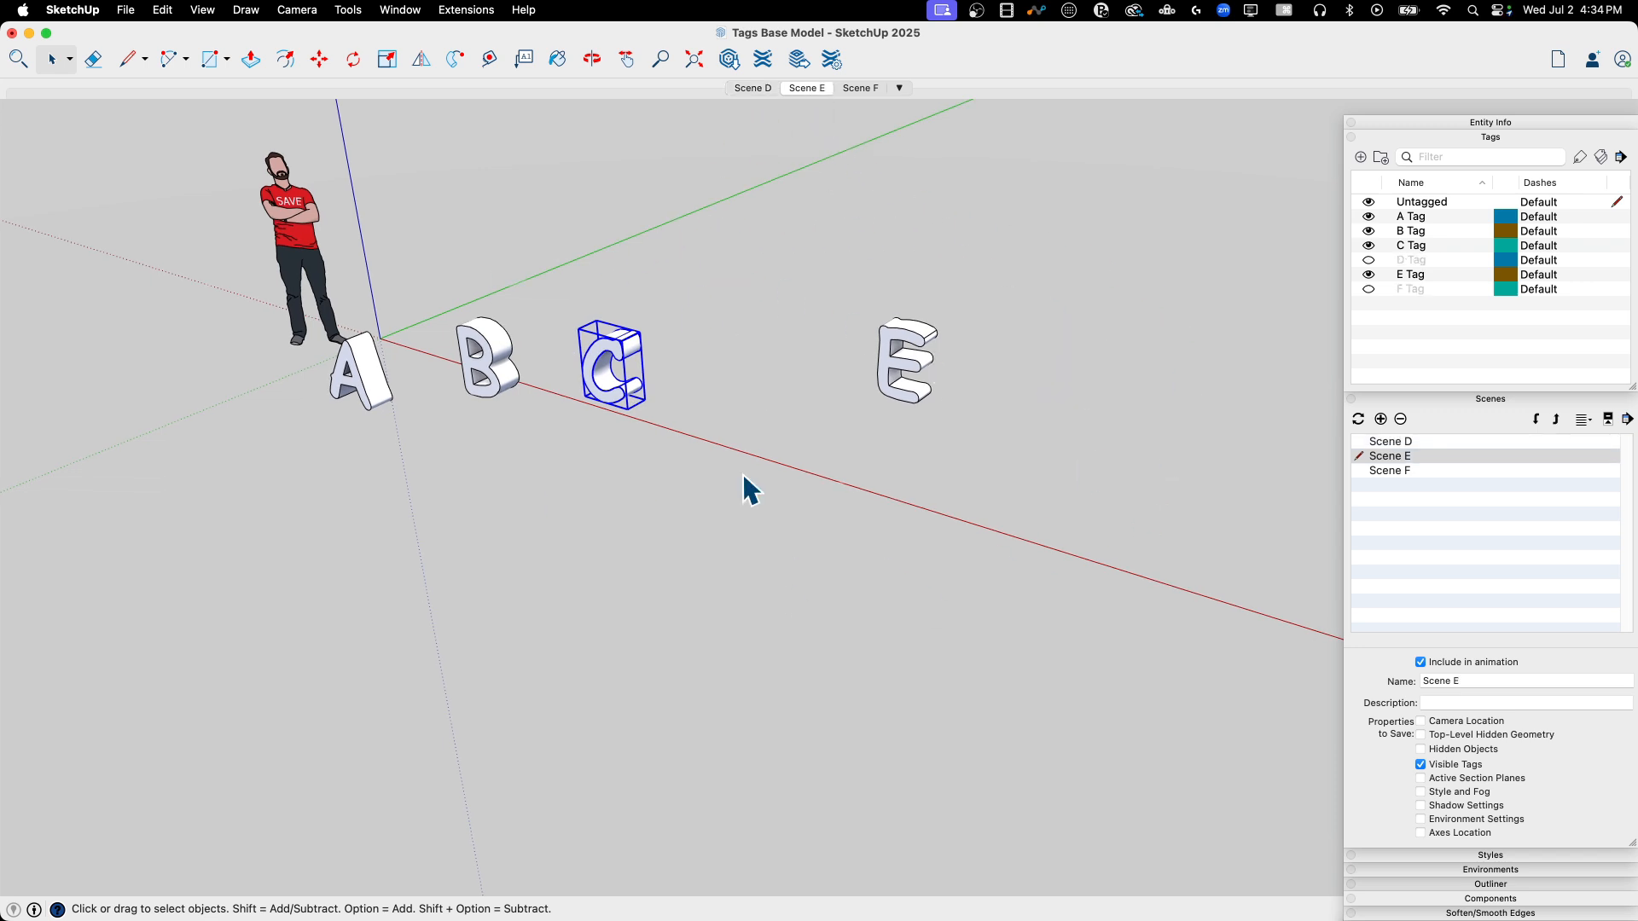
pyautogui.moveTo(577, 348)
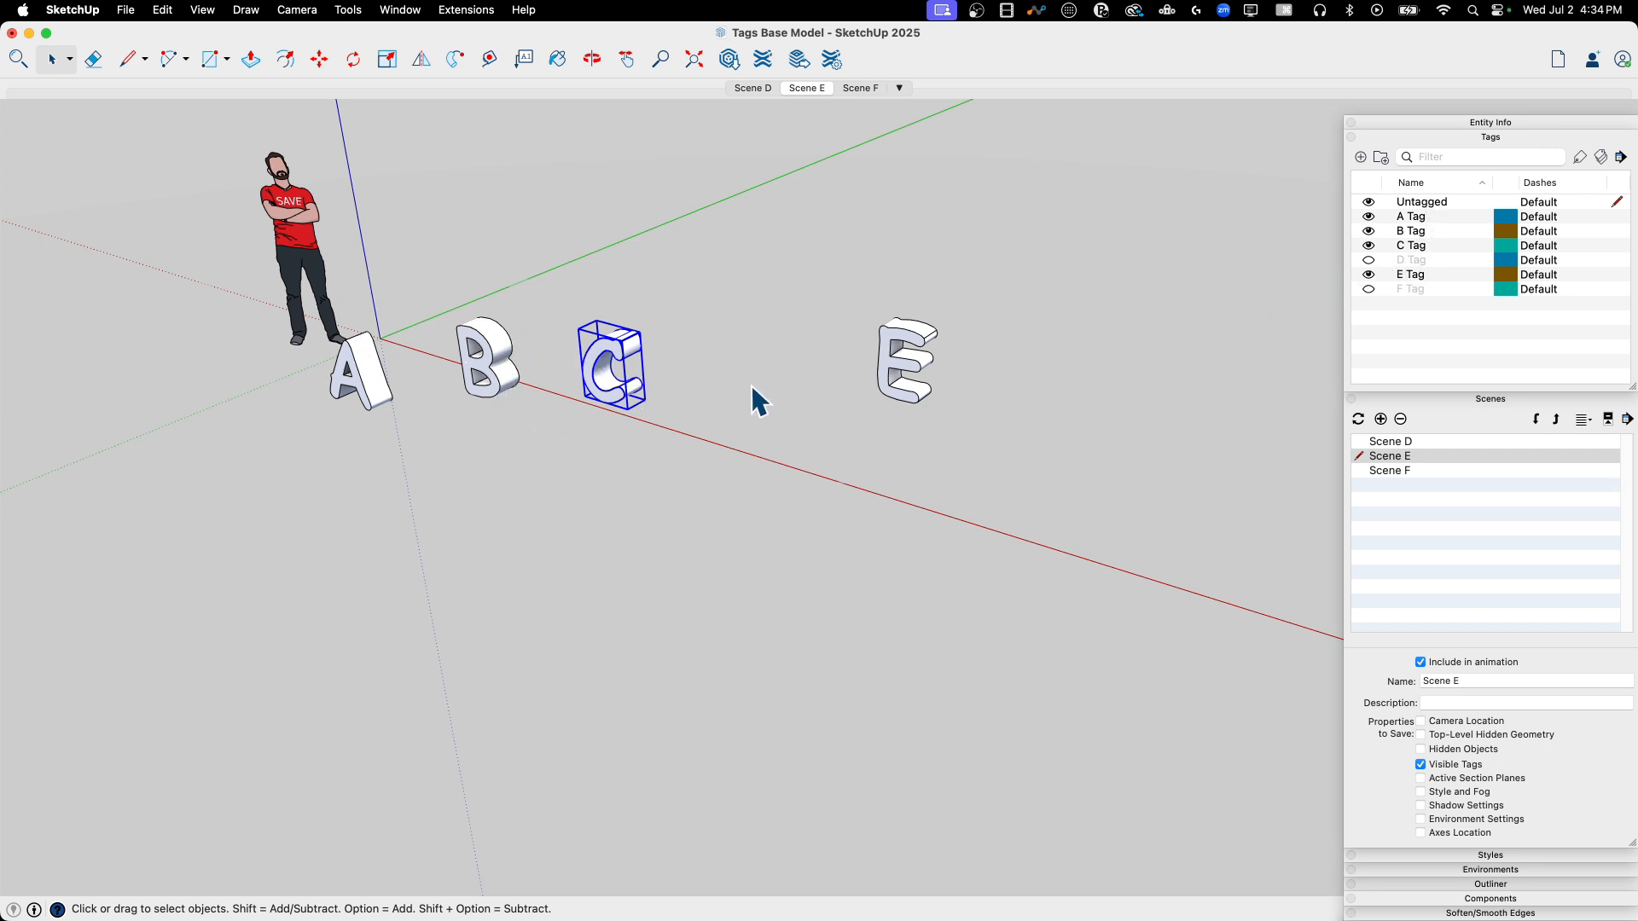
pyautogui.moveTo(859, 102)
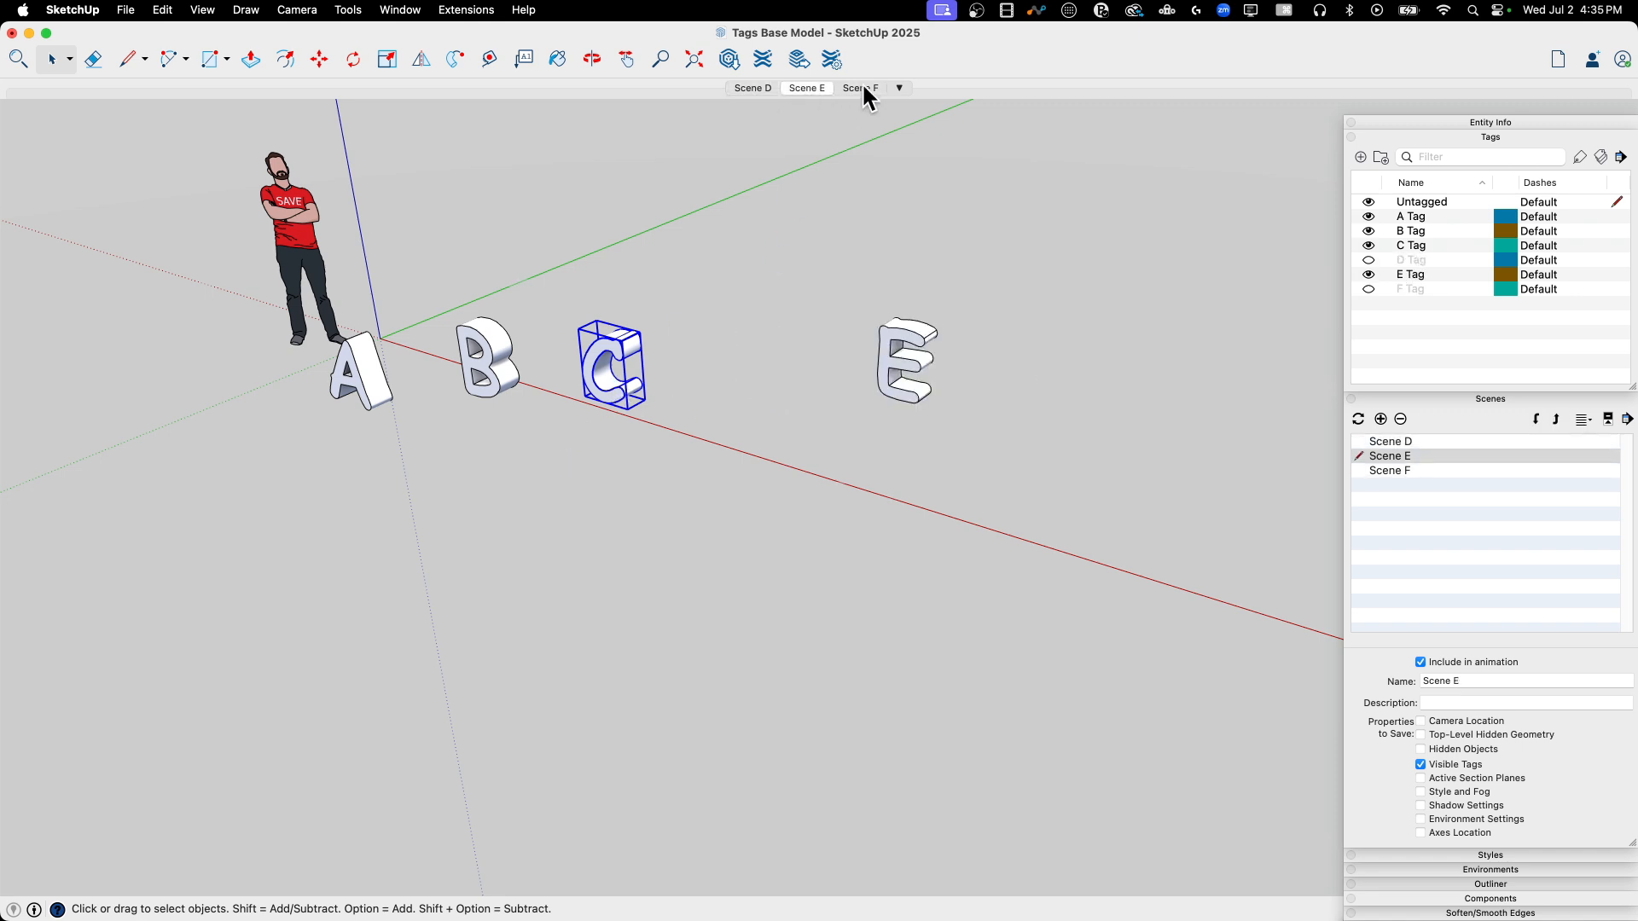
pyautogui.click(753, 89)
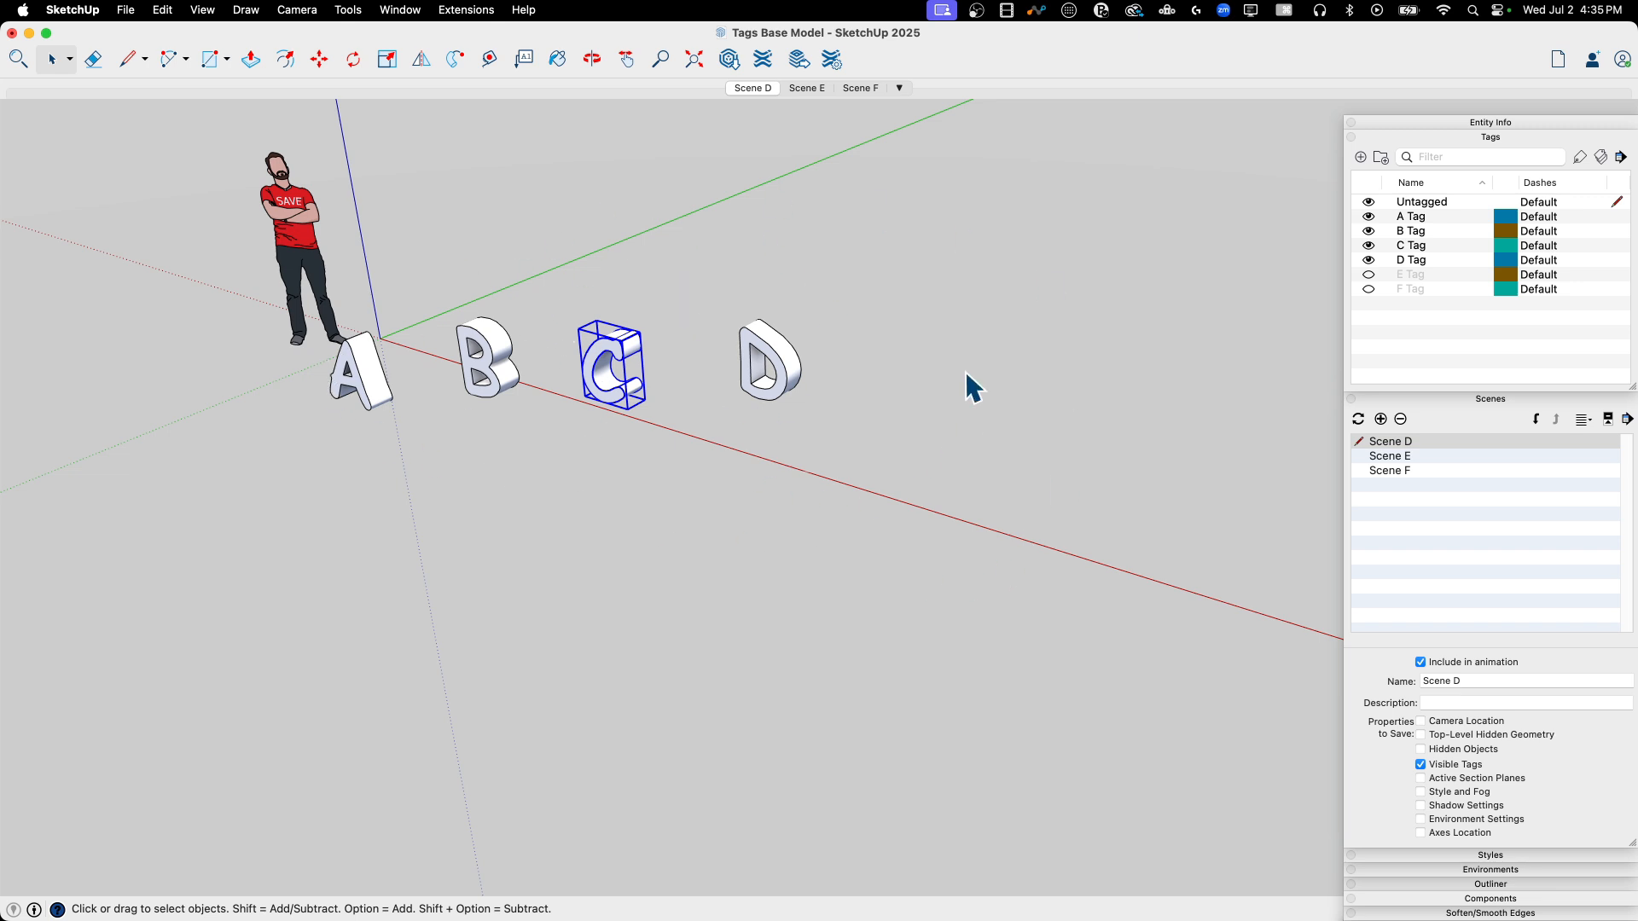
pyautogui.moveTo(275, 445)
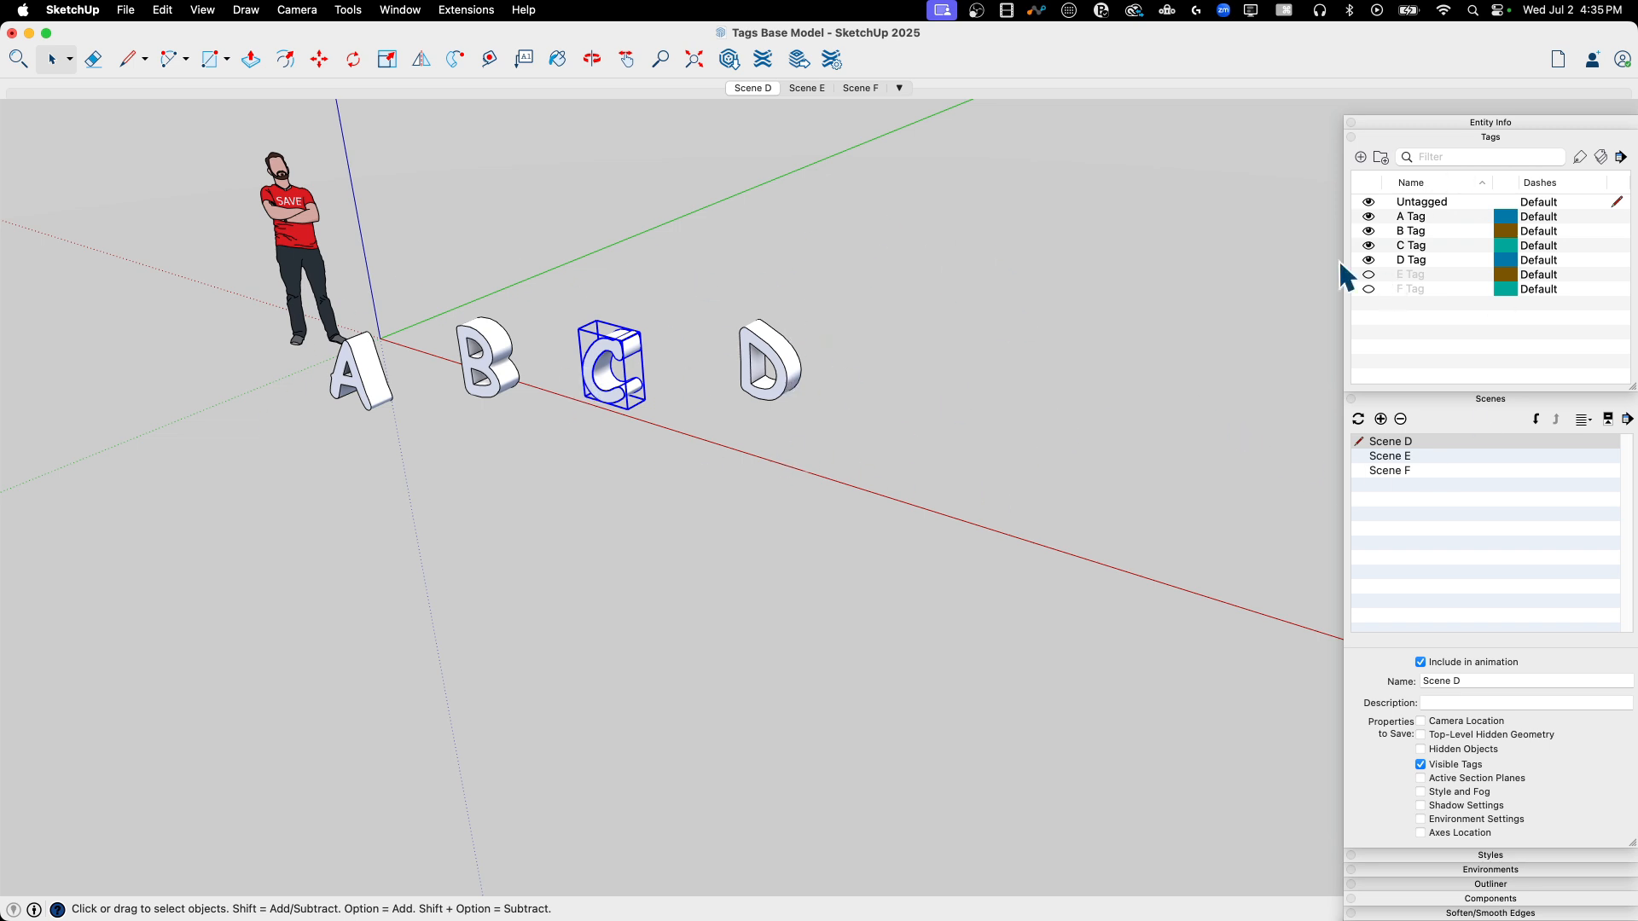
pyautogui.moveTo(1013, 249)
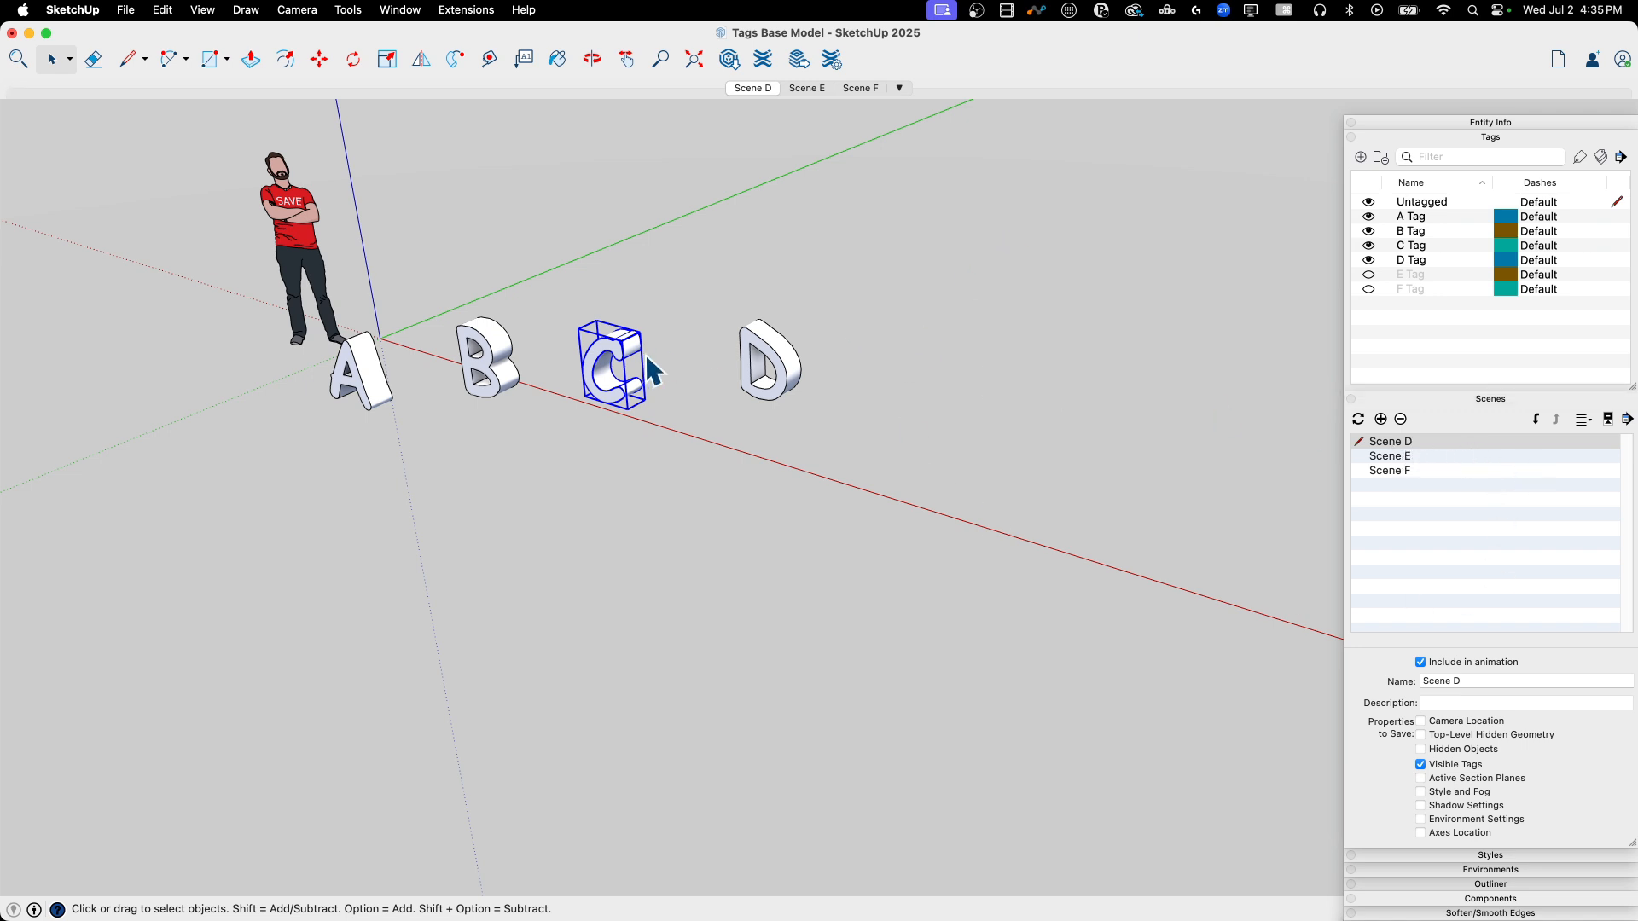
pyautogui.click(1369, 217)
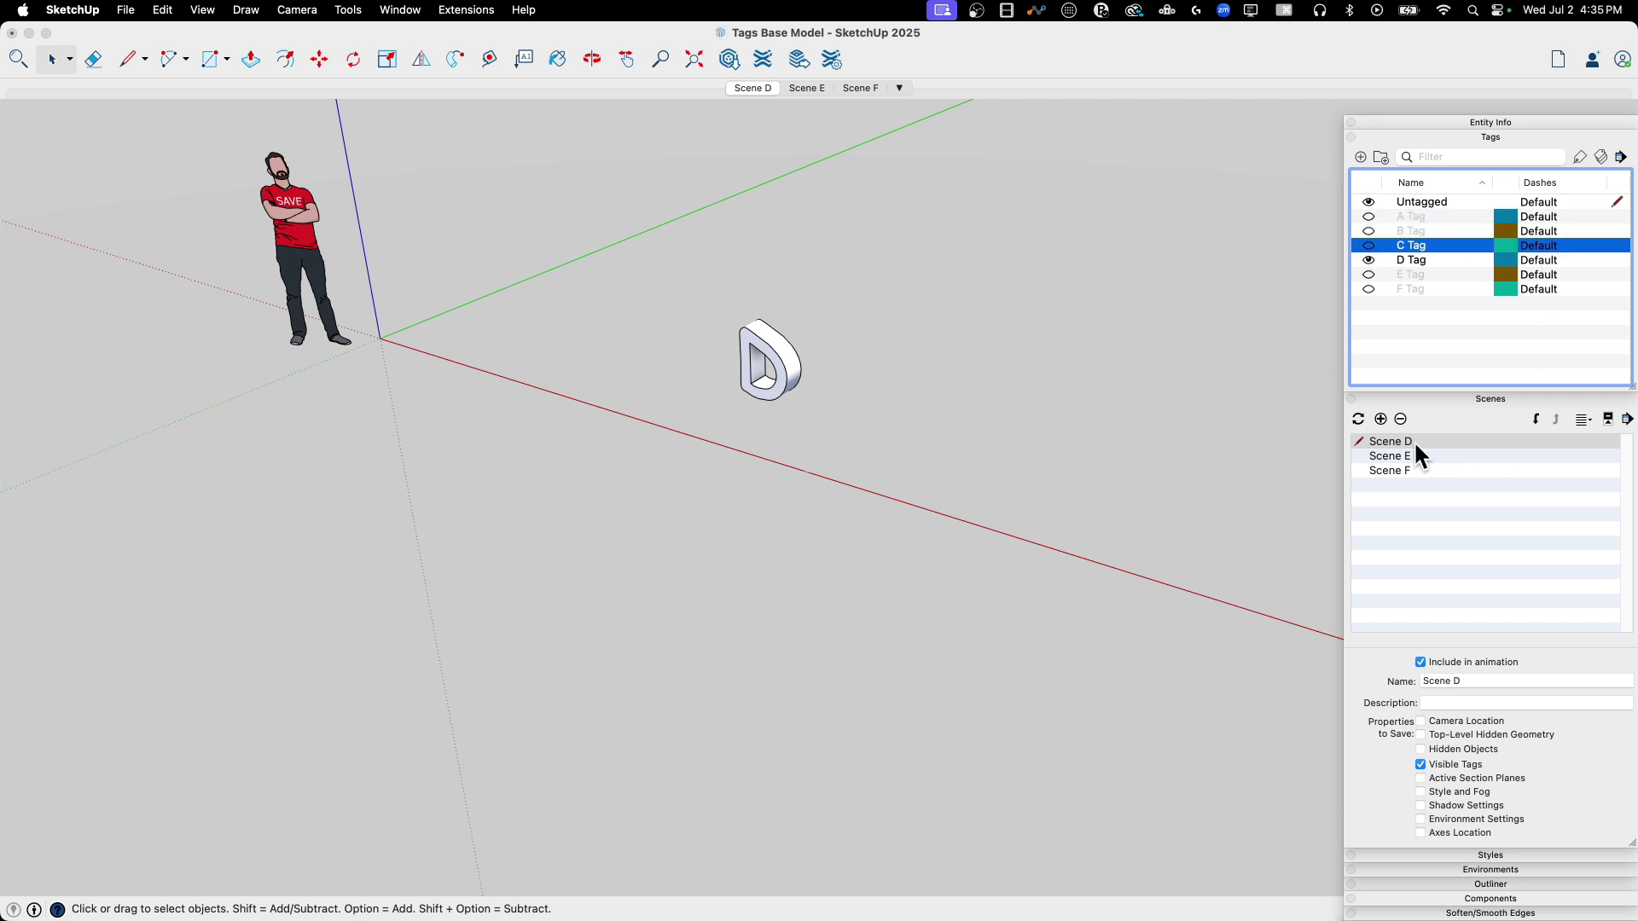
pyautogui.moveTo(1379, 386)
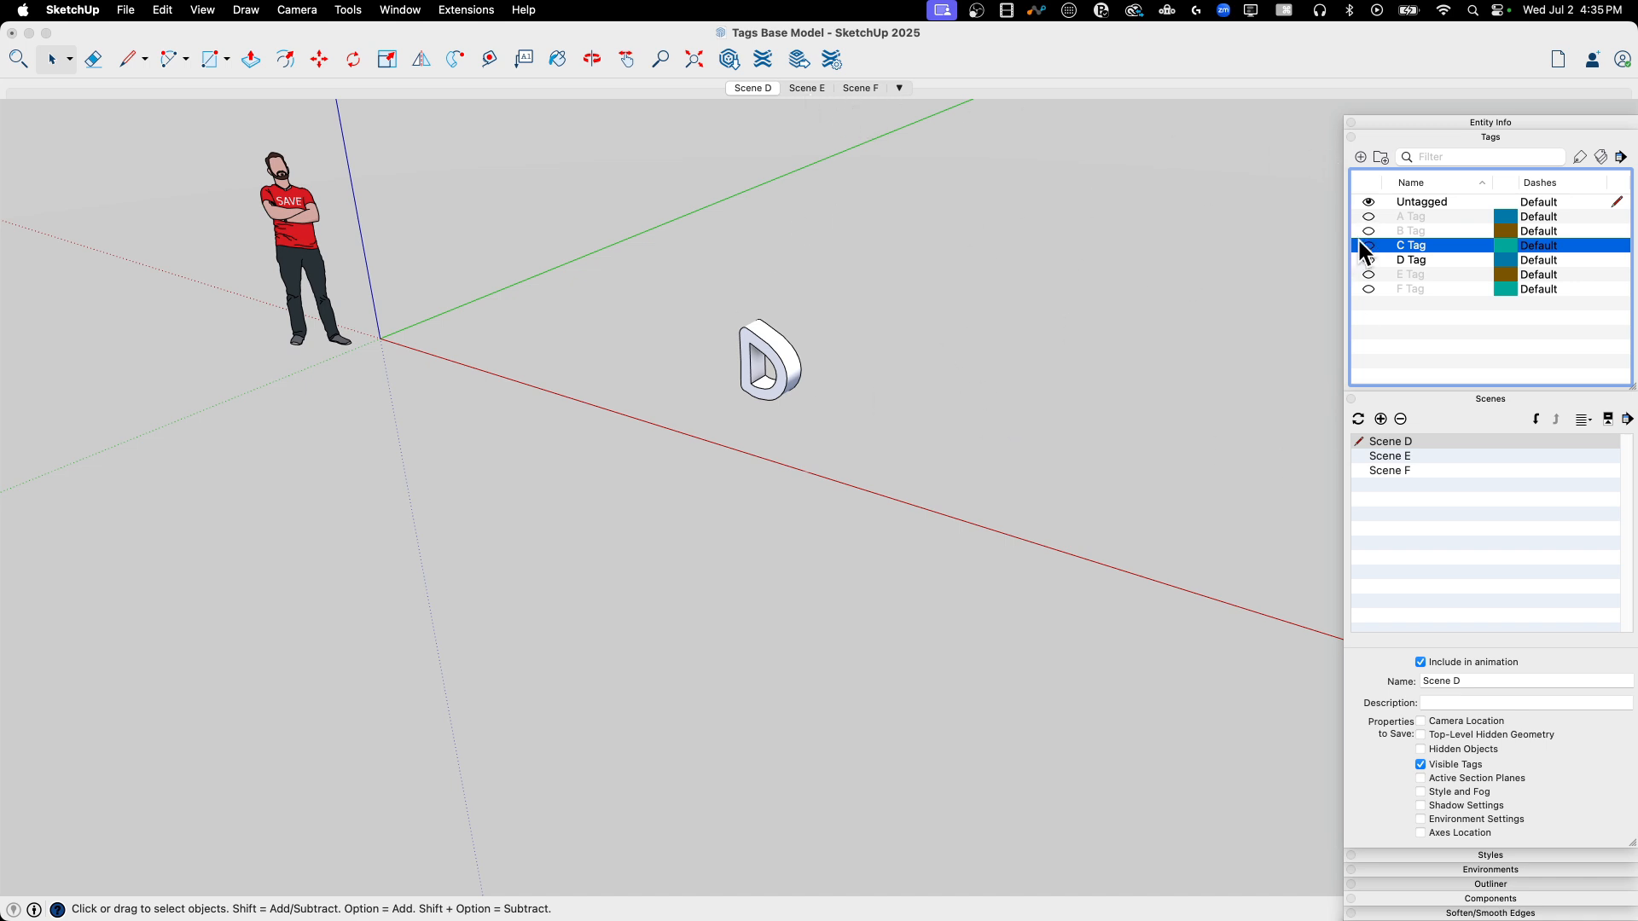
pyautogui.click(1368, 246)
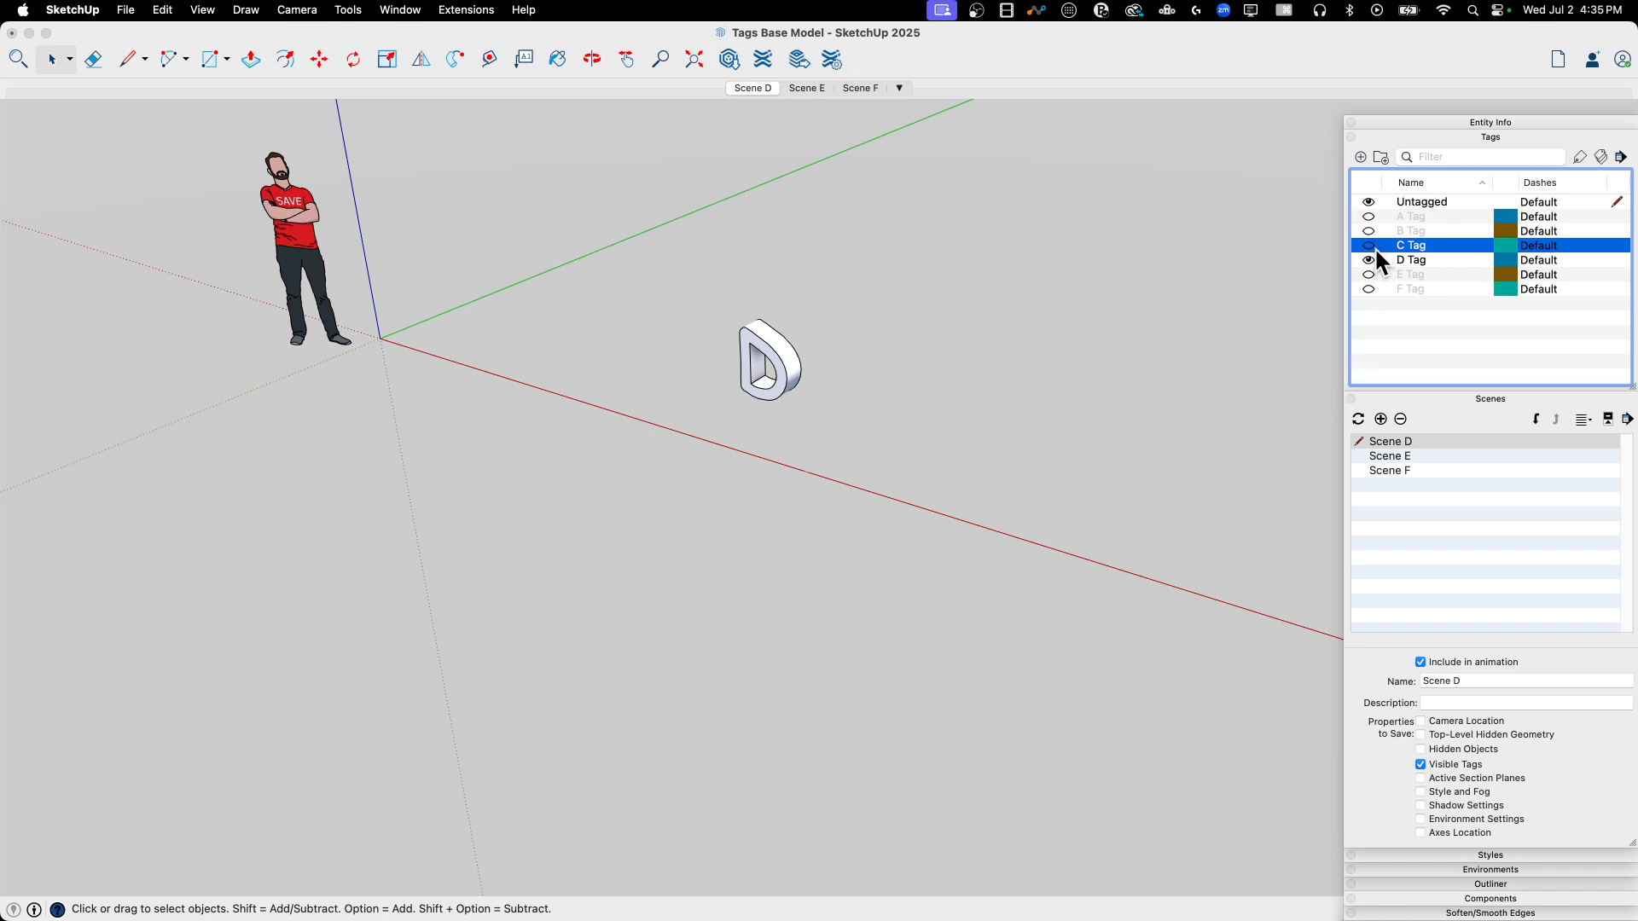
pyautogui.click(1369, 246)
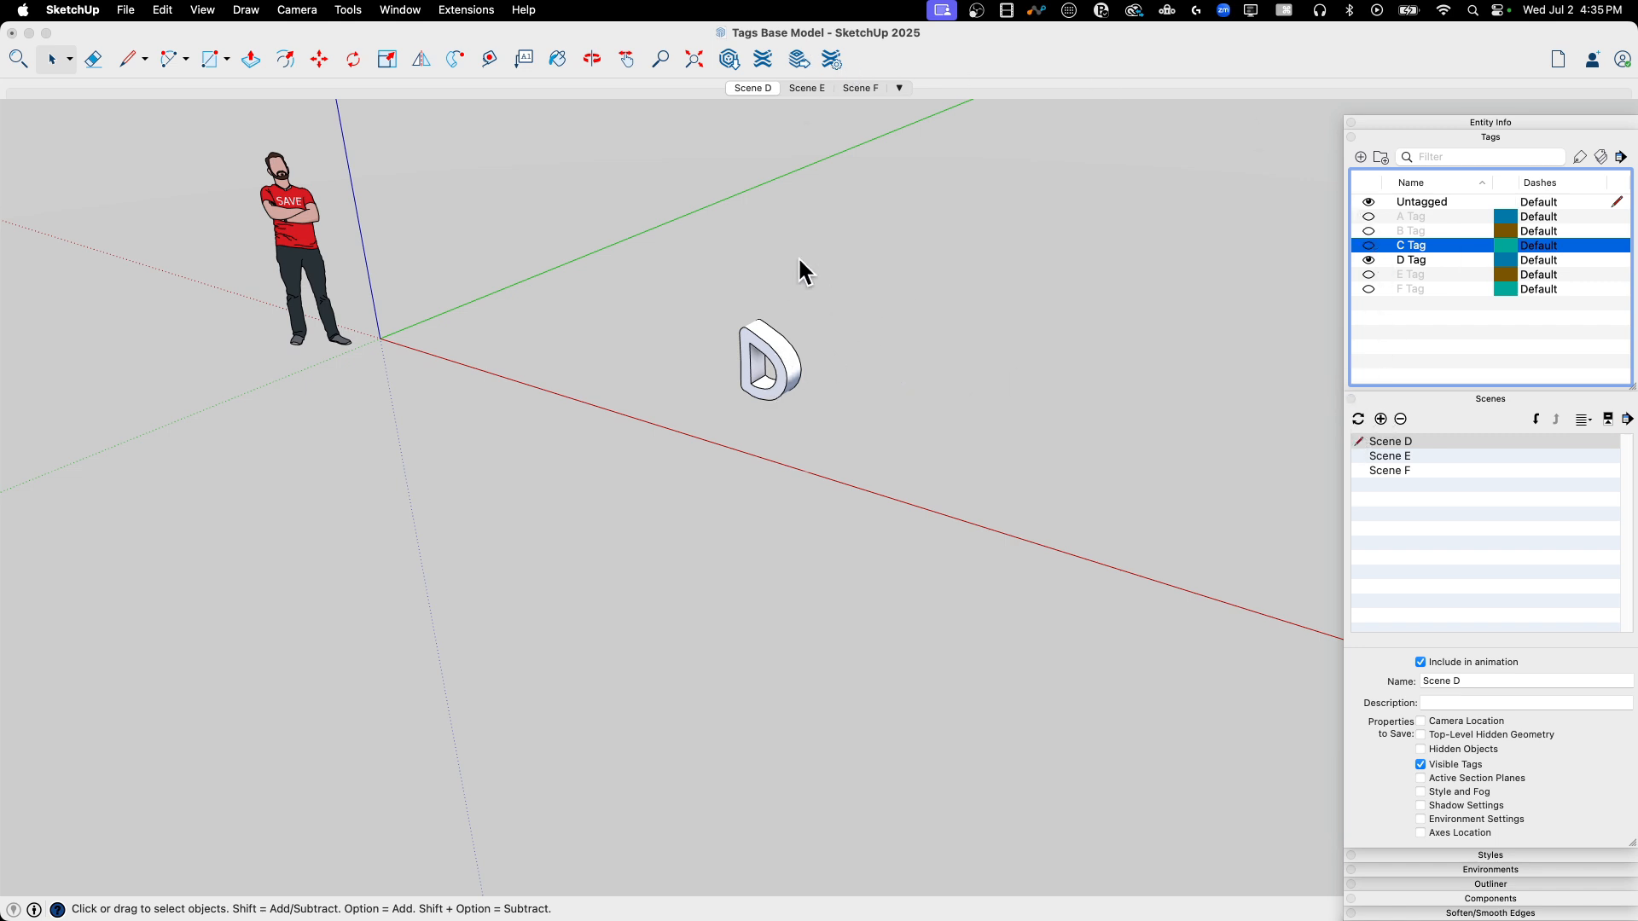
pyautogui.moveTo(512, 570)
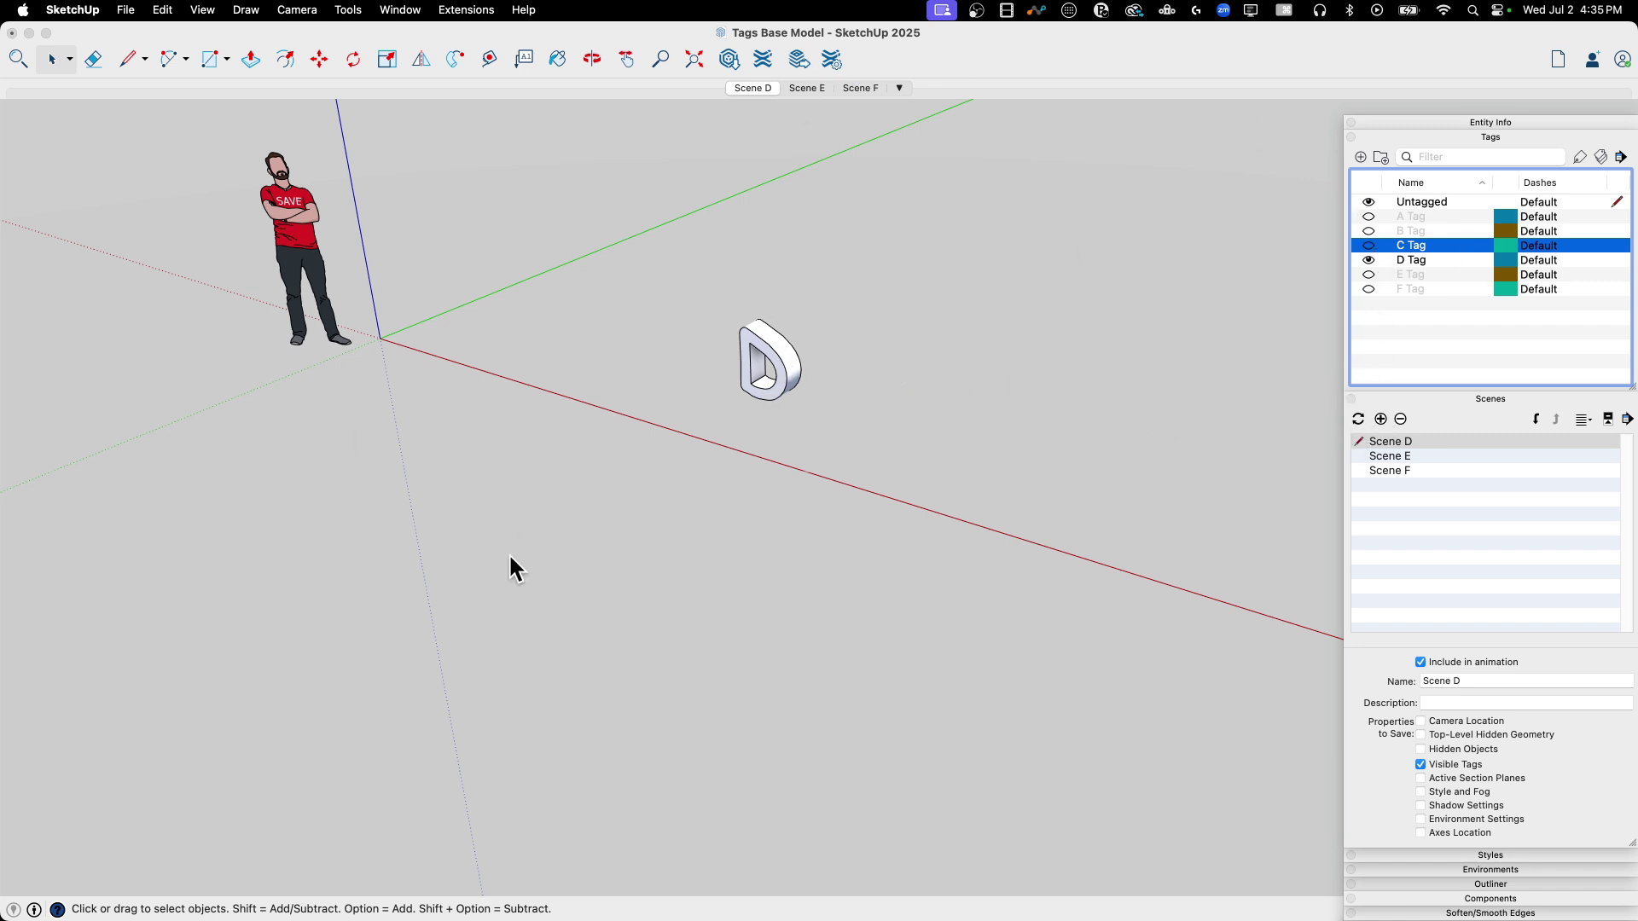
pyautogui.moveTo(1456, 246)
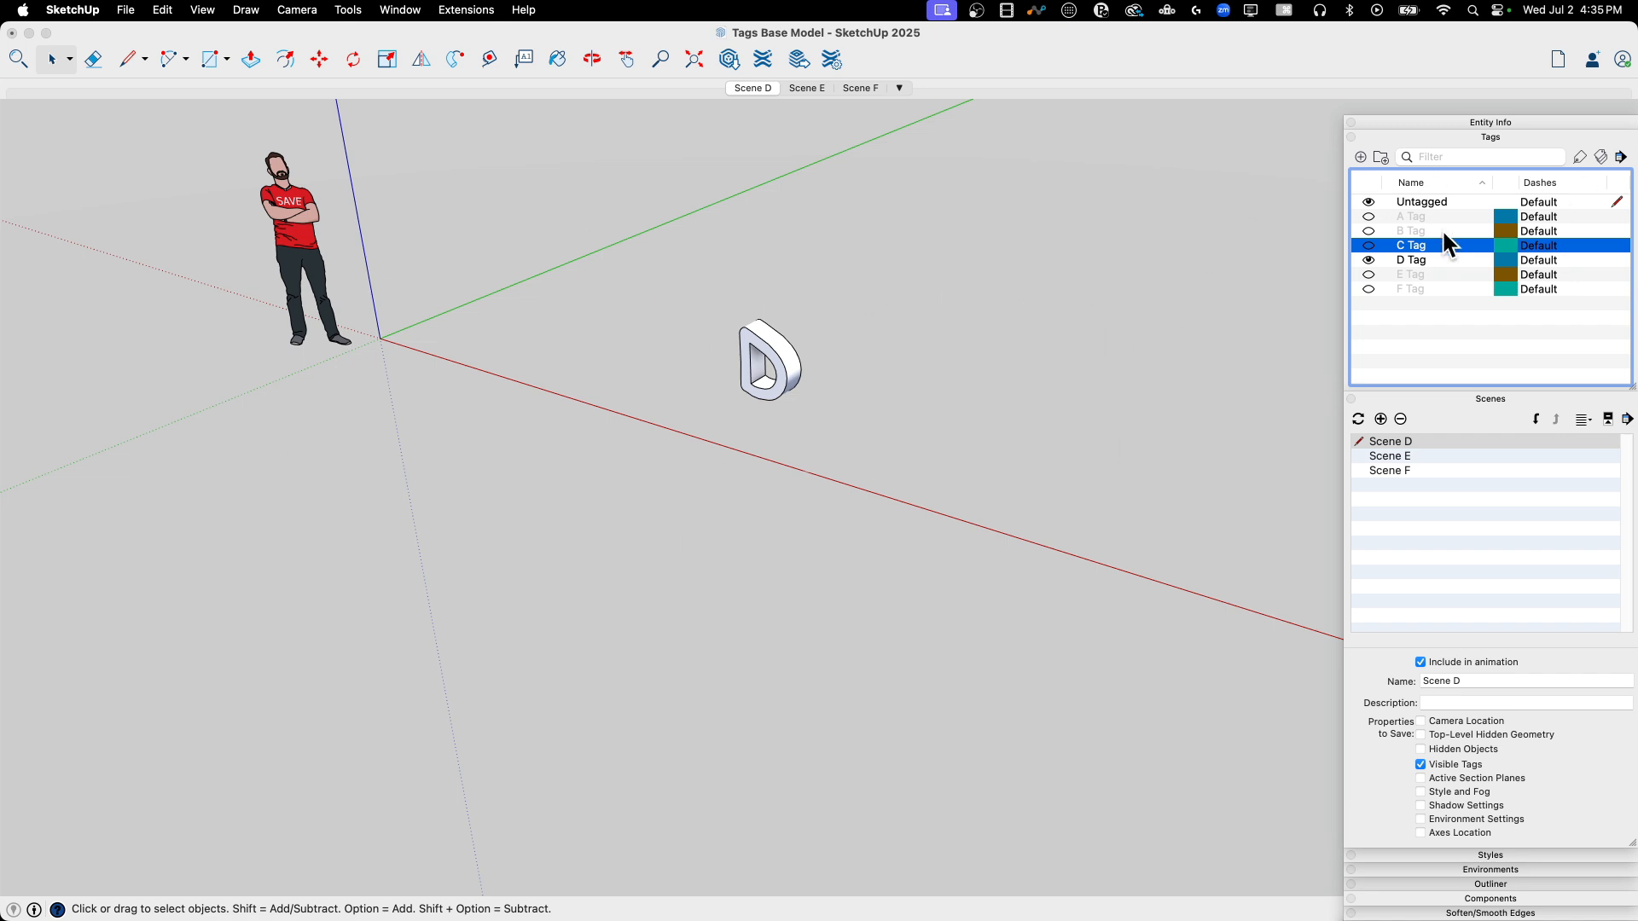
pyautogui.moveTo(815, 109)
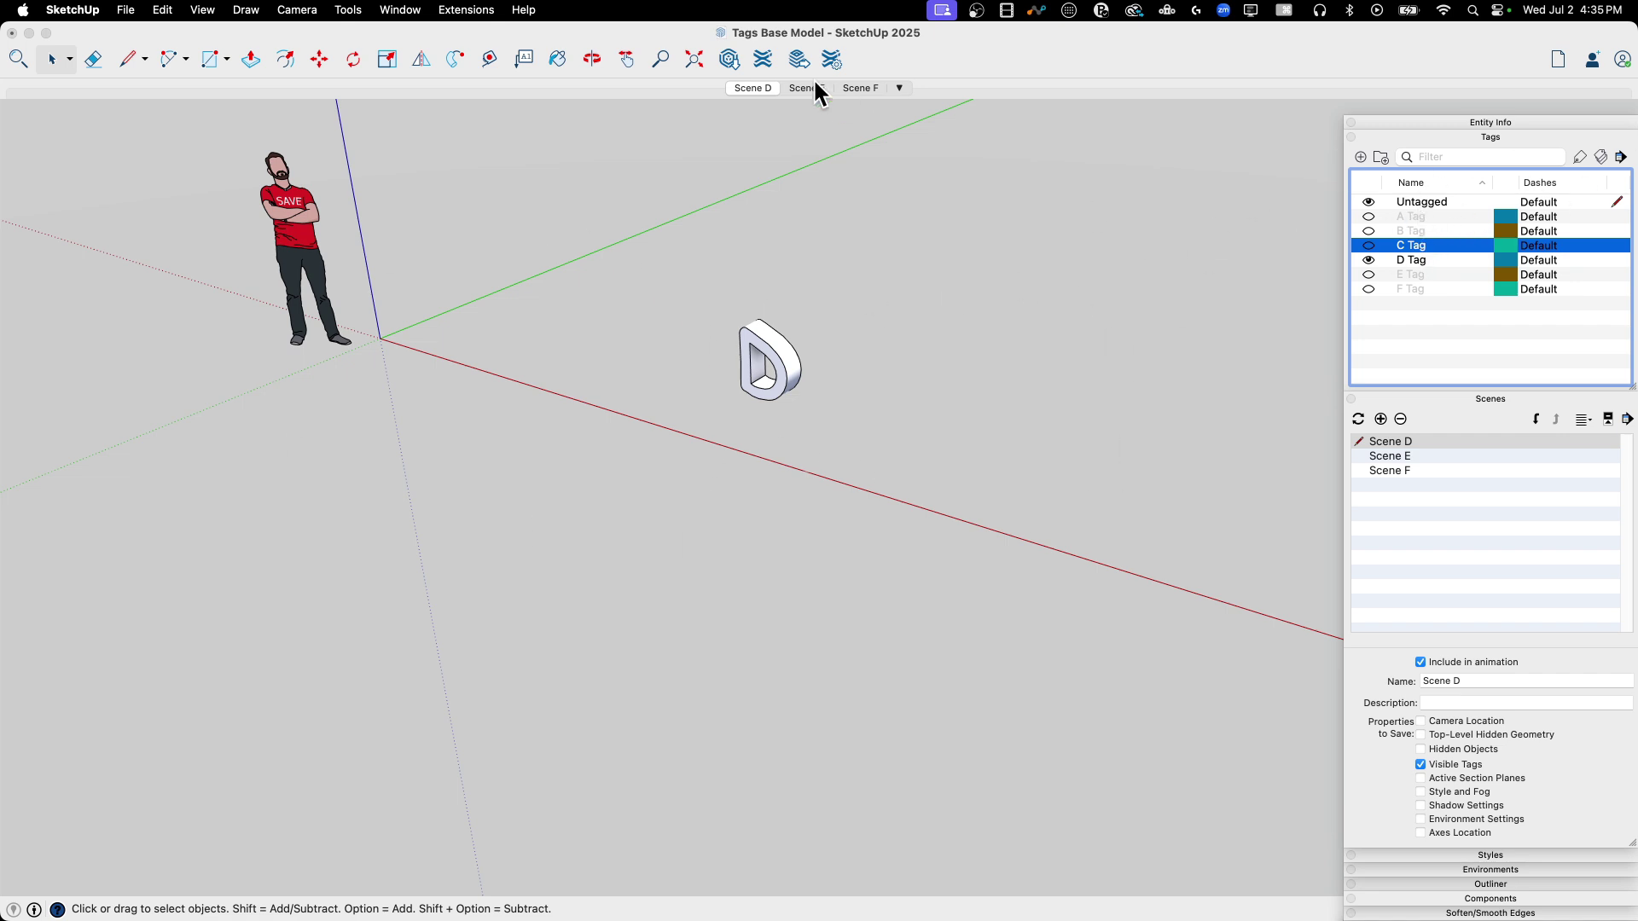
pyautogui.moveTo(1329, 239)
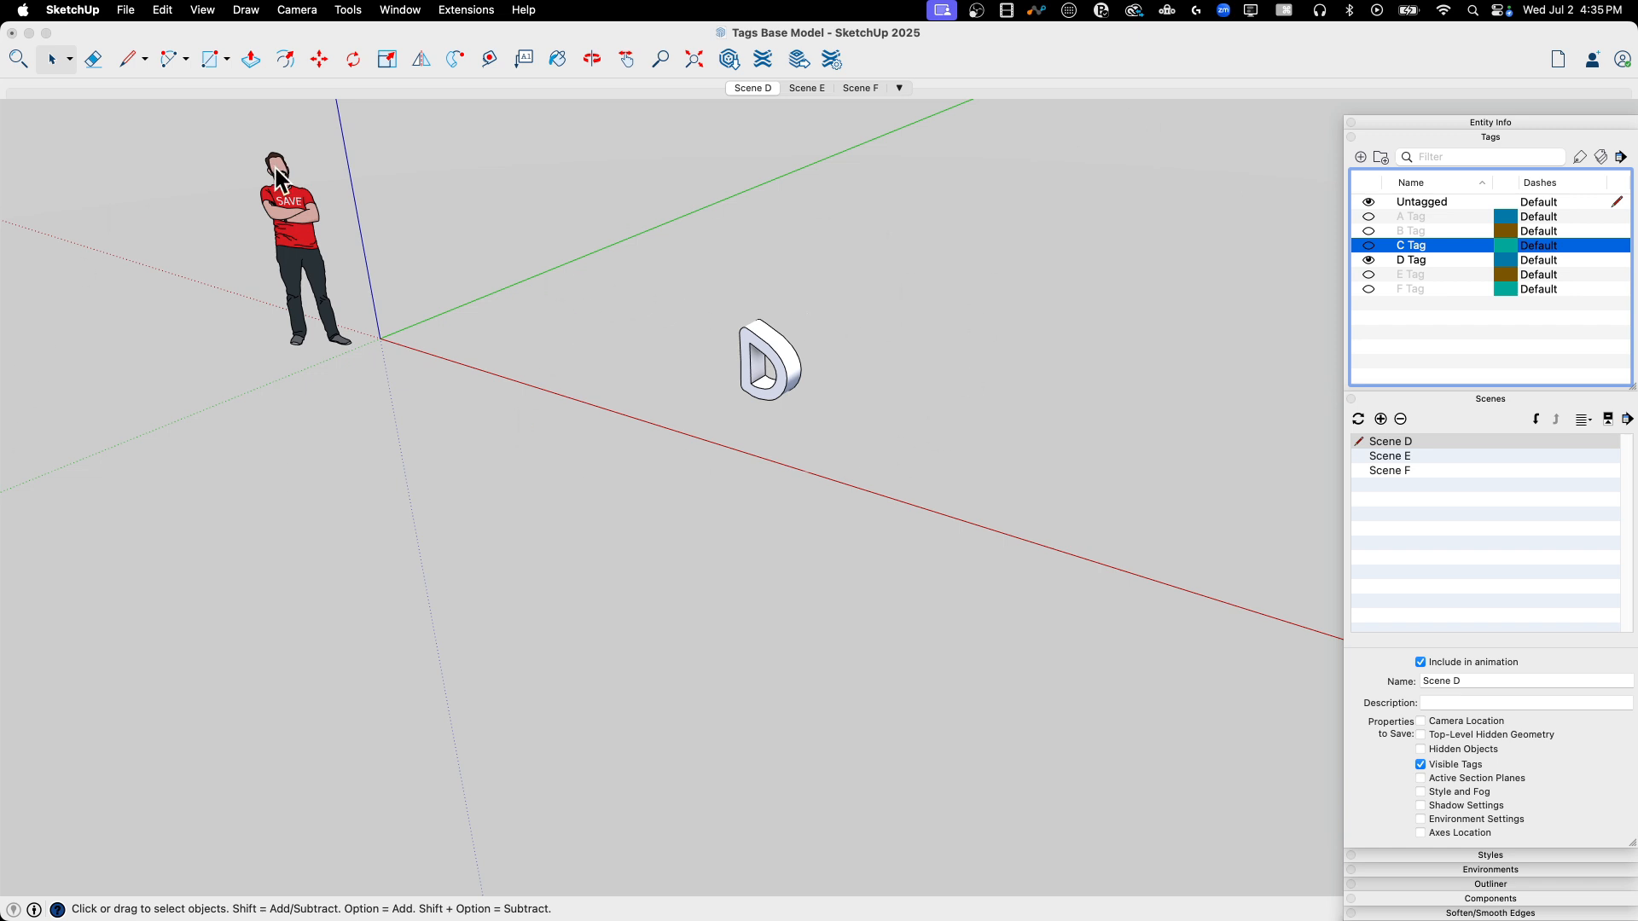
pyautogui.moveTo(960, 332)
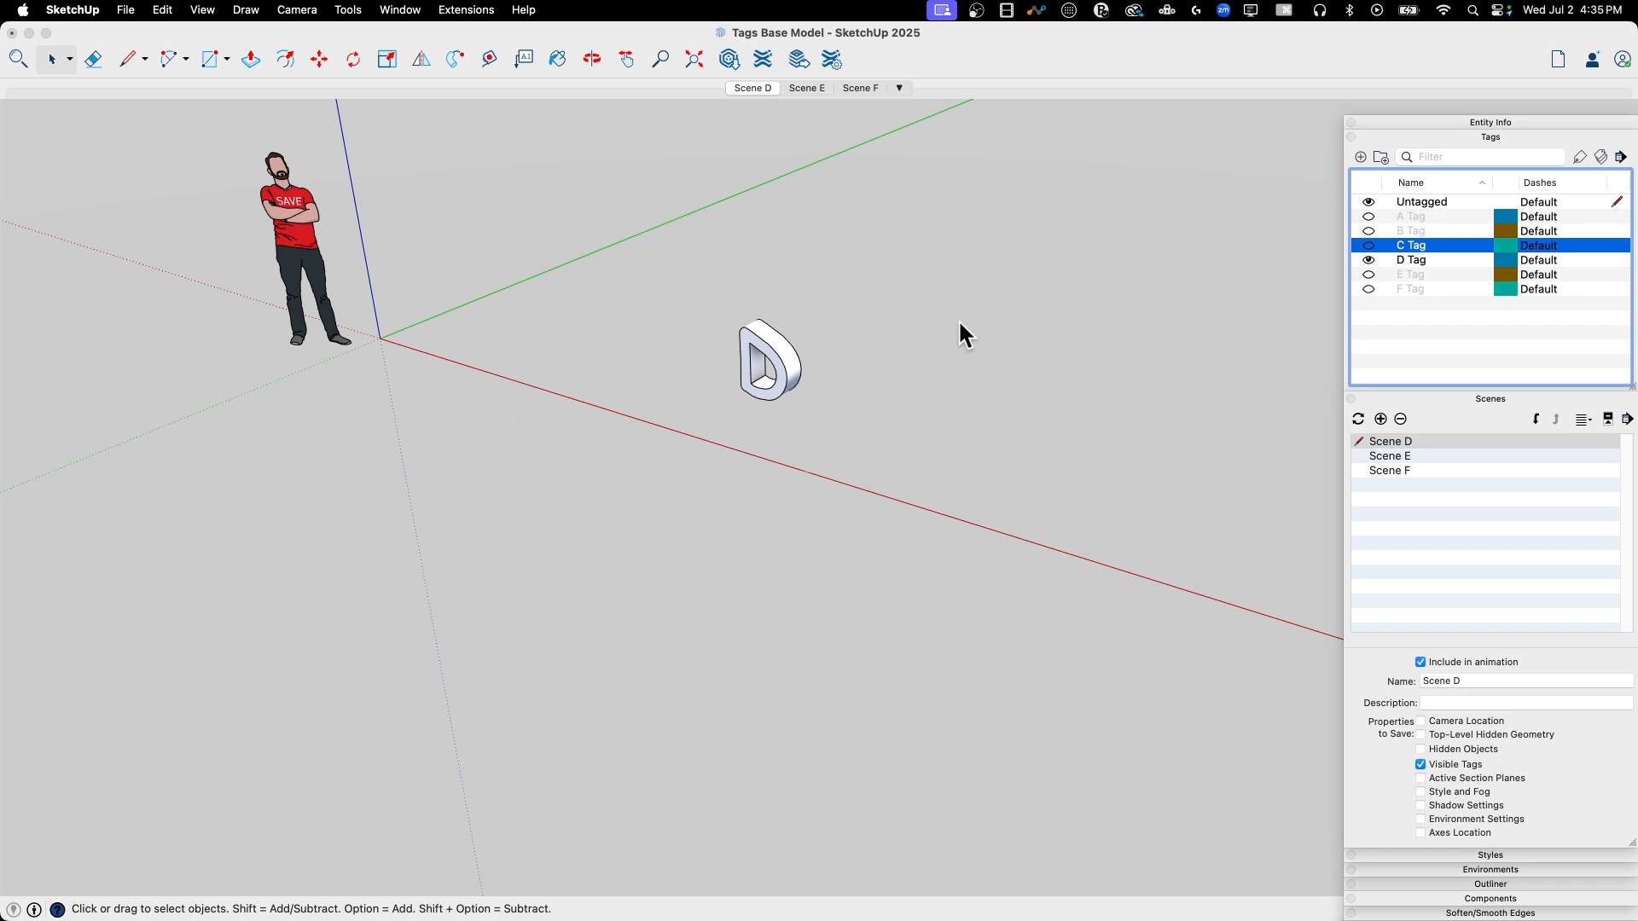
pyautogui.moveTo(774, 247)
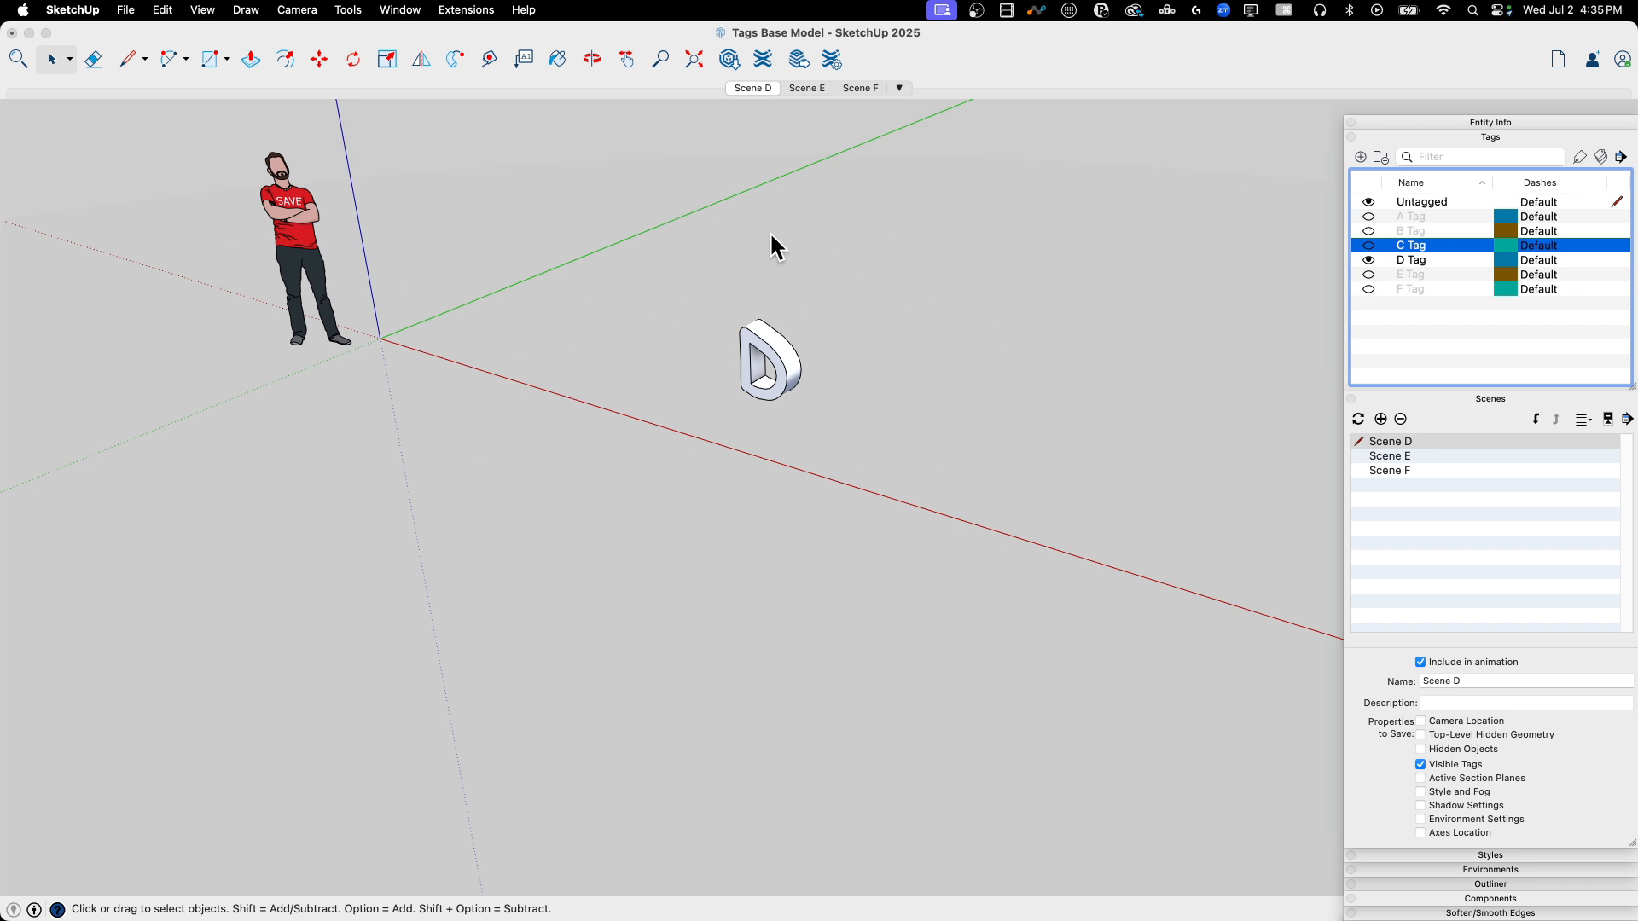
pyautogui.moveTo(758, 510)
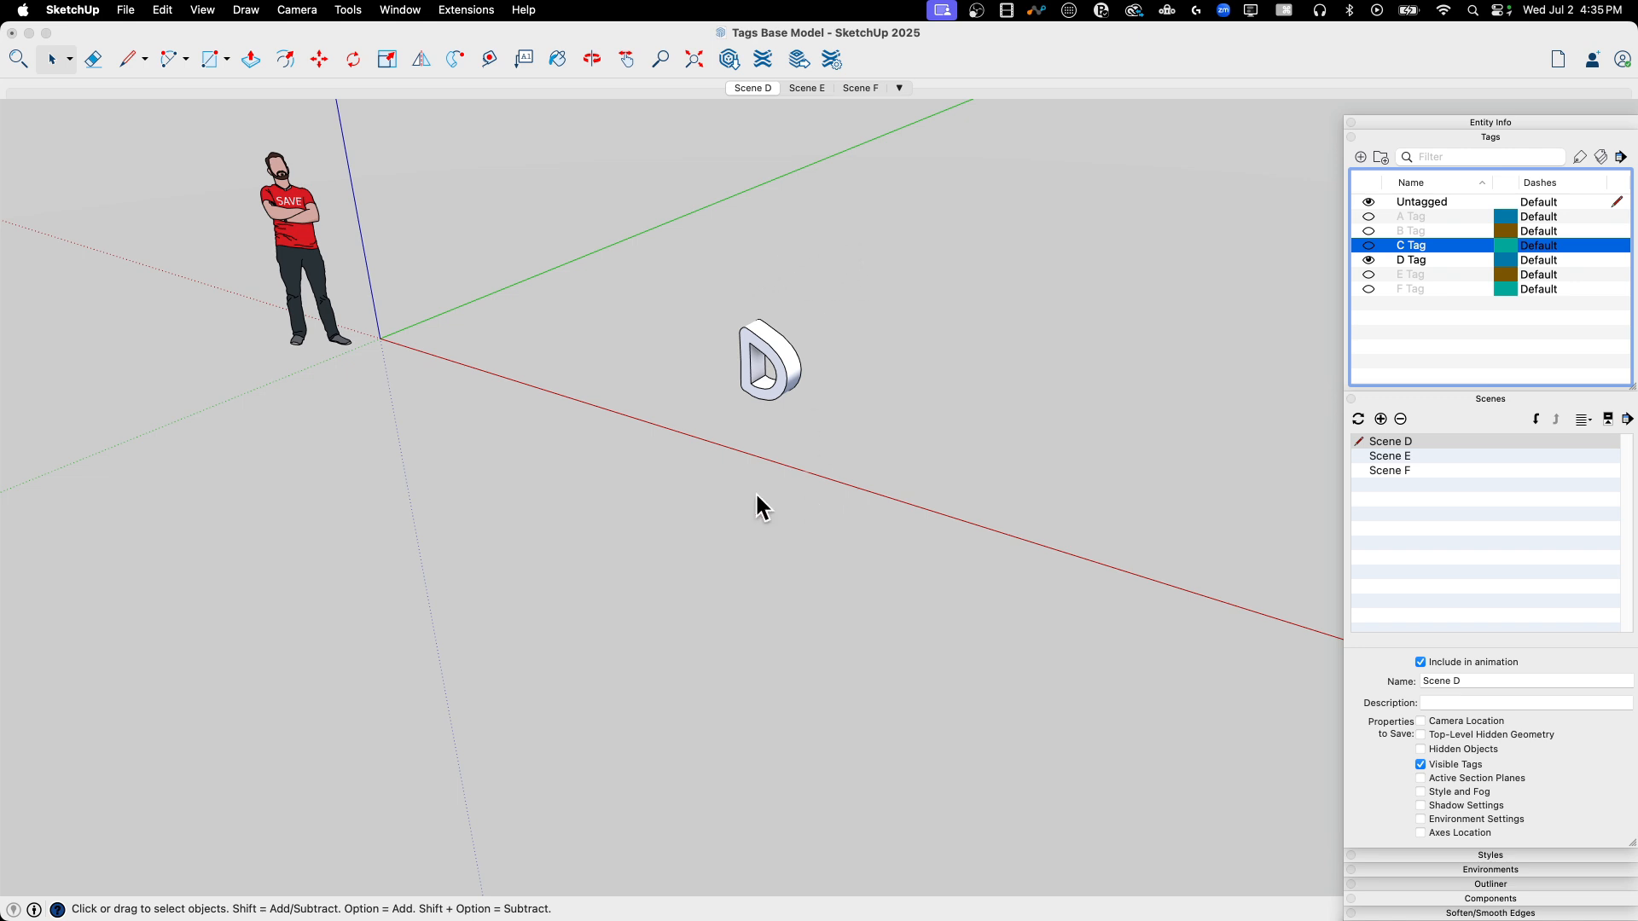
pyautogui.moveTo(1474, 277)
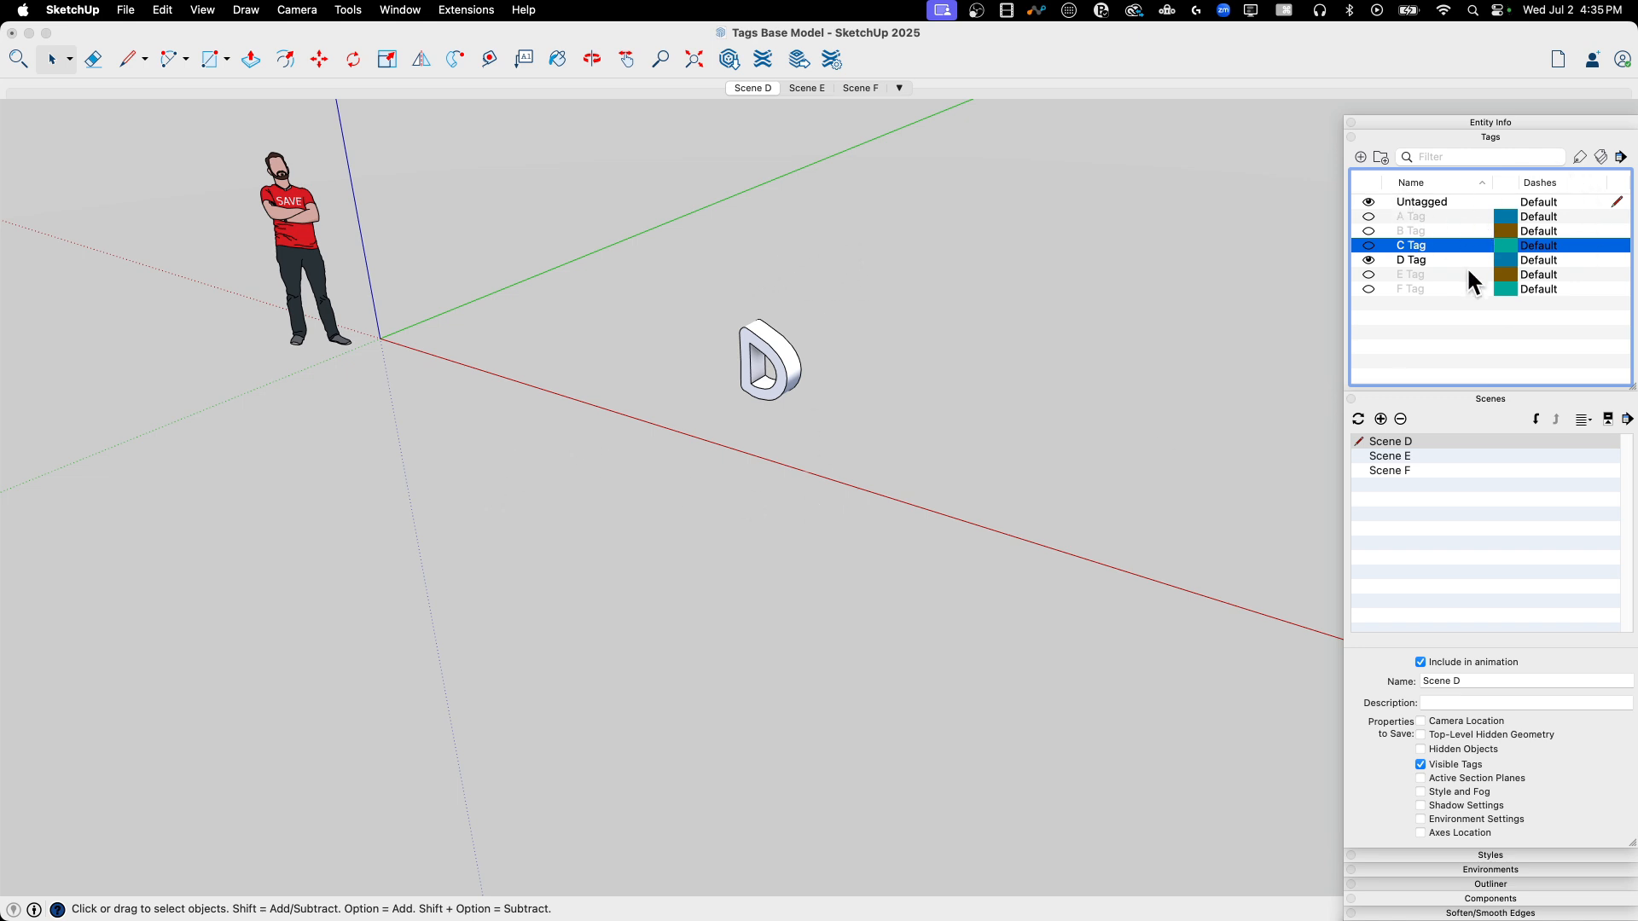
pyautogui.moveTo(1401, 370)
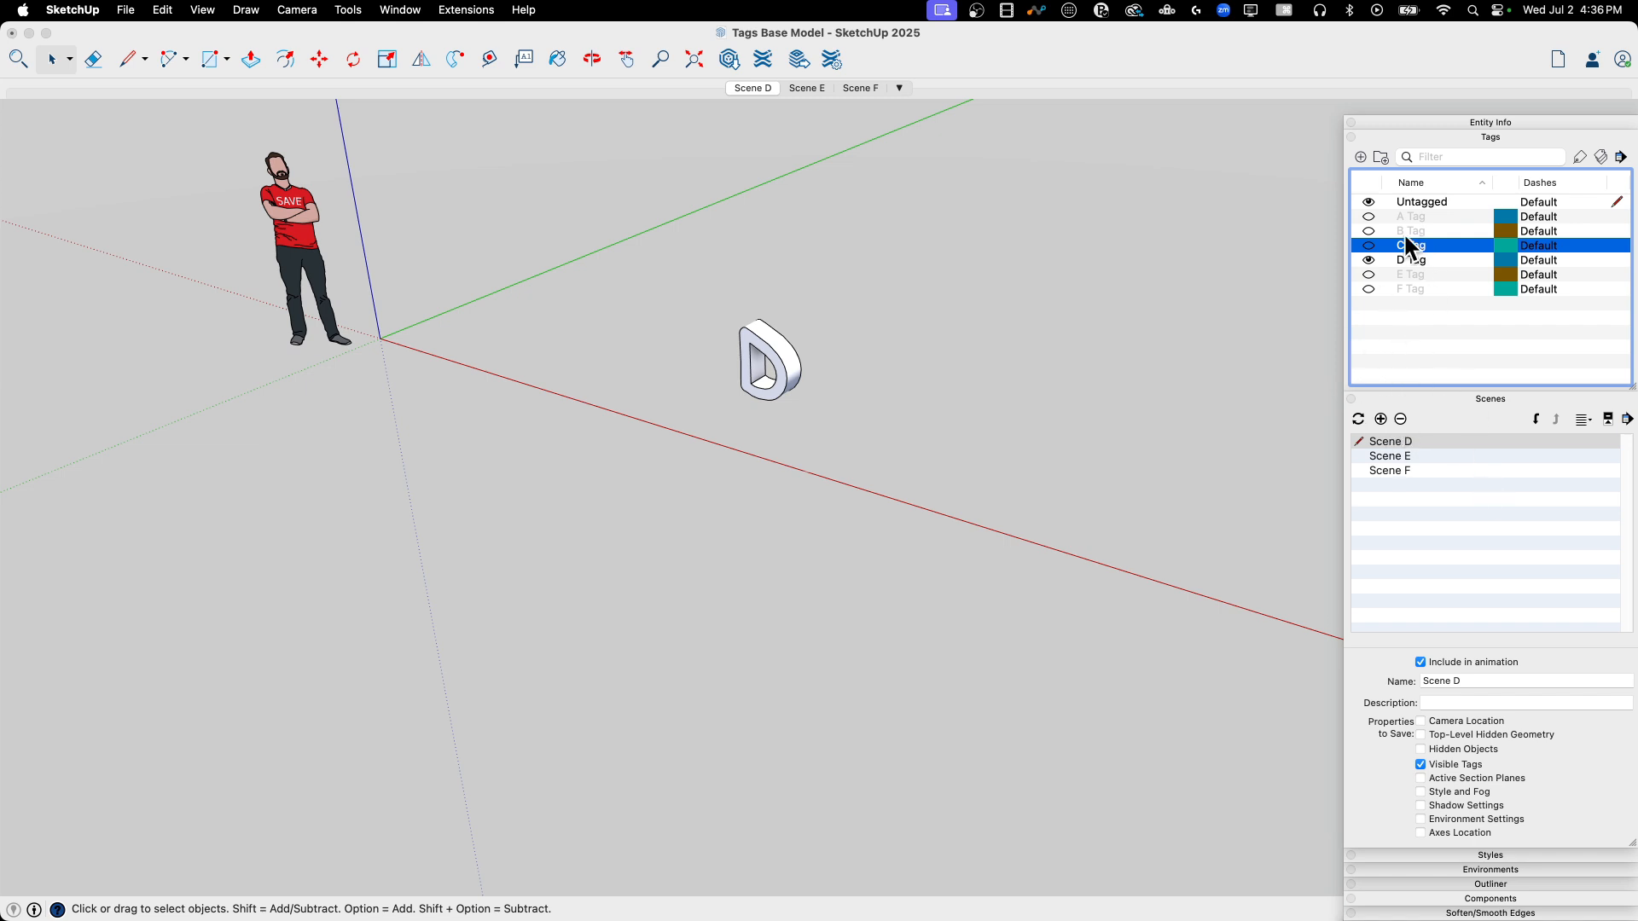
# Step: Select the imported A Tag, B Tag and C Tag together in the Tags panel
pyautogui.click(1409, 216)
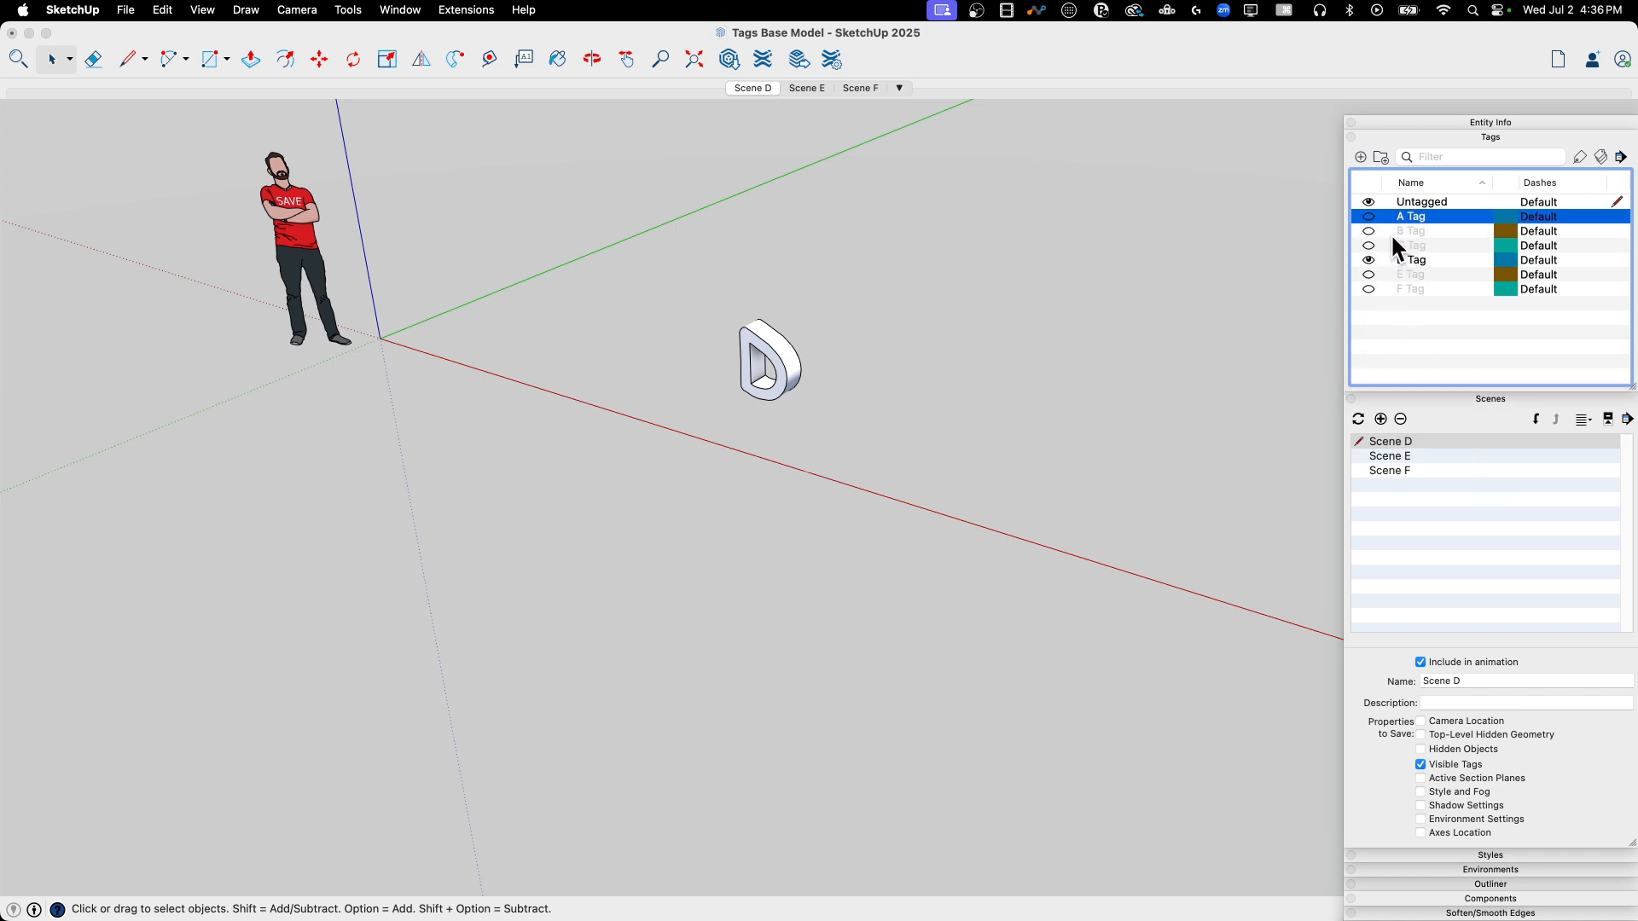
pyautogui.click(1411, 246)
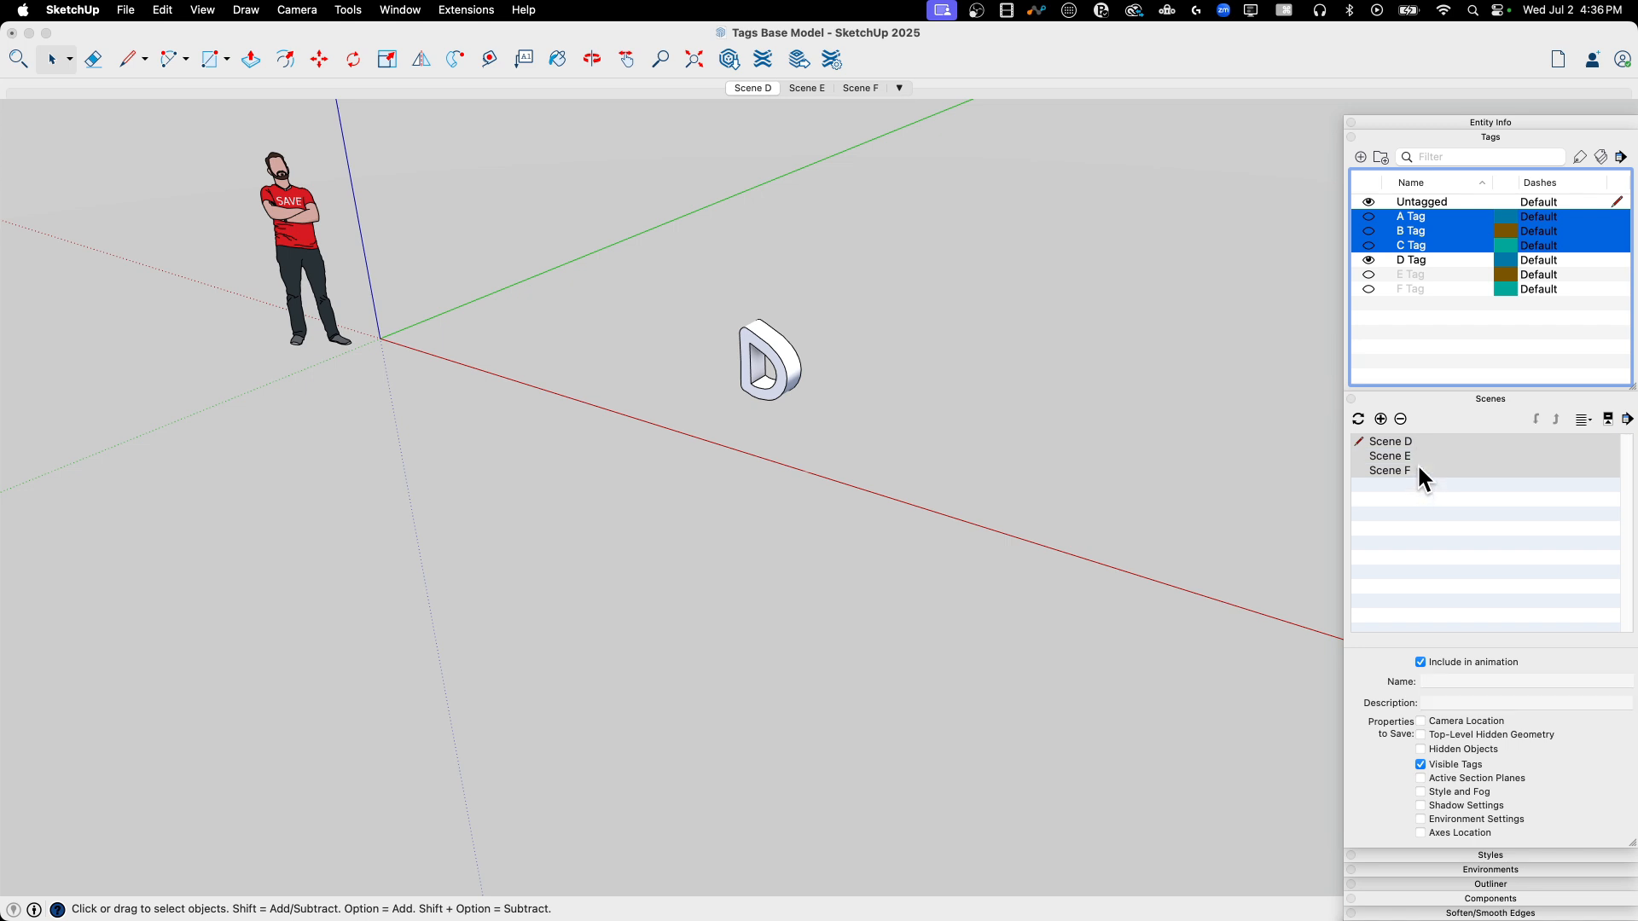
# Step: Use Apply Tags To Scenes so Scenes D, E and F all hide A, B and C tags
pyautogui.rightClick(1420, 474)
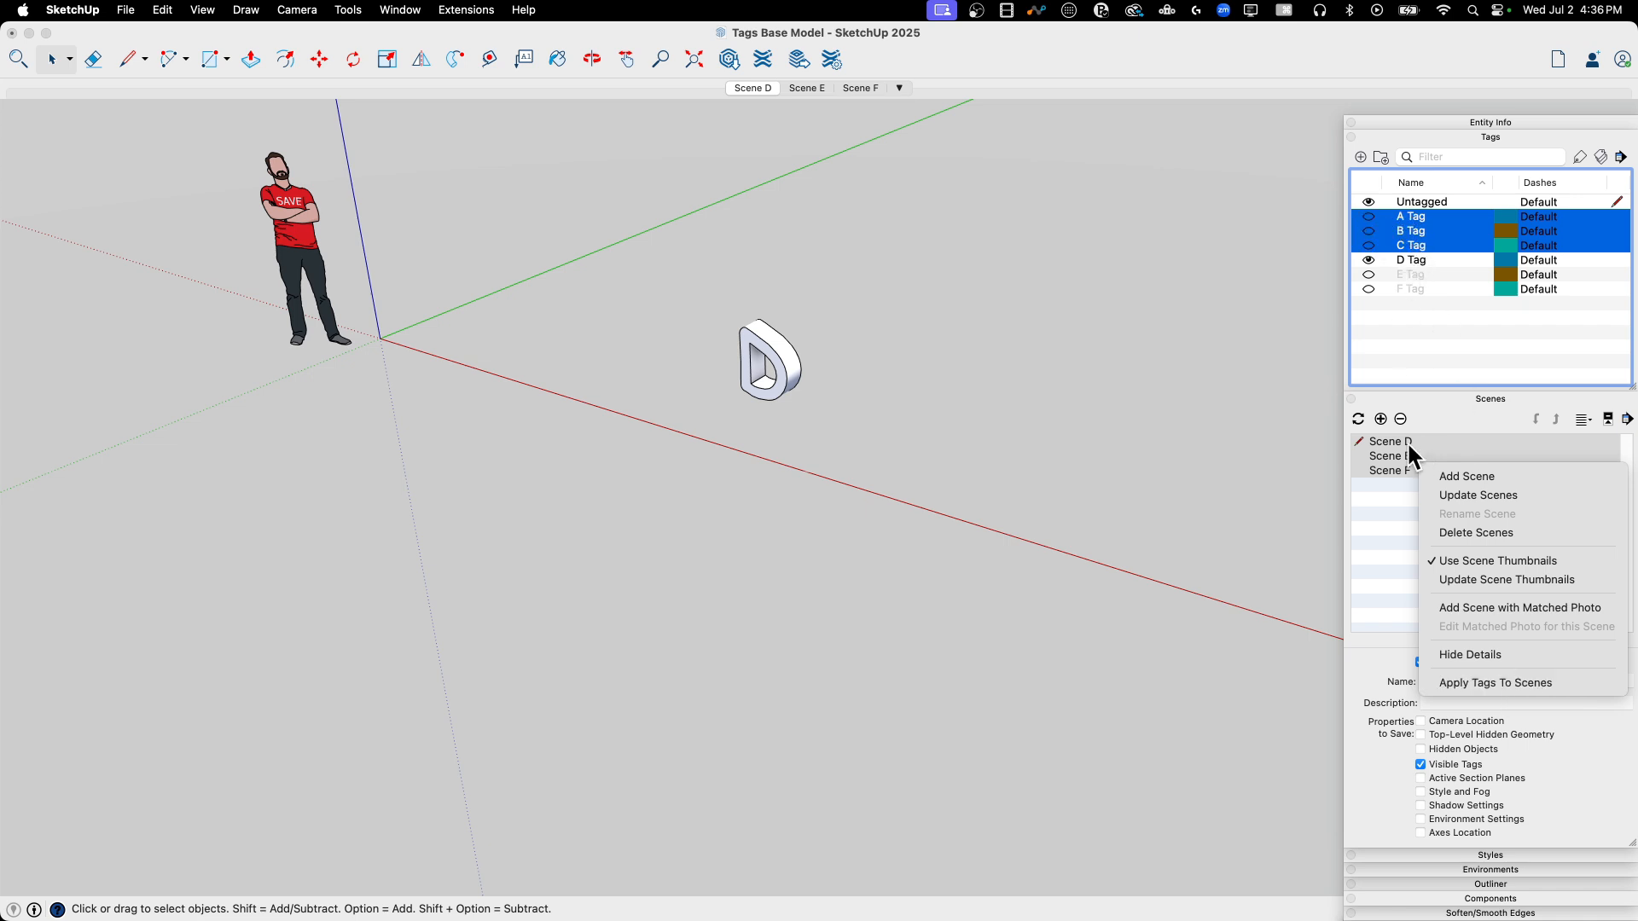
pyautogui.moveTo(1495, 683)
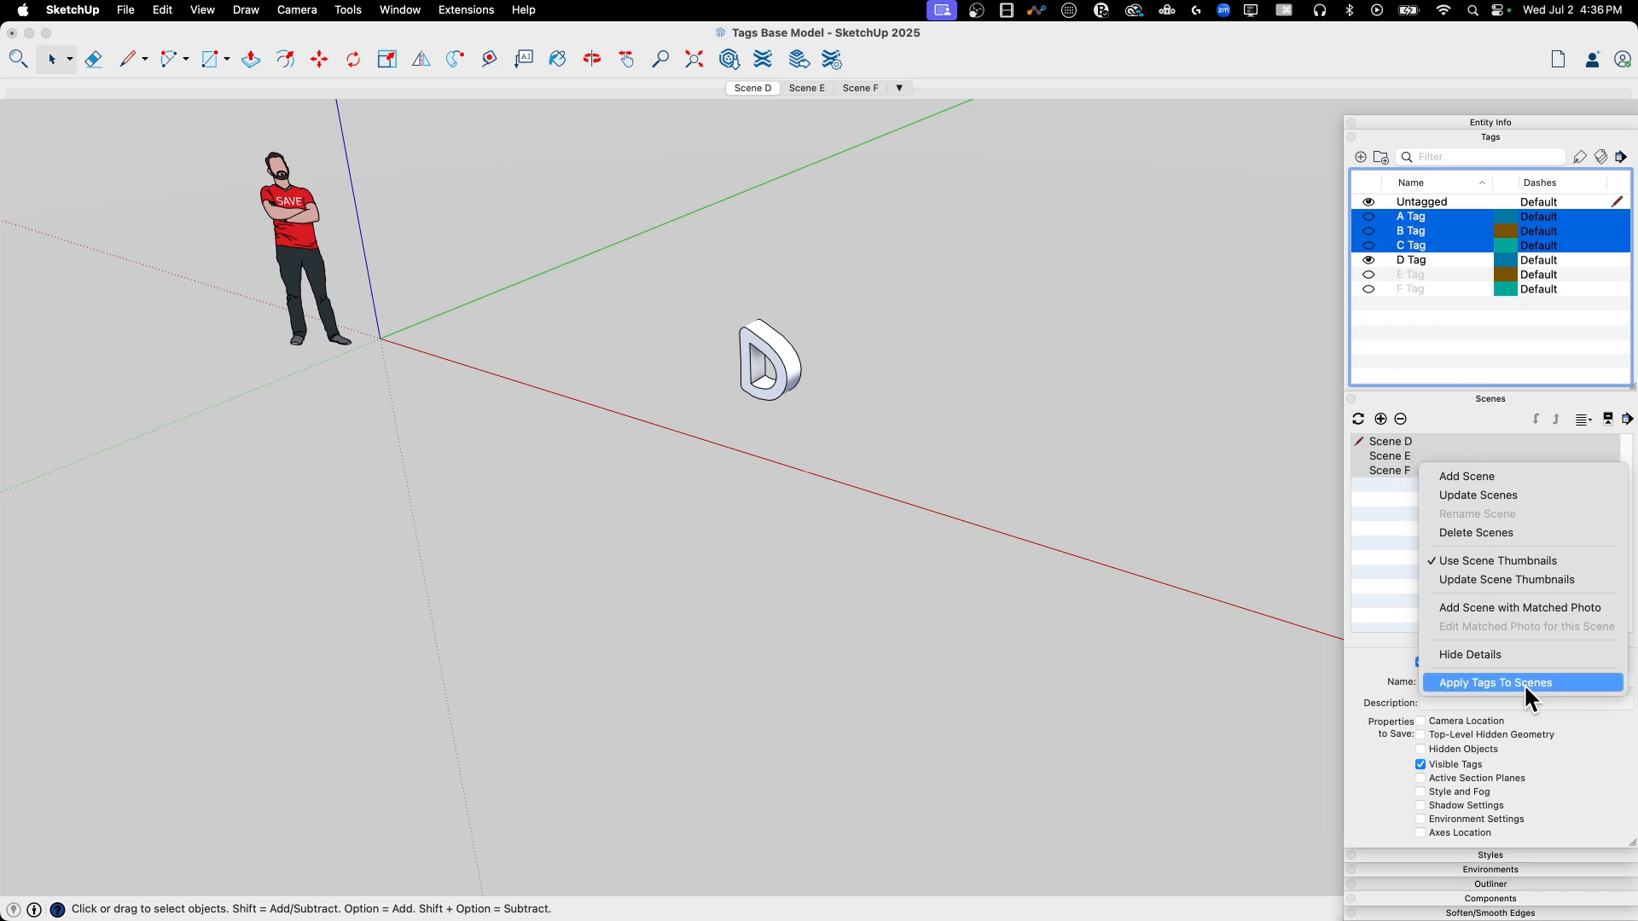
pyautogui.click(1494, 682)
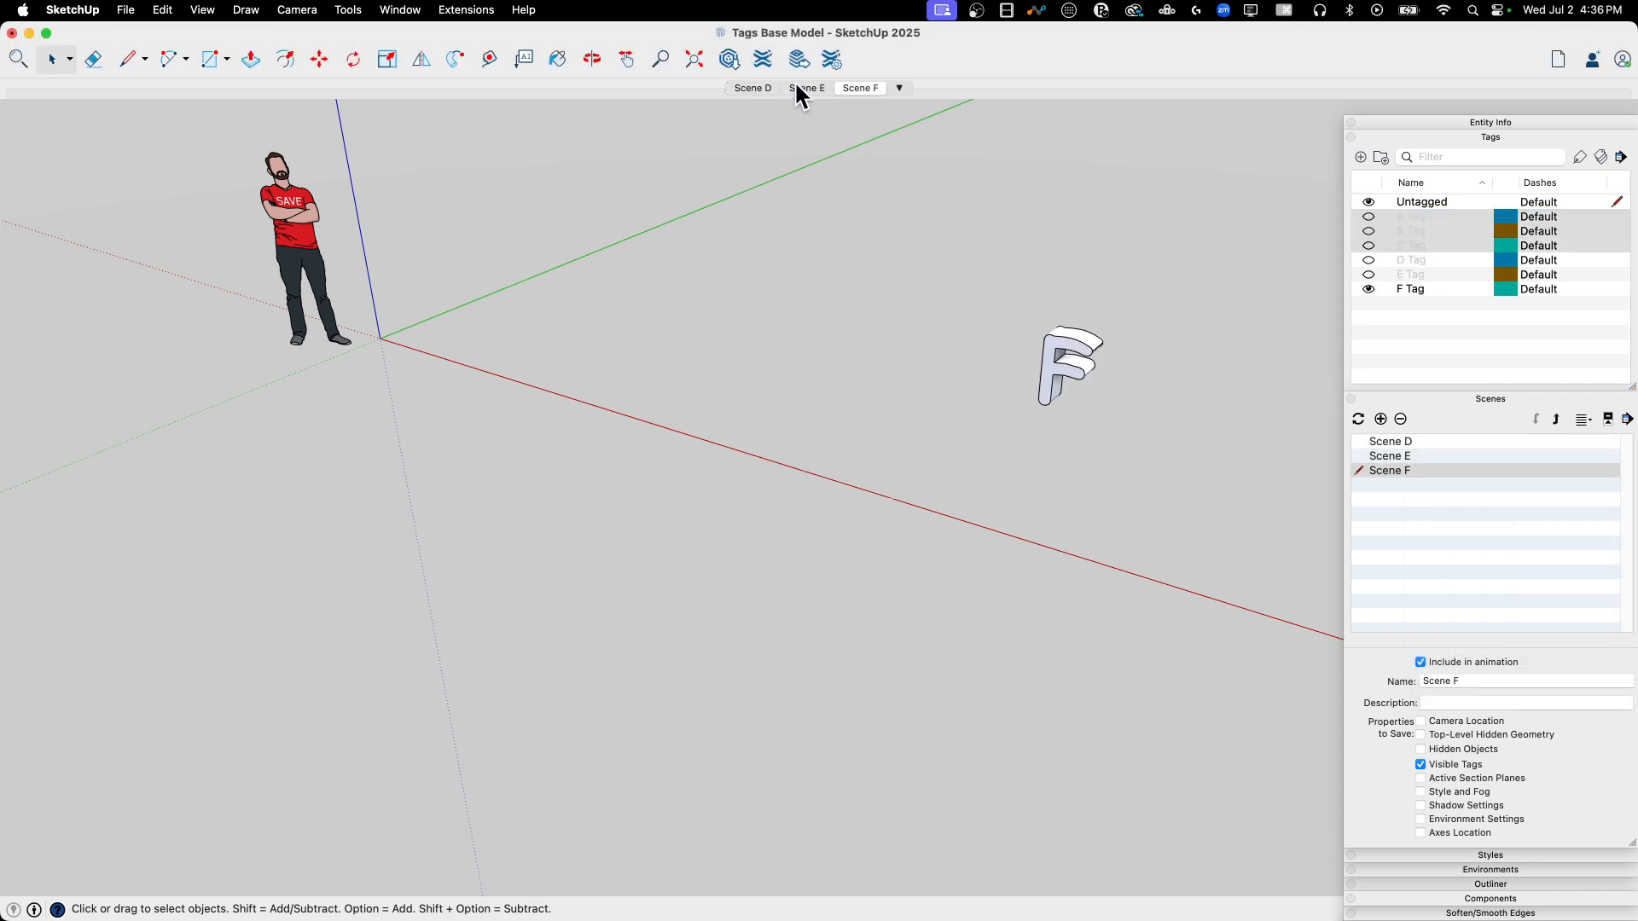
# Step: Return to Scene D, showing only the D letter and figure with tags A, B, C hidden
pyautogui.click(805, 89)
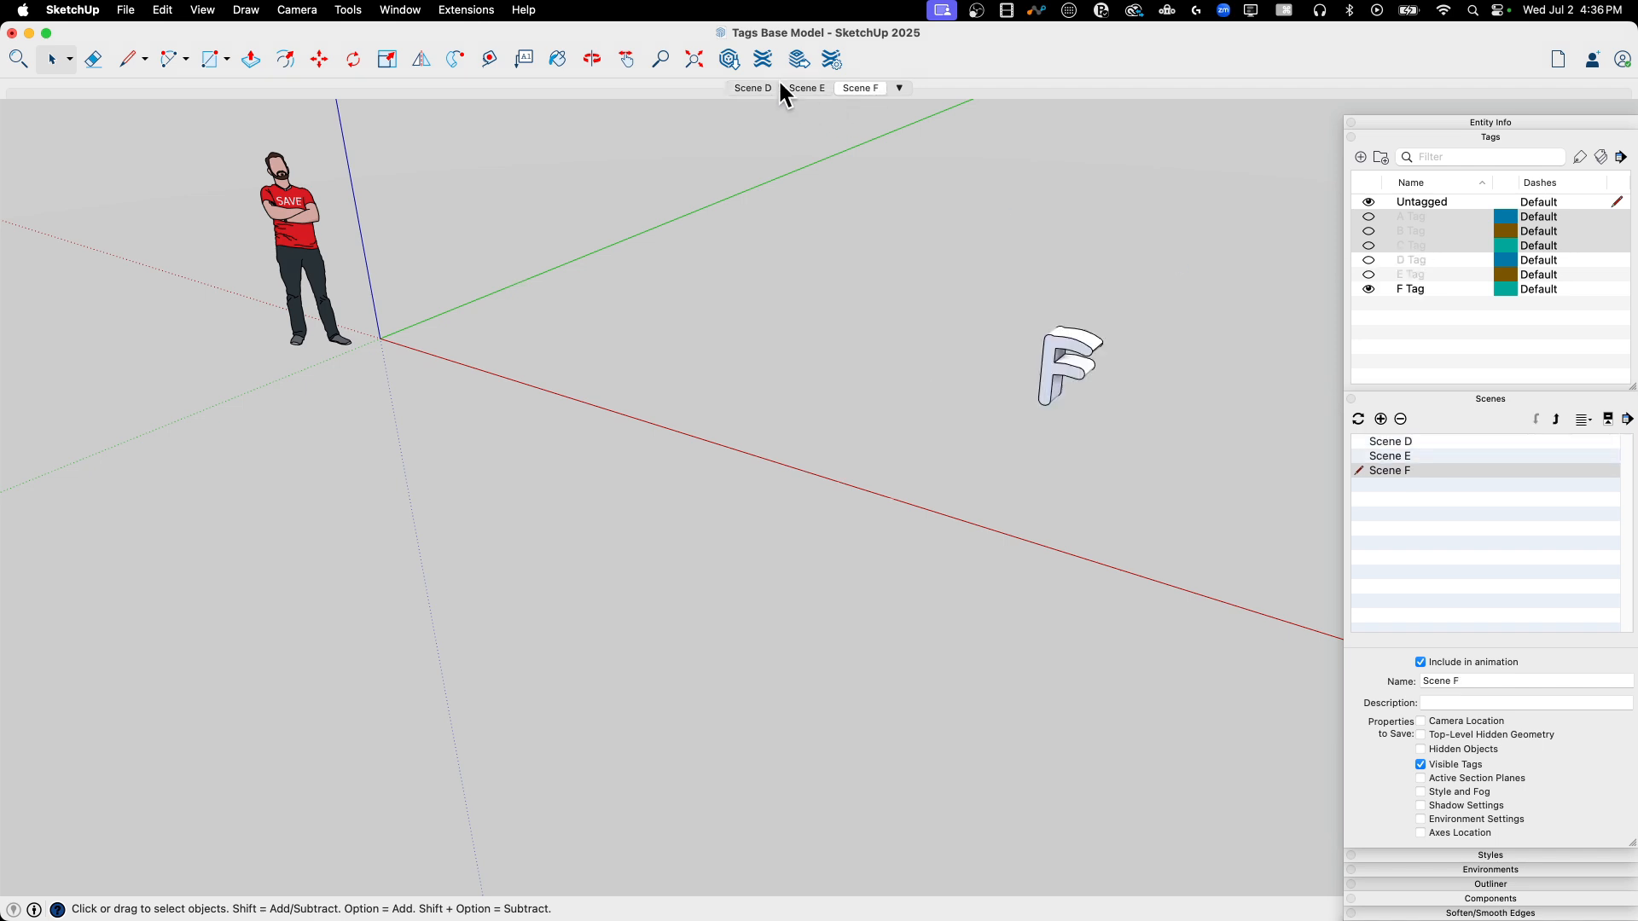
pyautogui.click(751, 89)
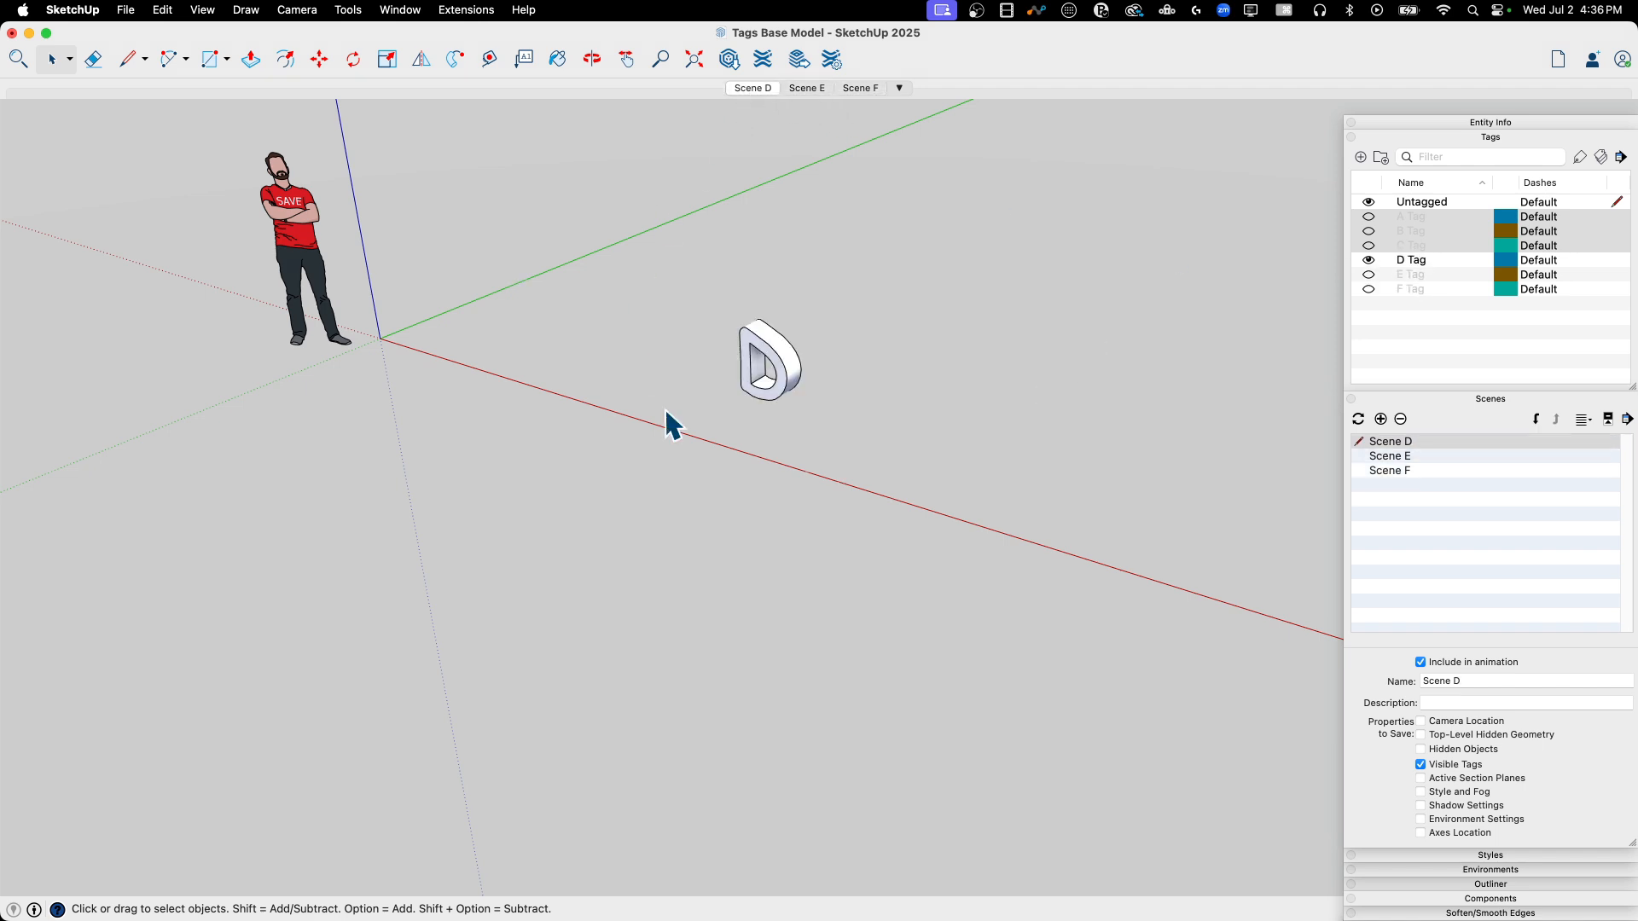
pyautogui.moveTo(563, 379)
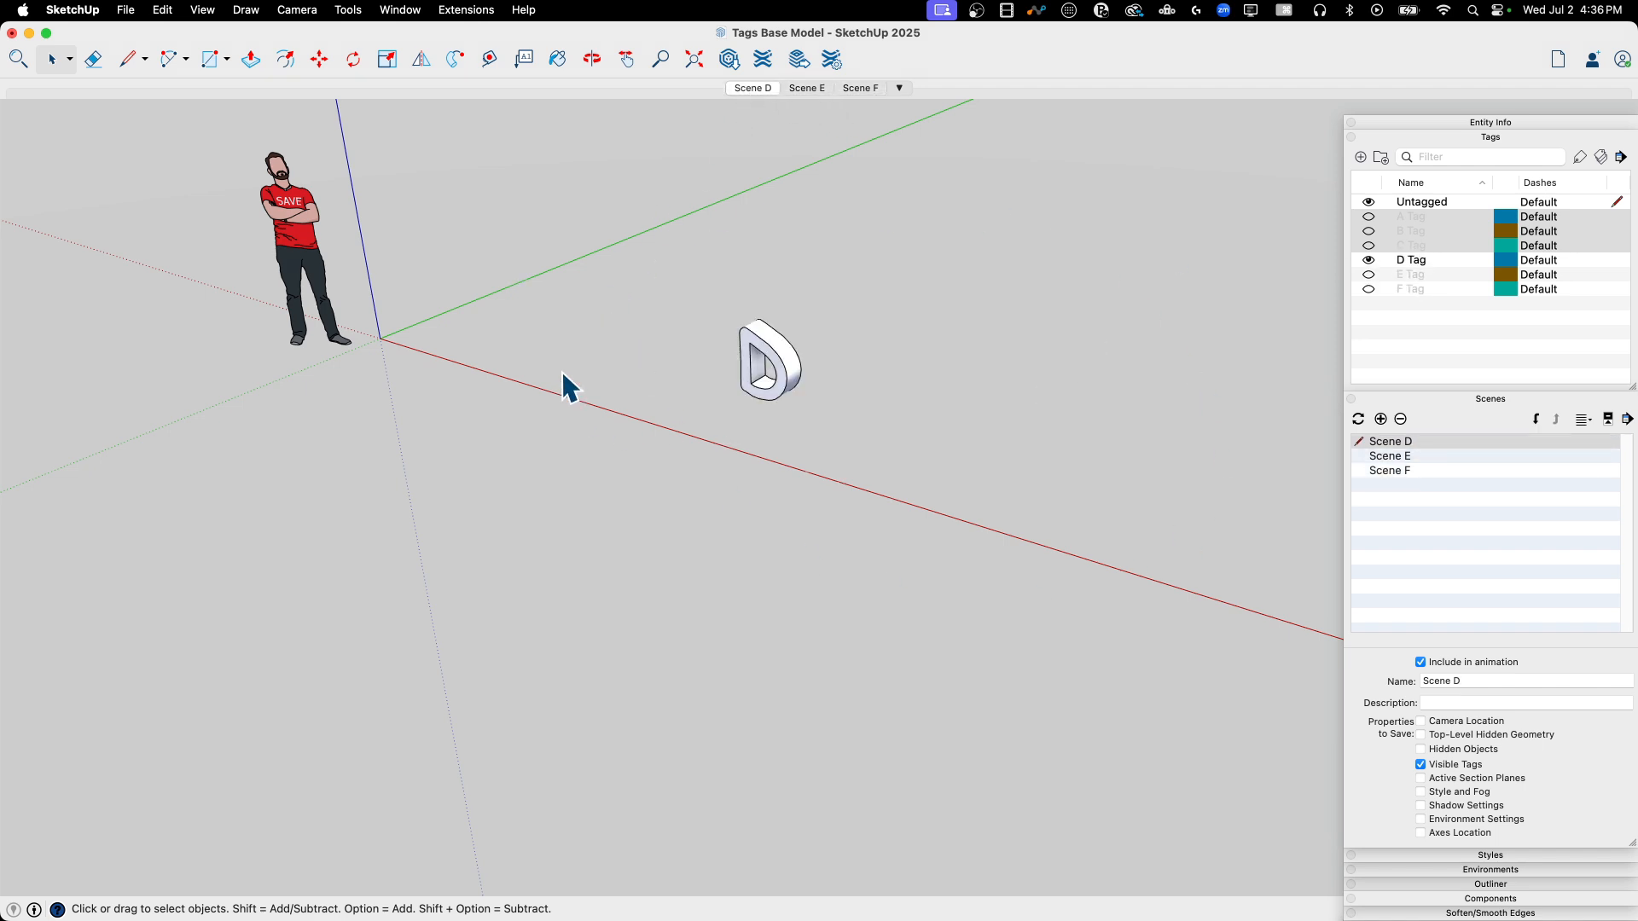
pyautogui.moveTo(824, 454)
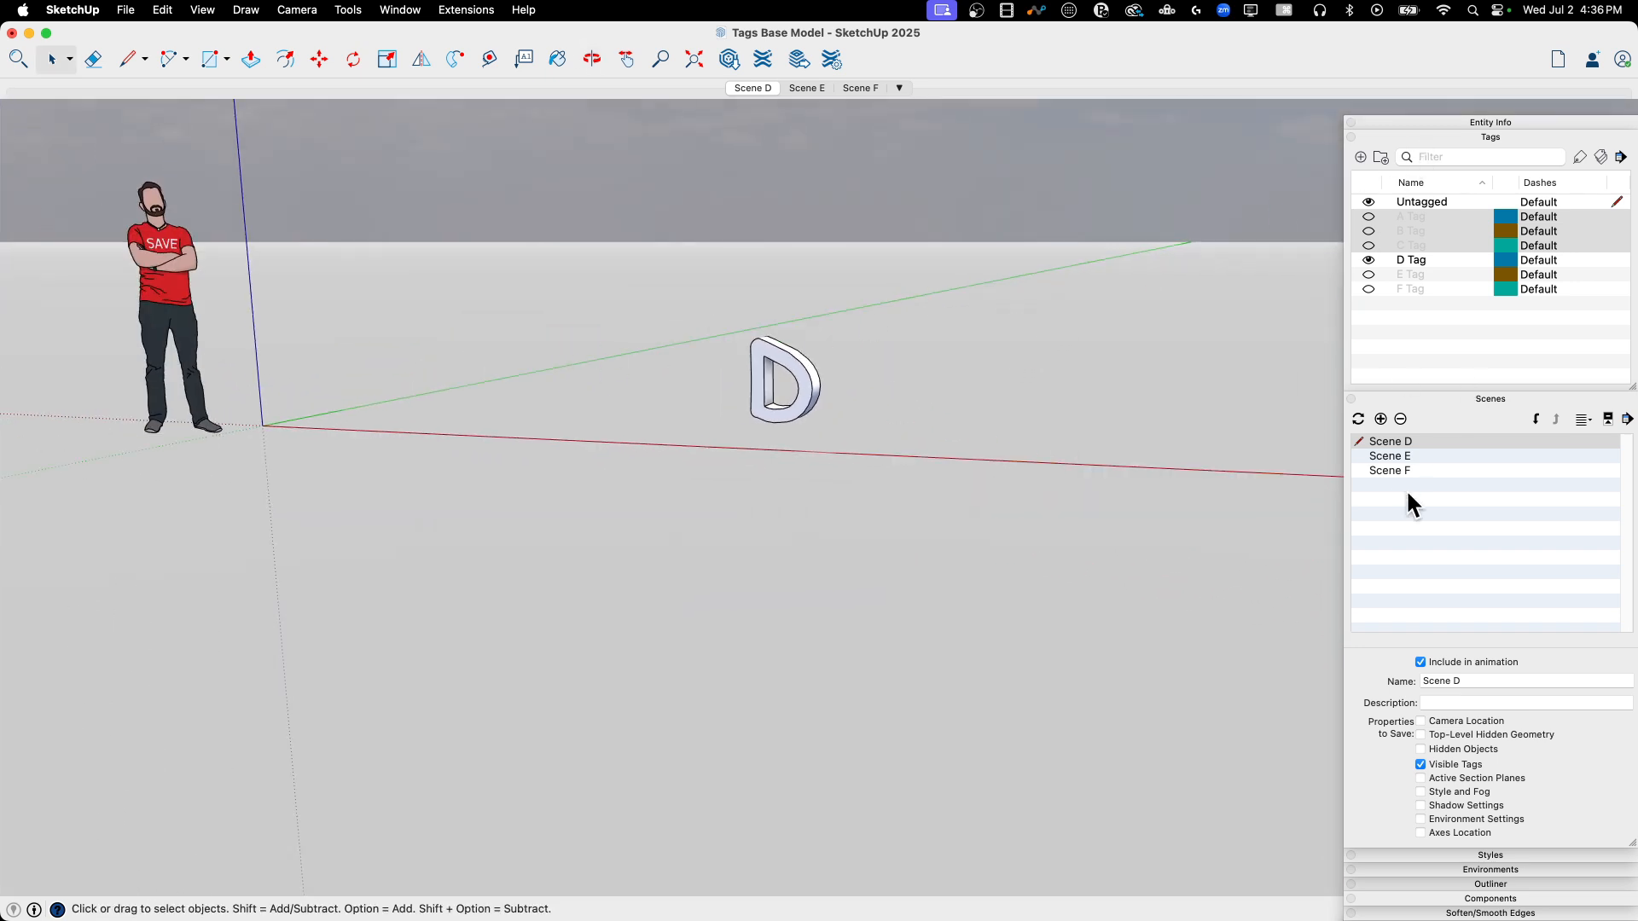
pyautogui.moveTo(766, 574)
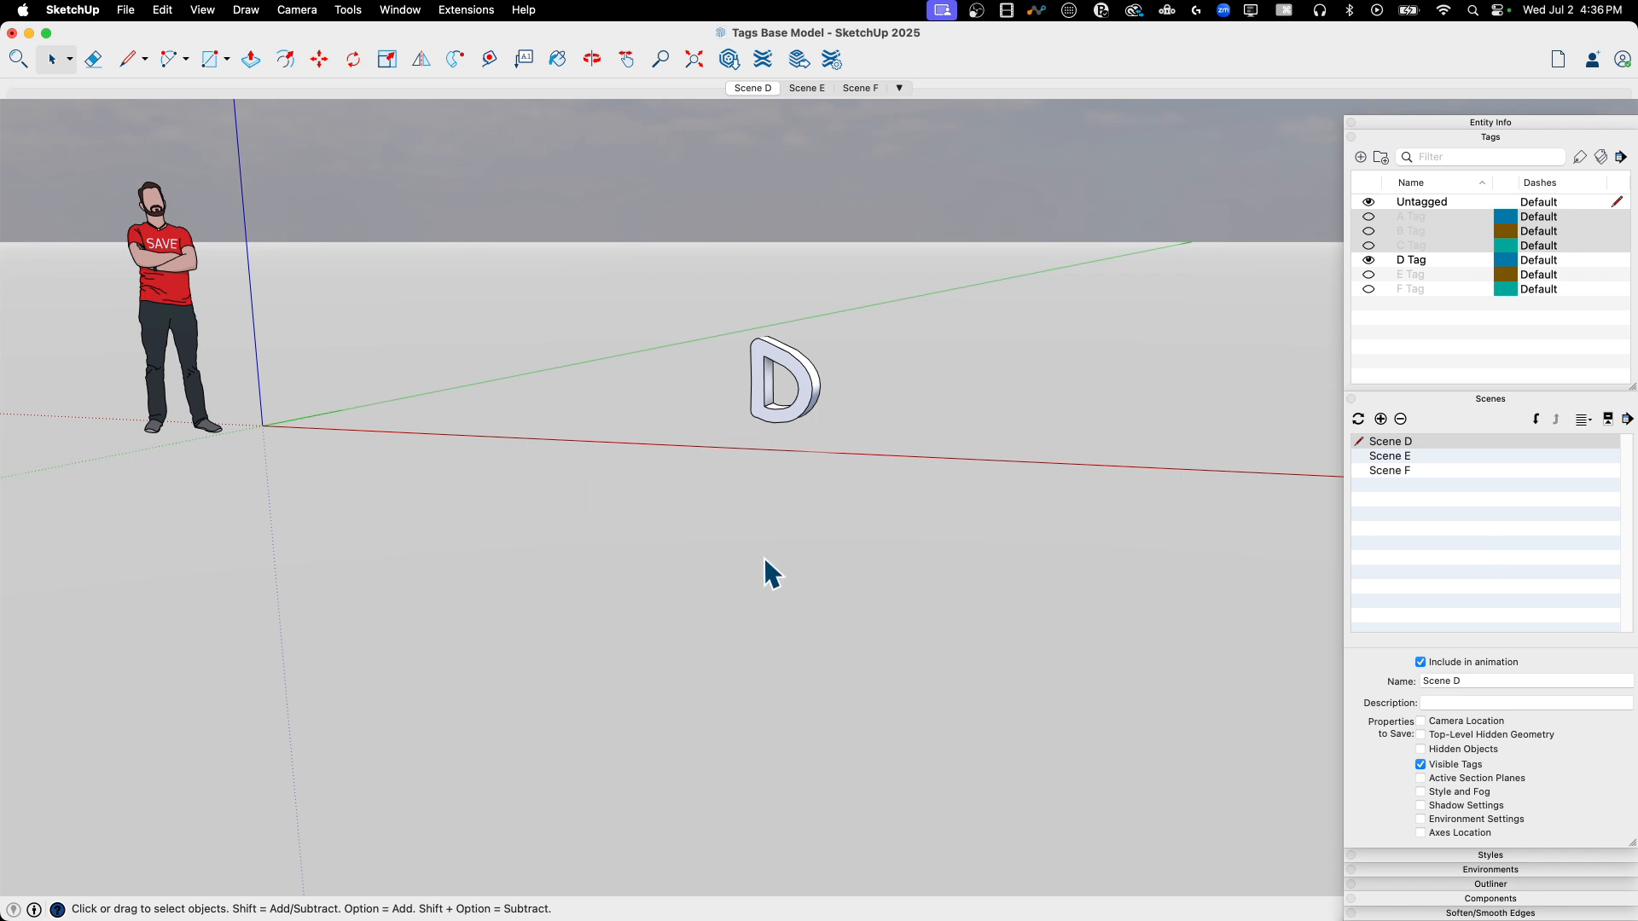
pyautogui.moveTo(965, 485)
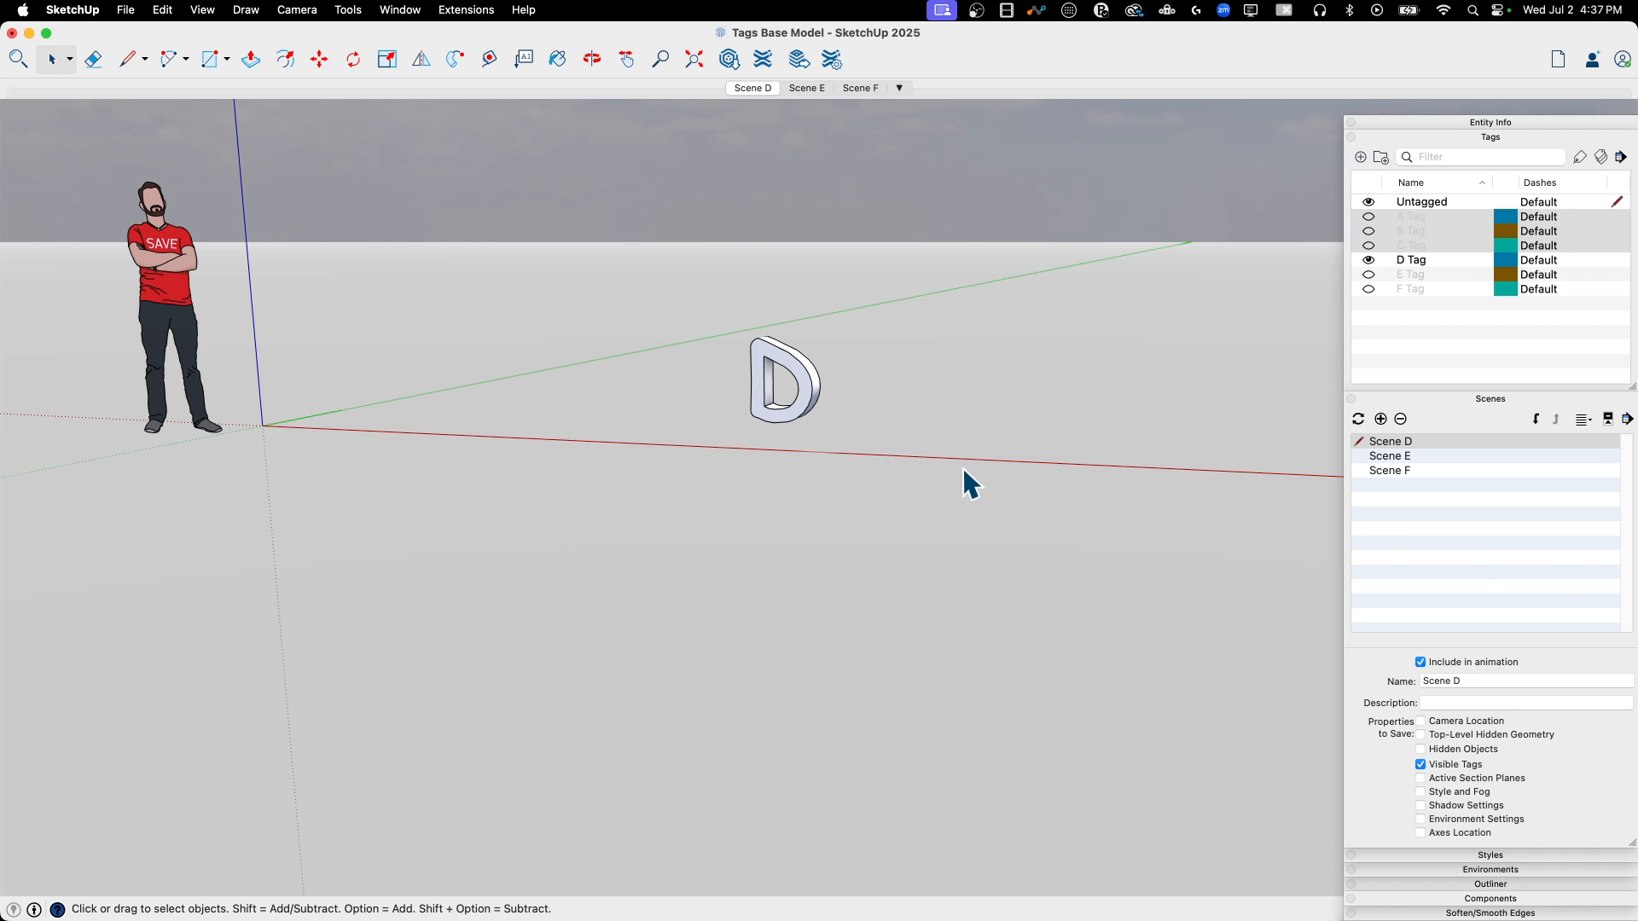
pyautogui.moveTo(737, 662)
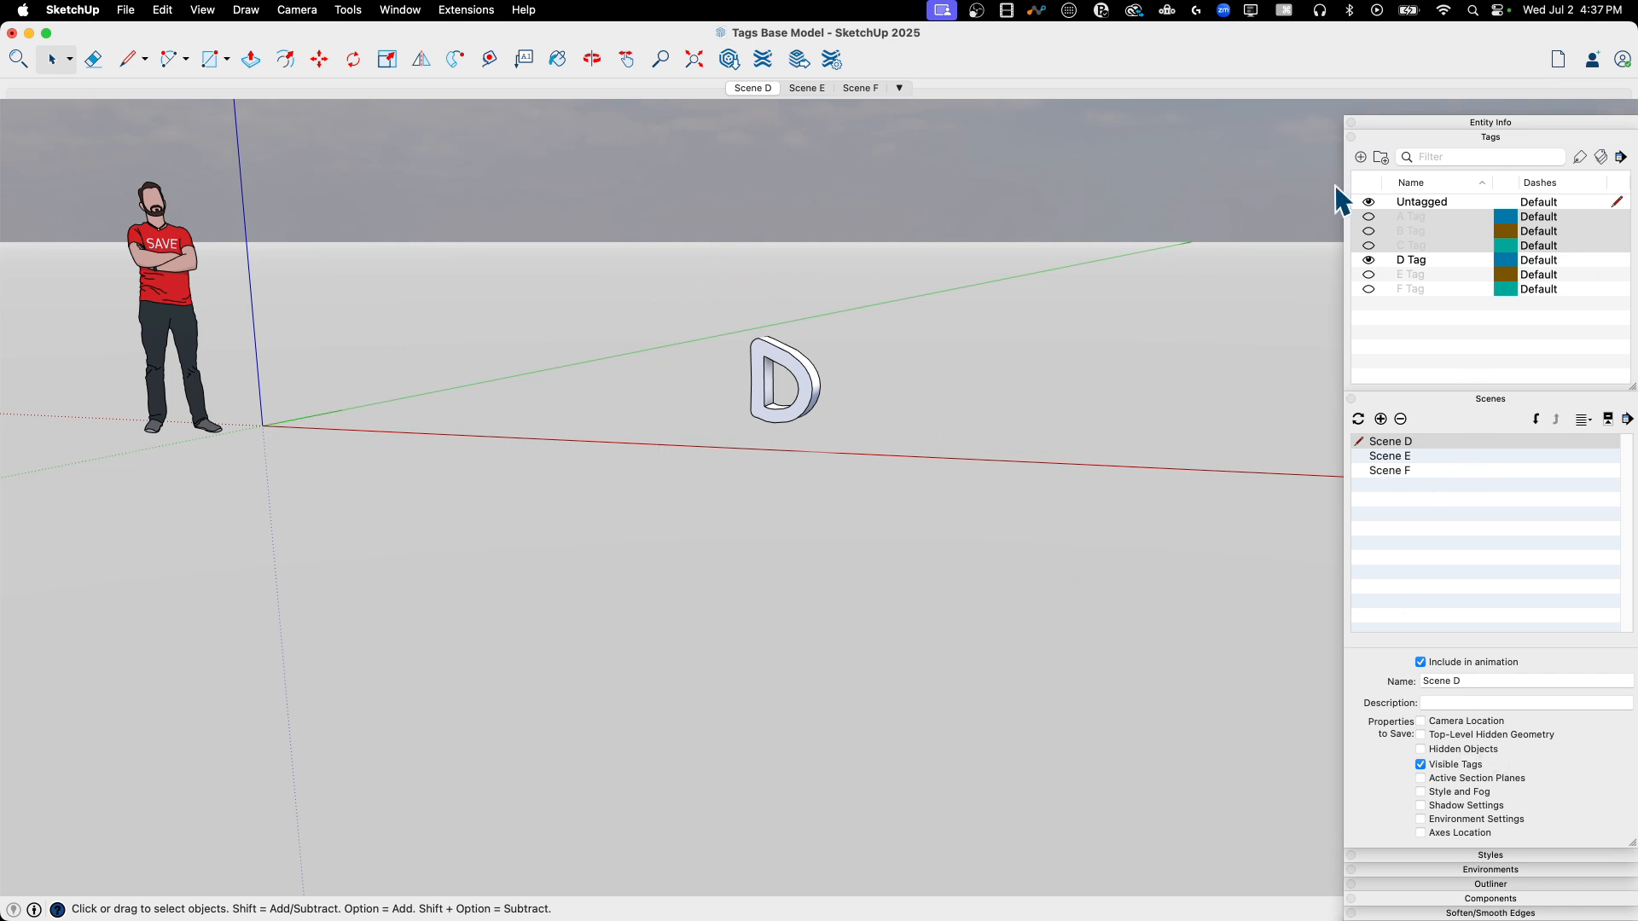
pyautogui.moveTo(1321, 655)
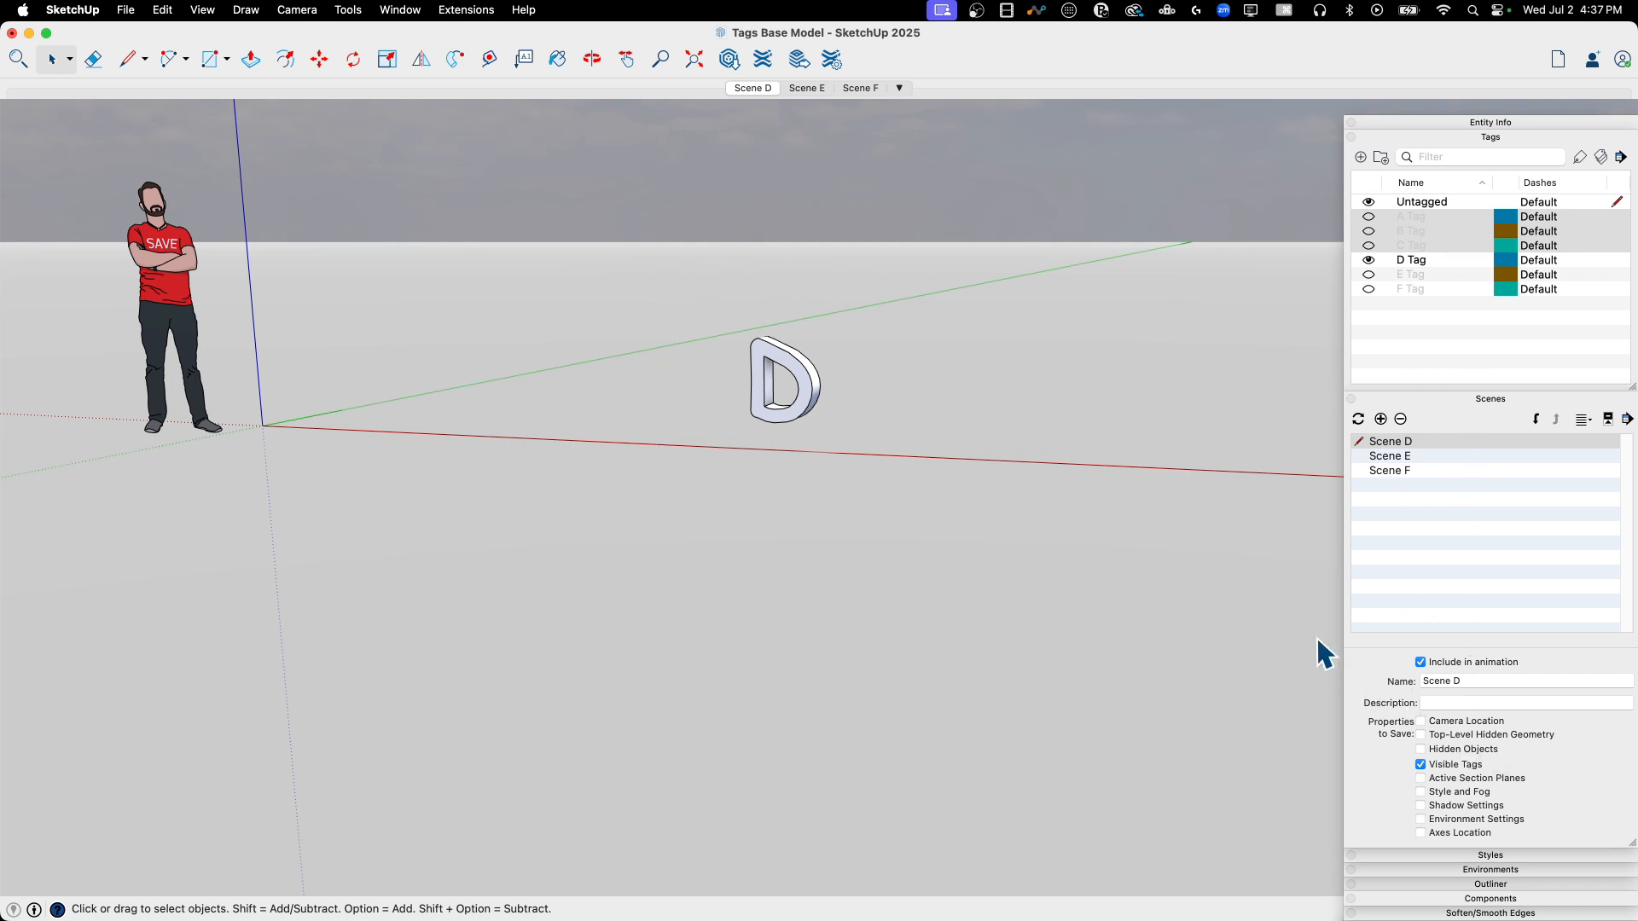
pyautogui.moveTo(1172, 387)
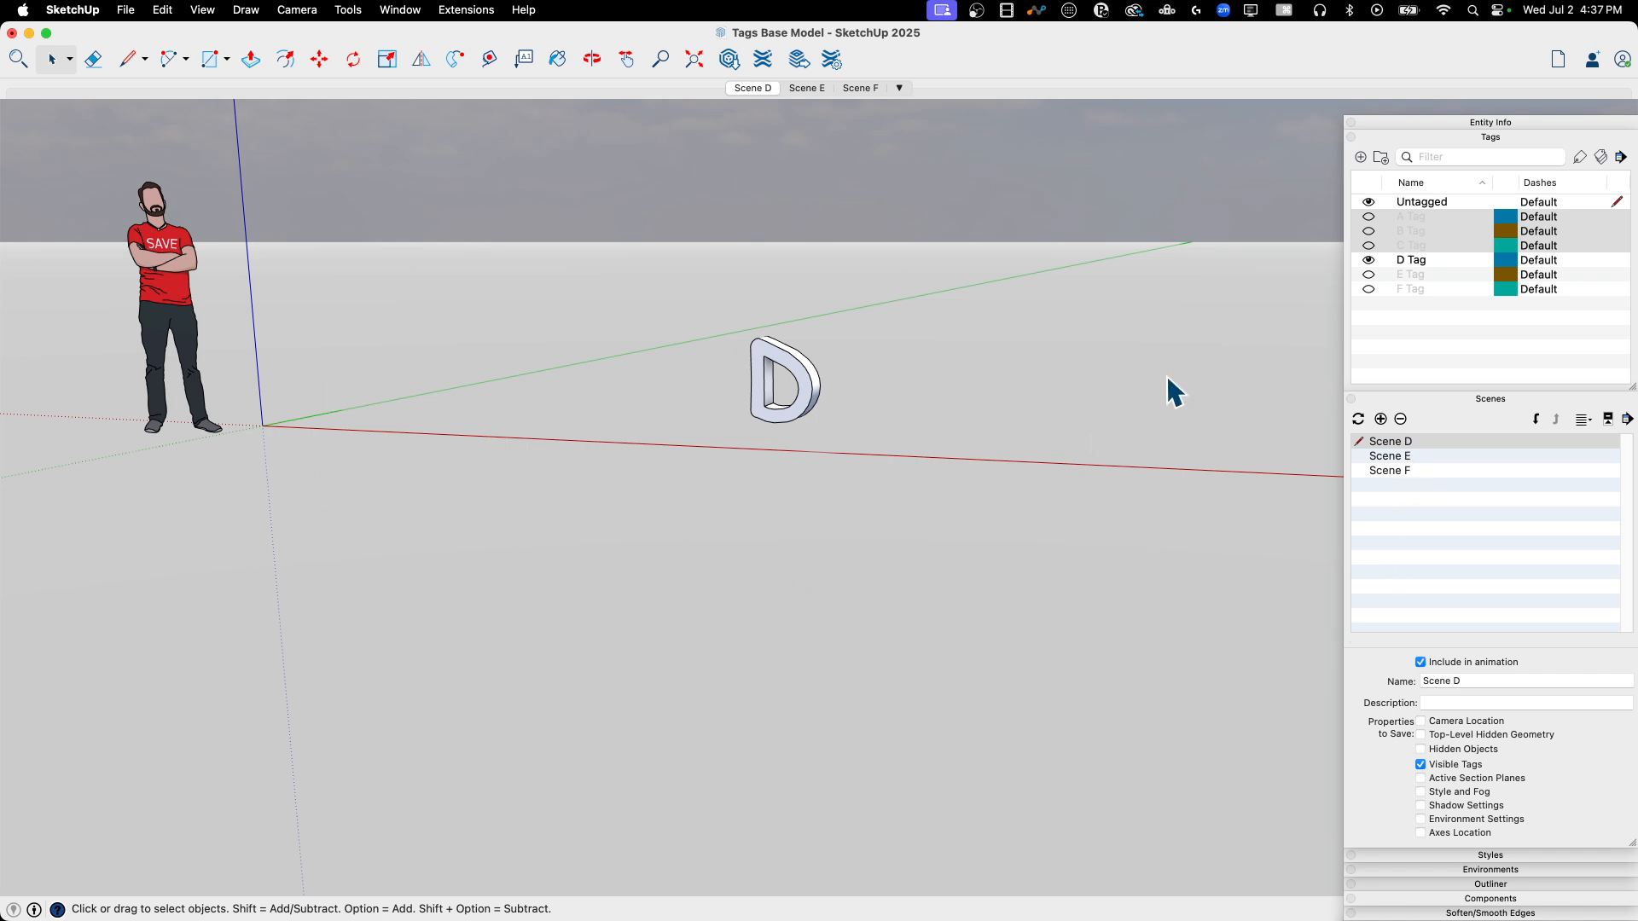
pyautogui.moveTo(1163, 492)
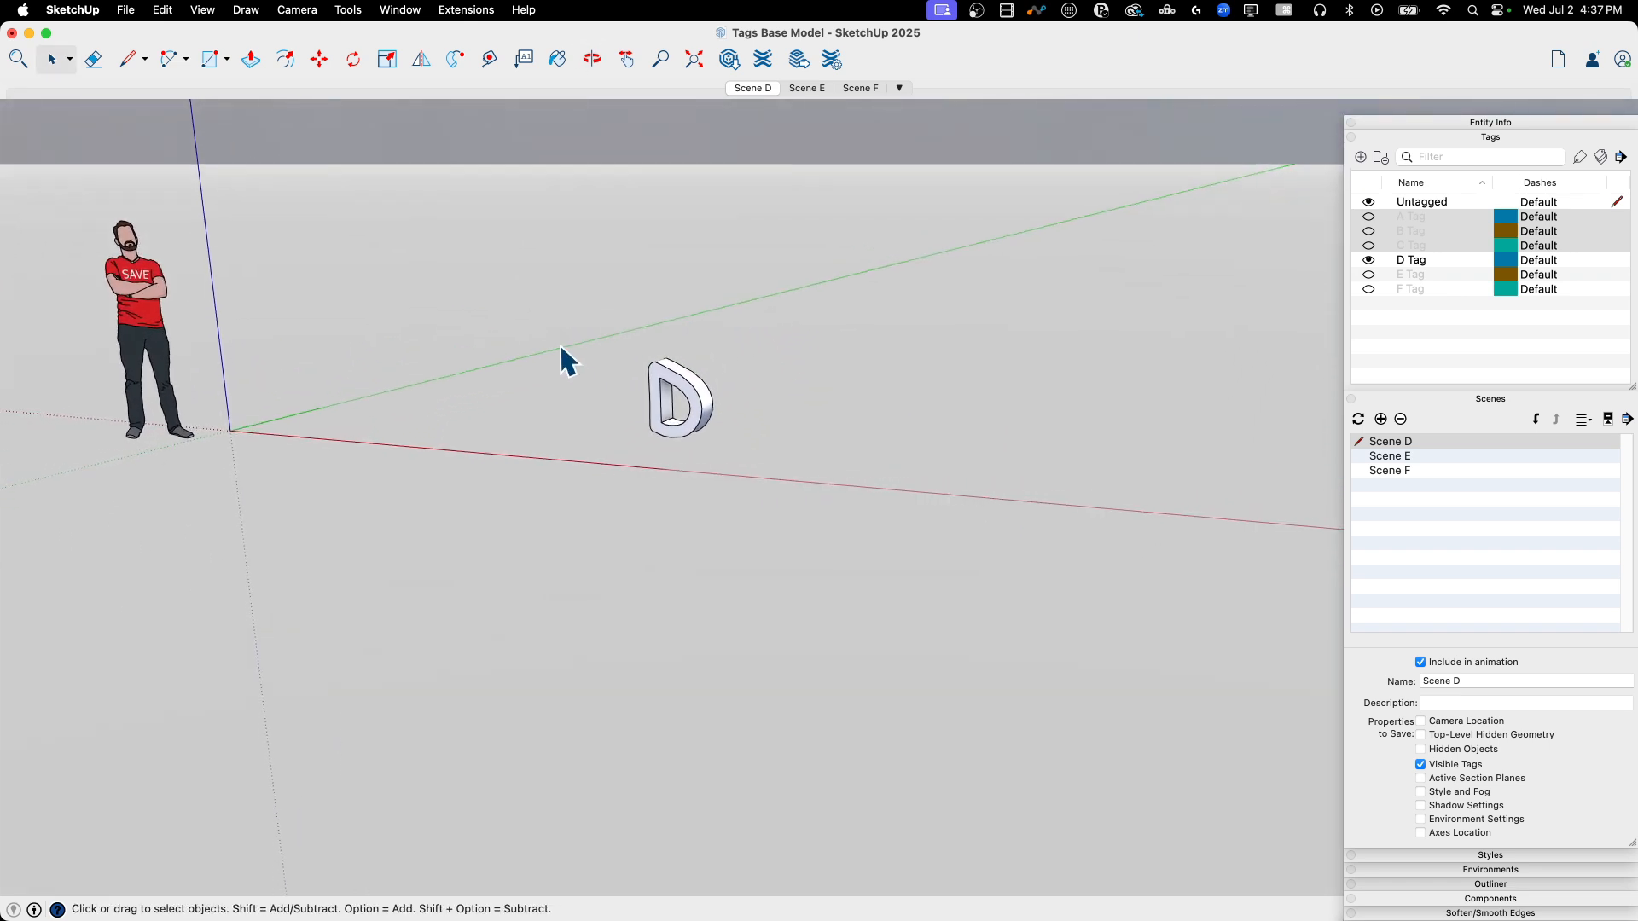
pyautogui.moveTo(935, 304)
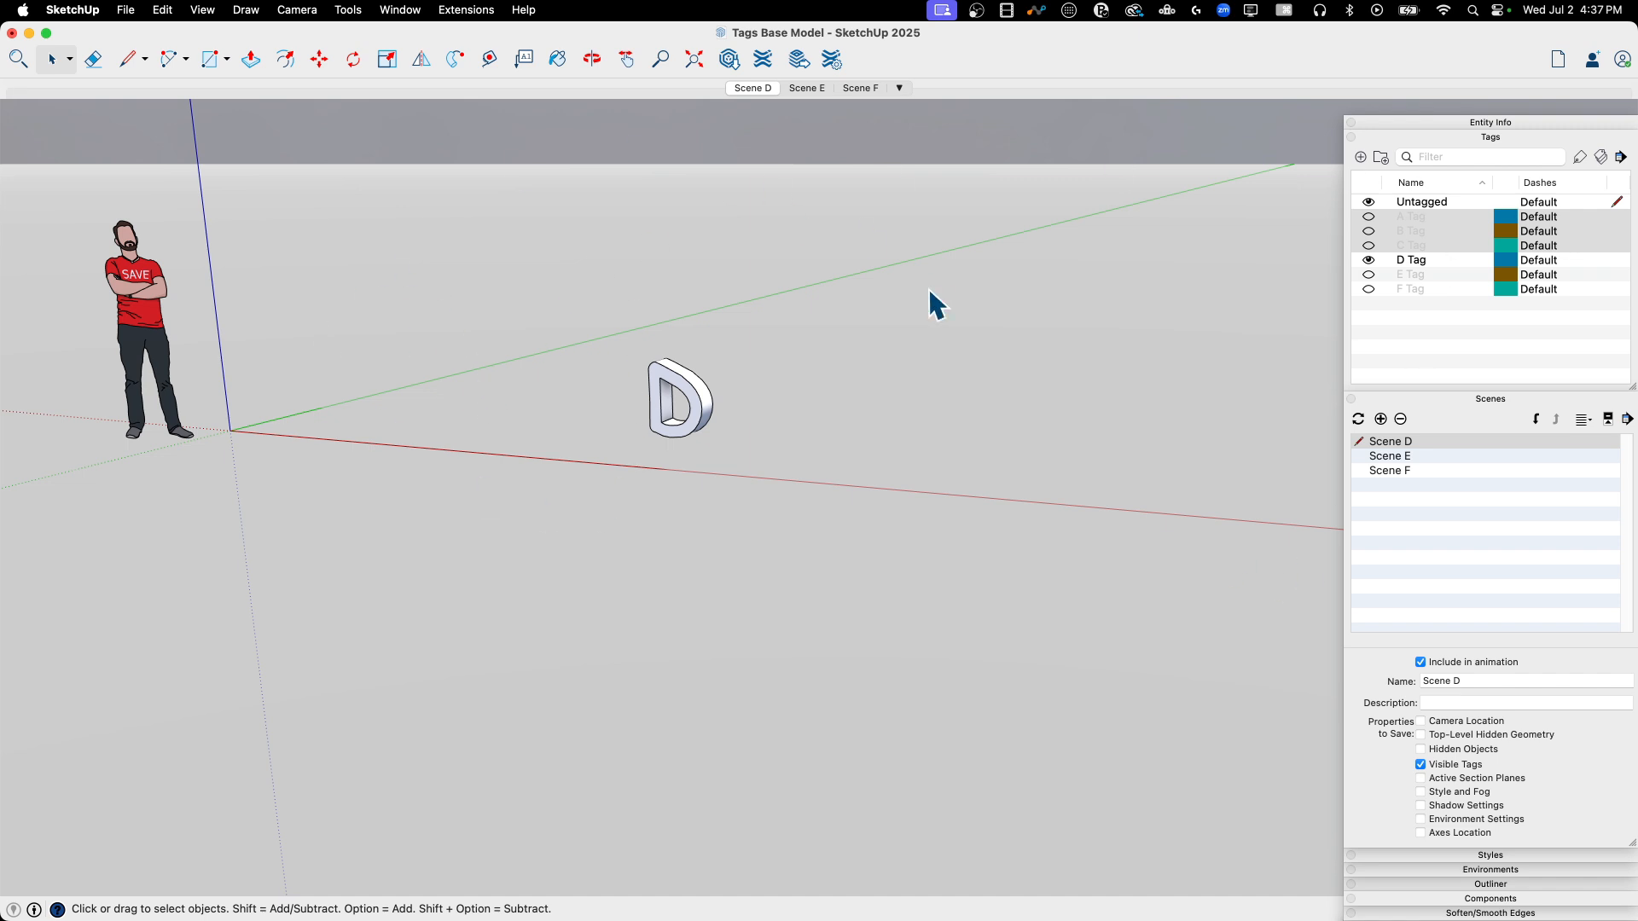
pyautogui.moveTo(1495, 474)
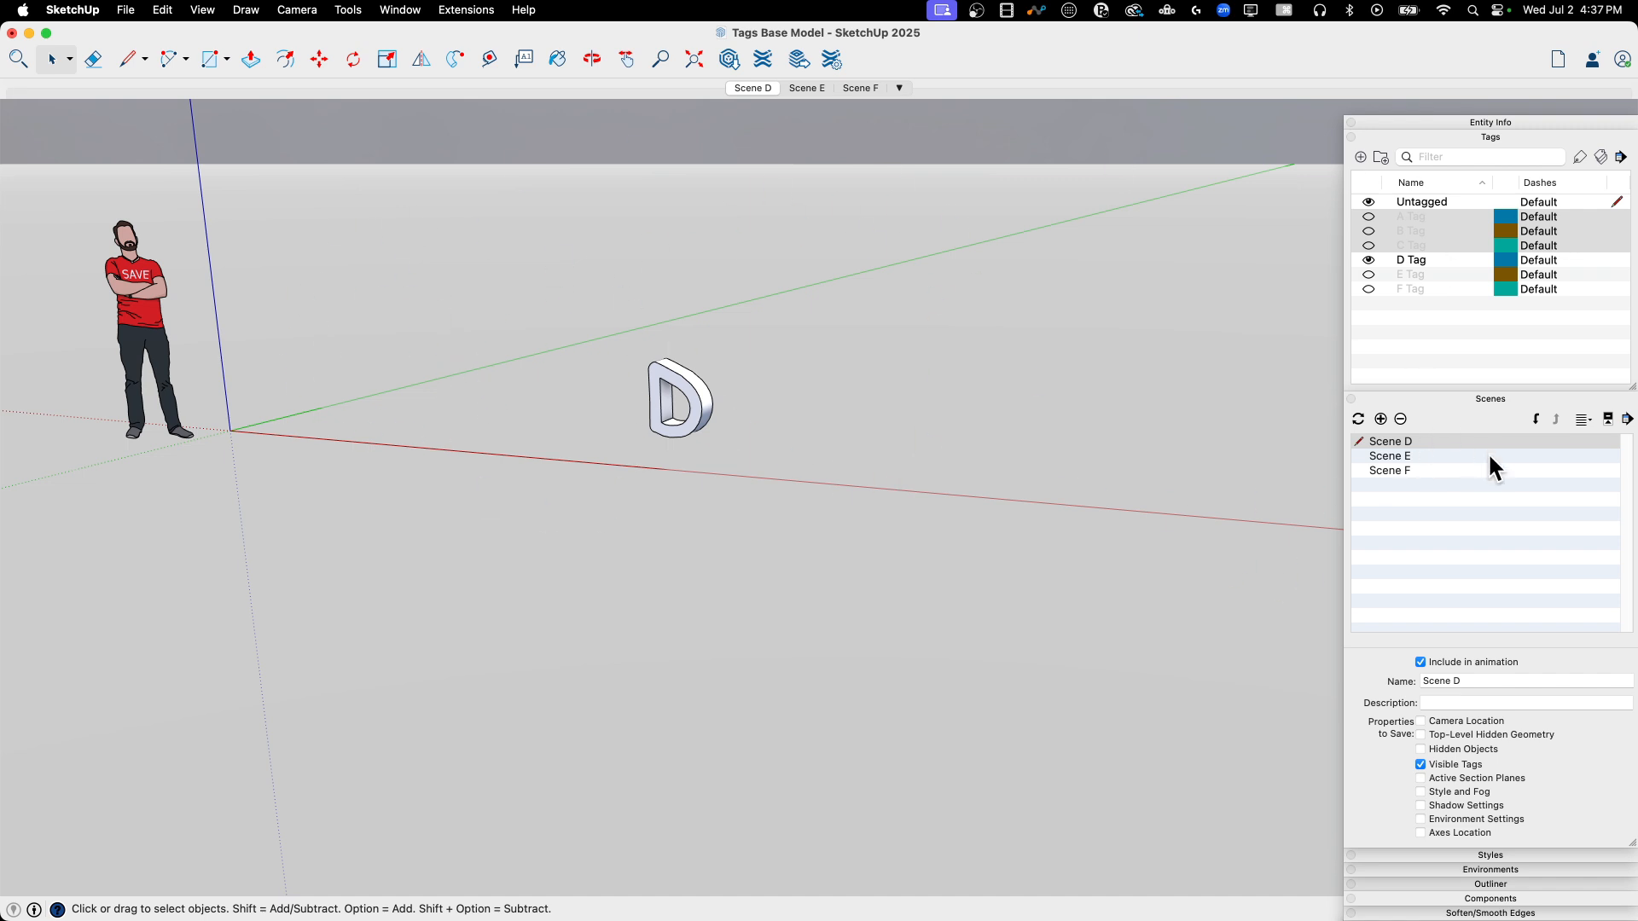
pyautogui.moveTo(940, 373)
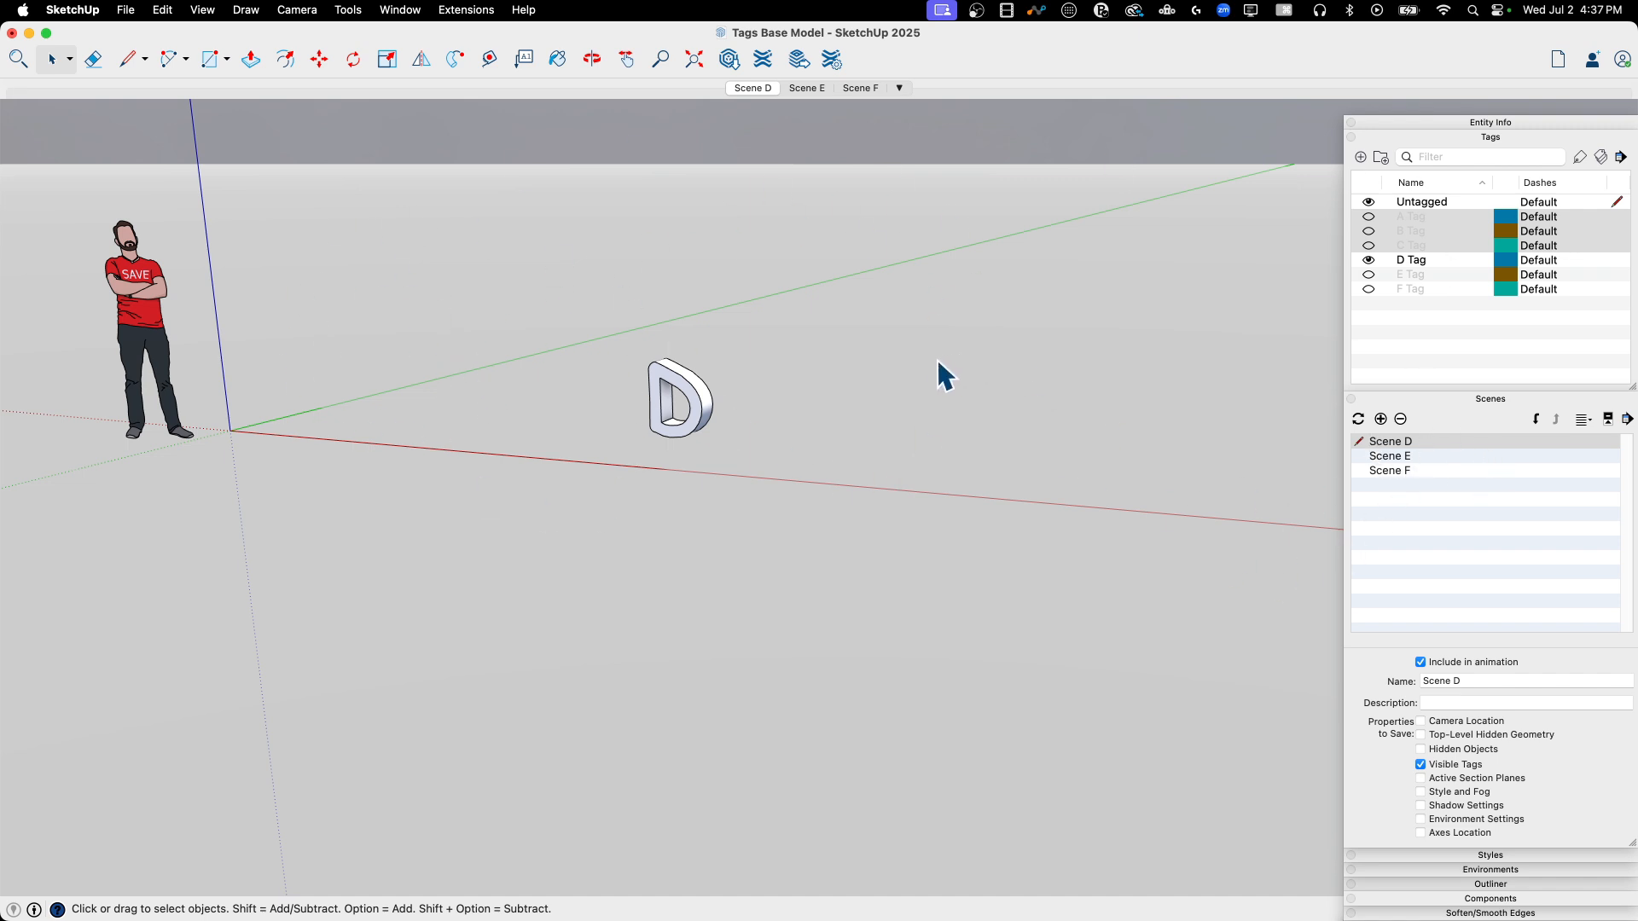
# Step: Bring up the right-click actions menu for a scene in the Scenes list
pyautogui.click(592, 58)
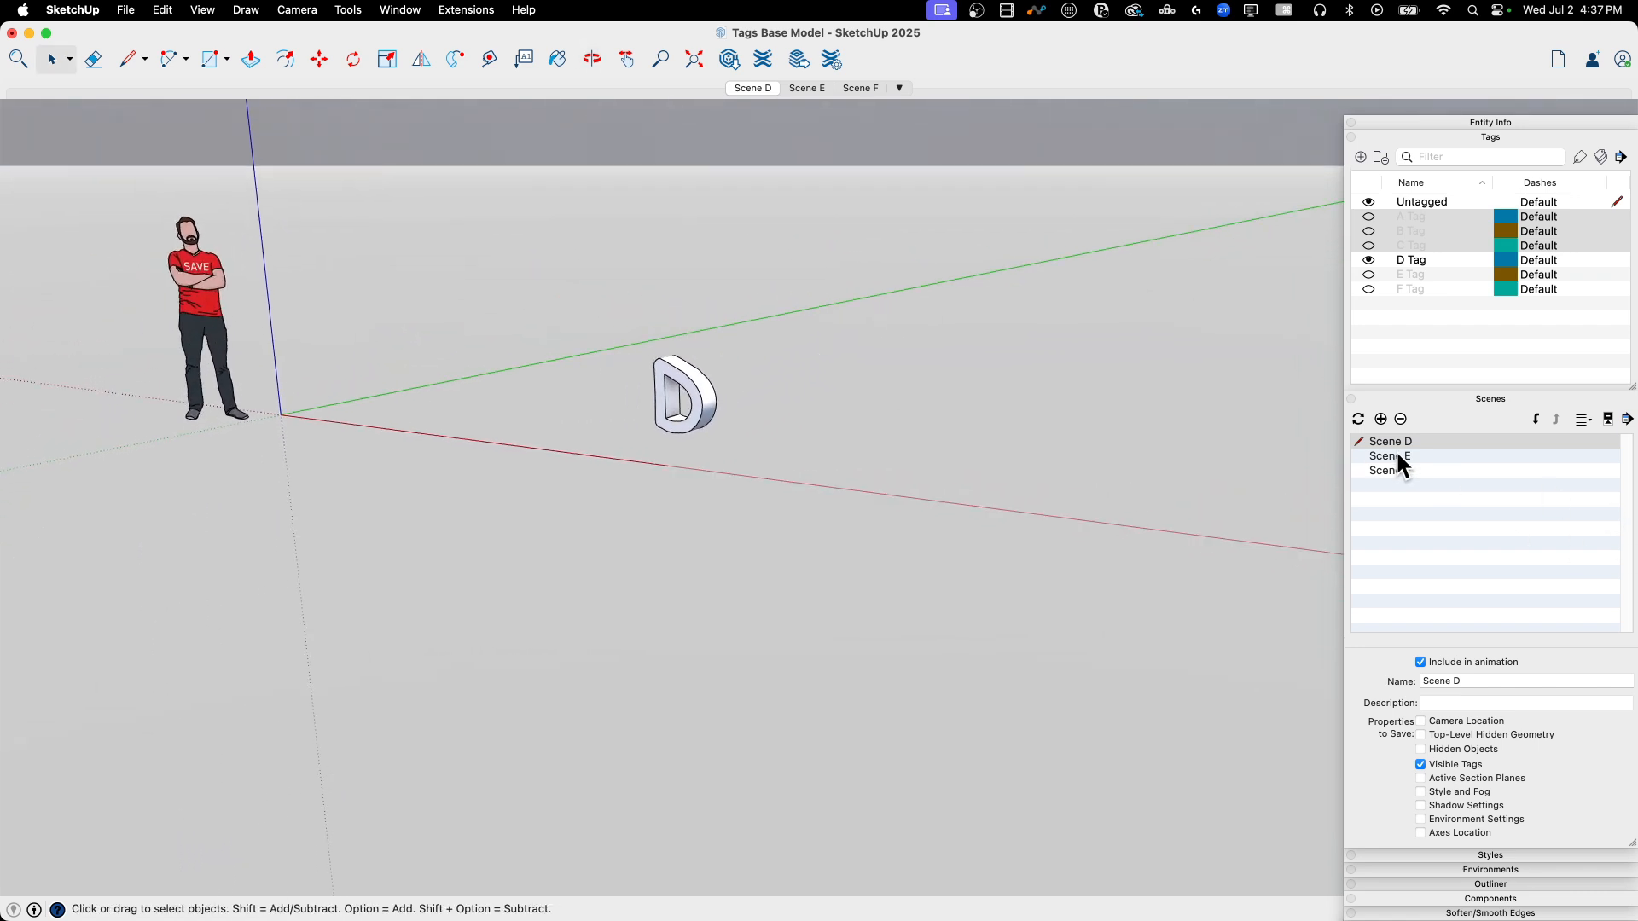
pyautogui.moveTo(1409, 476)
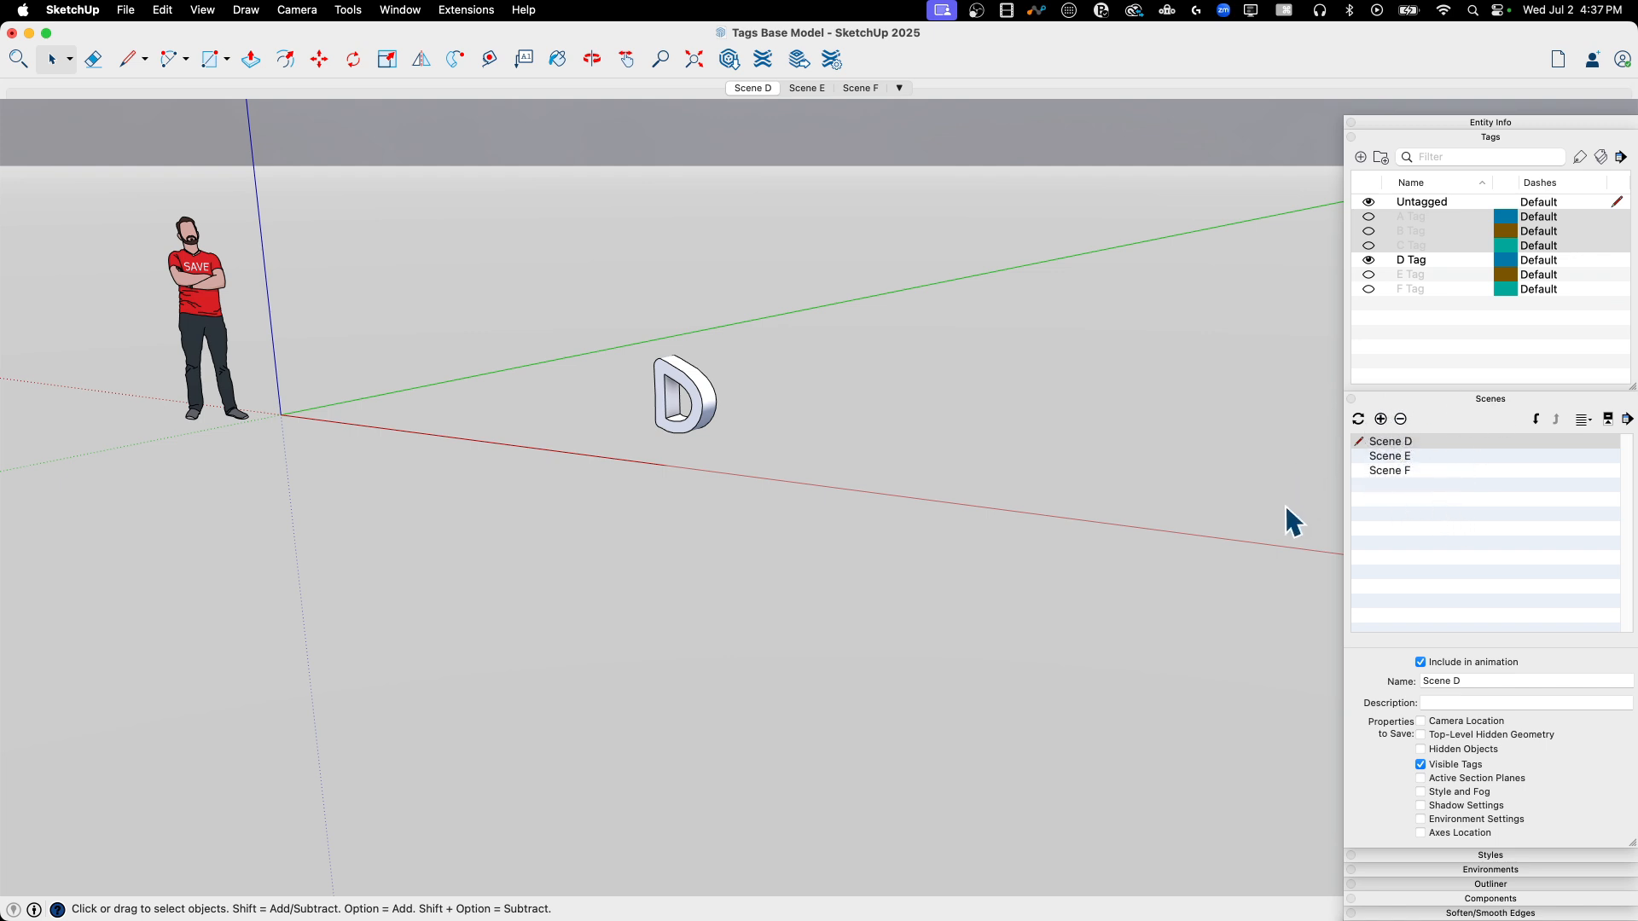
pyautogui.moveTo(987, 474)
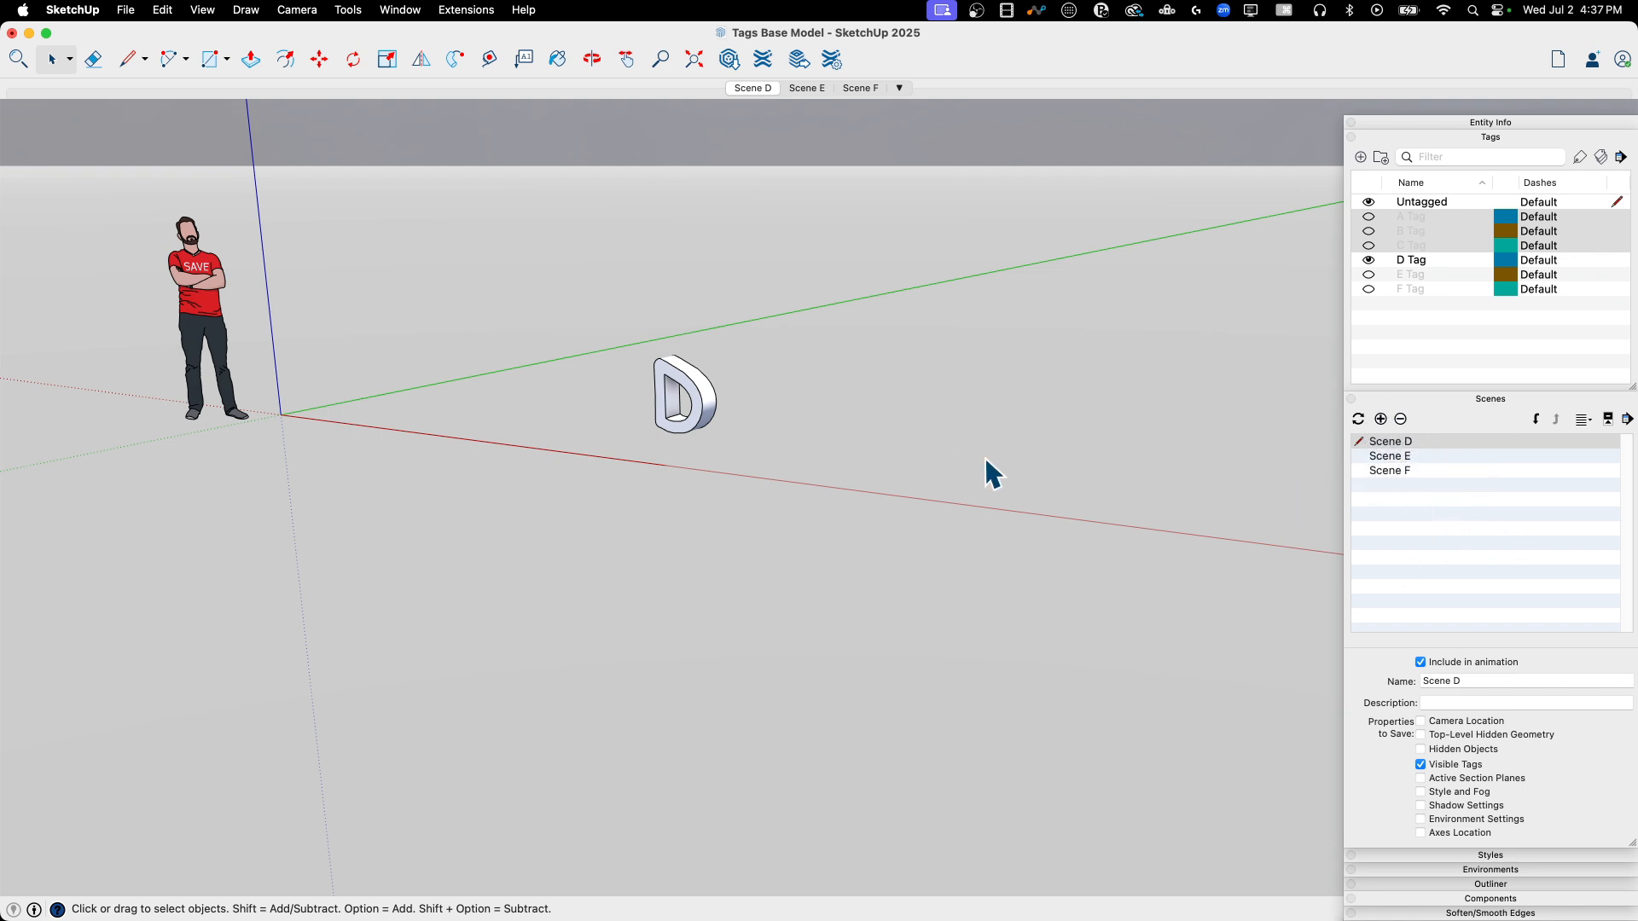
pyautogui.rightClick(1389, 440)
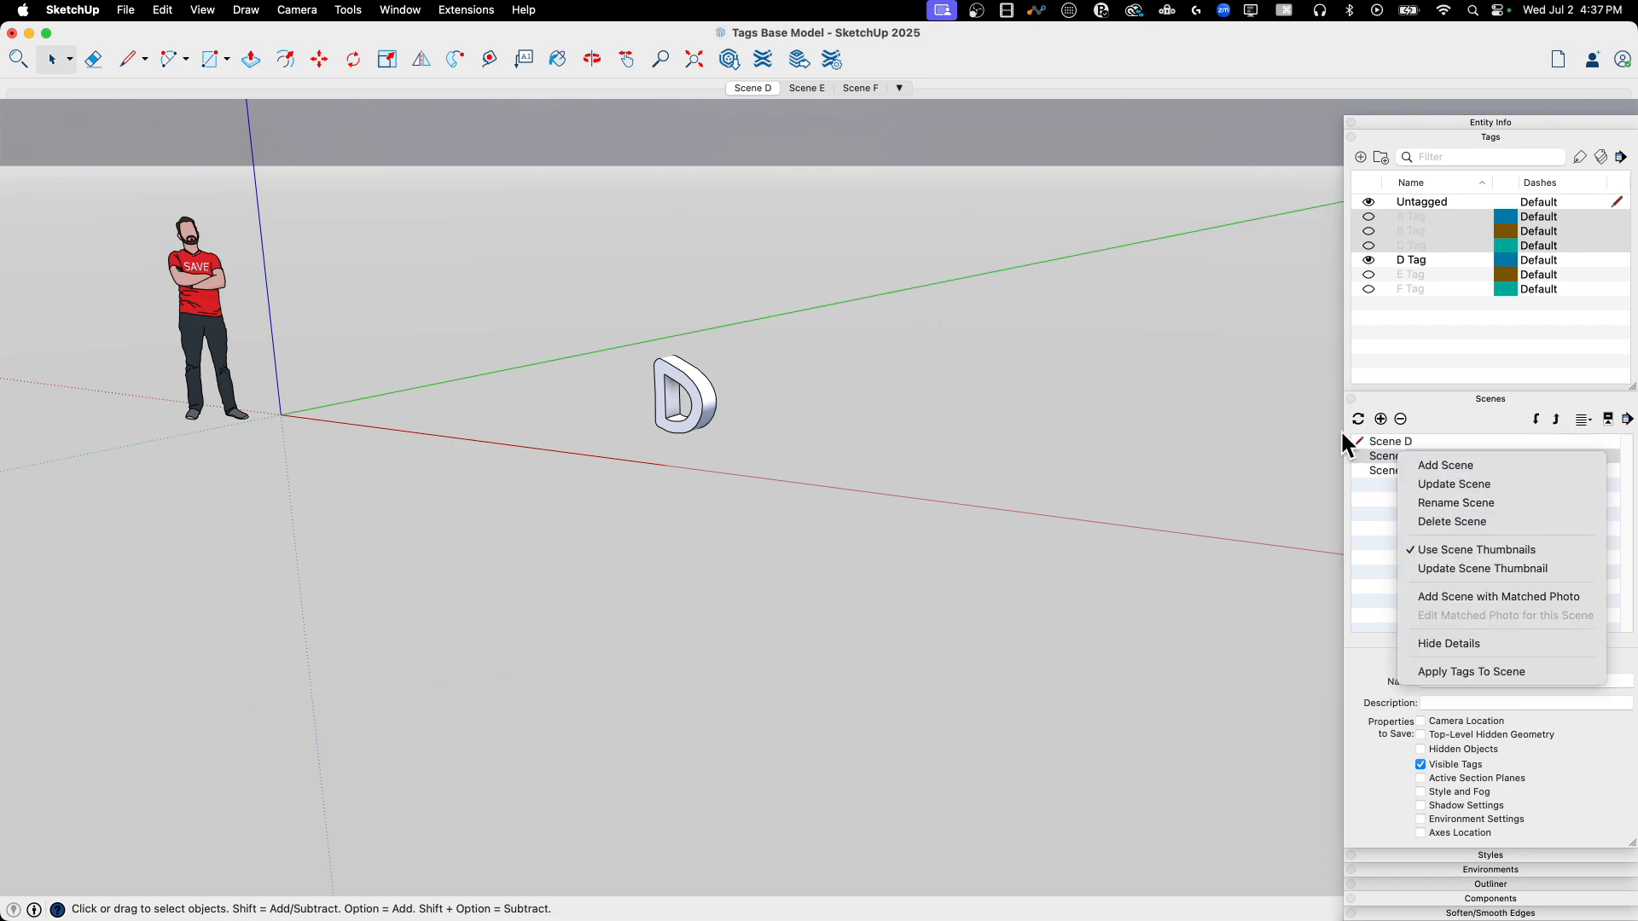